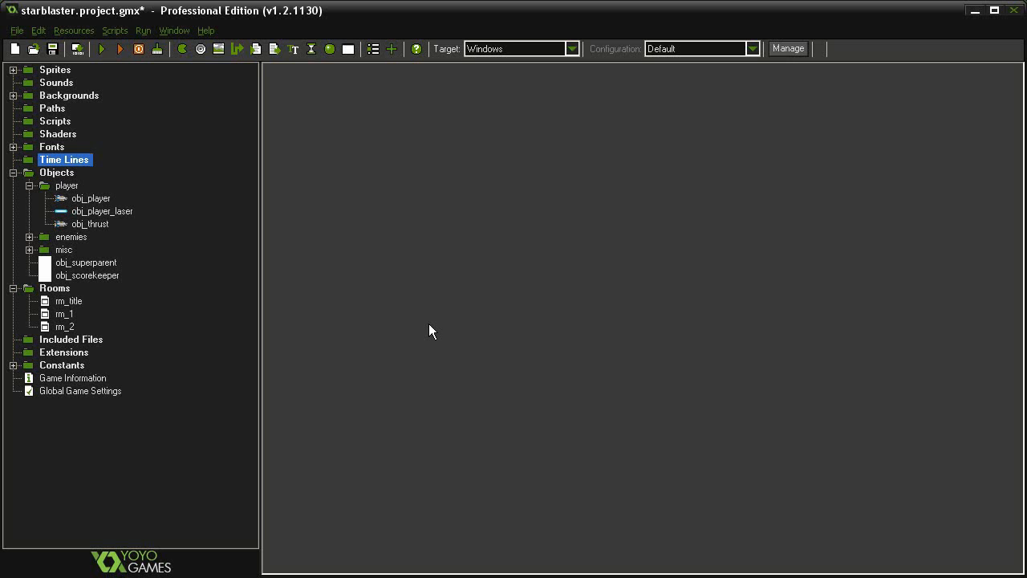
pyautogui.moveTo(279, 68)
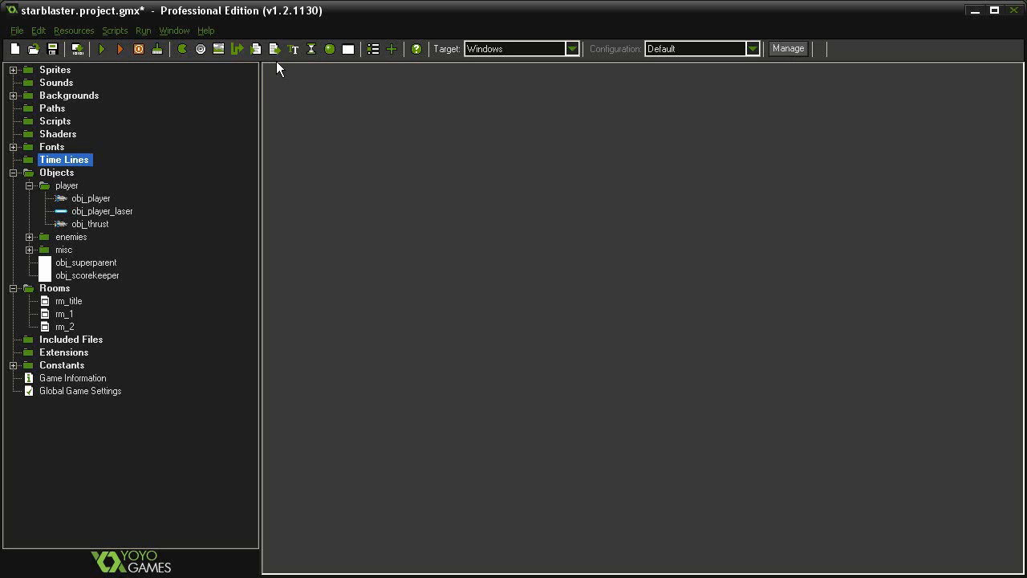
pyautogui.moveTo(312, 49)
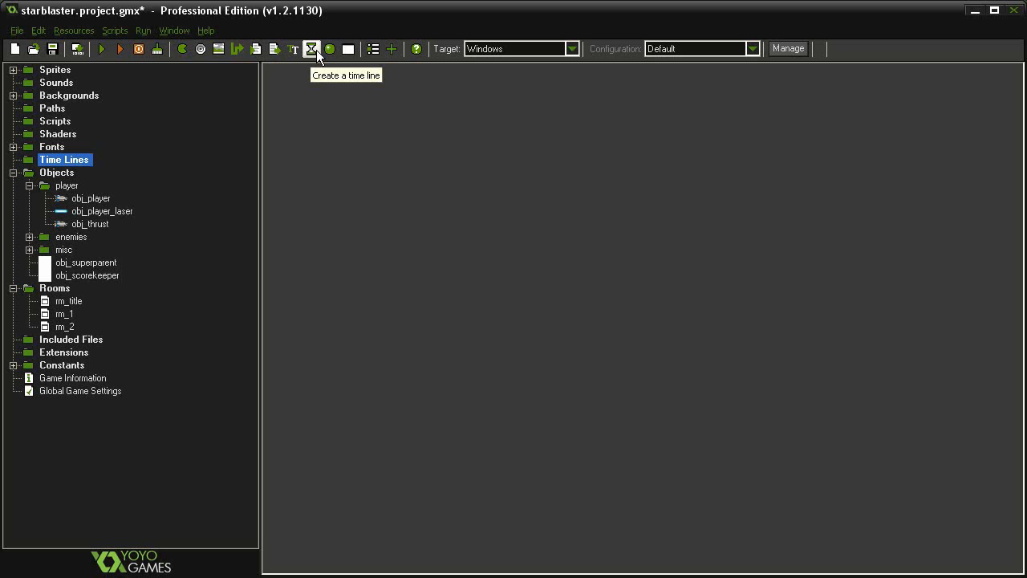
# - Create a new time line resource named tl_level1
pyautogui.click(311, 49)
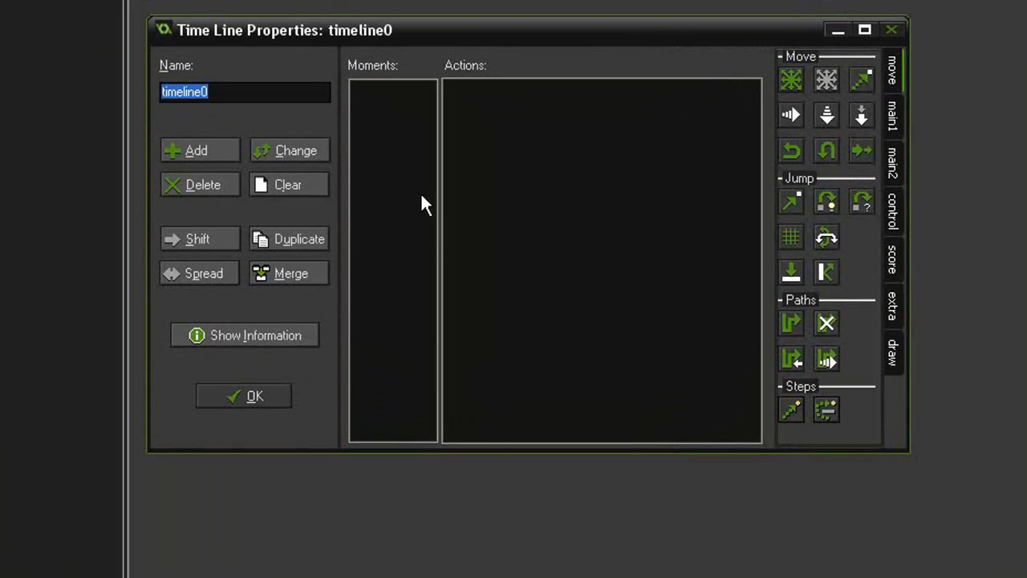
pyautogui.moveTo(385, 201)
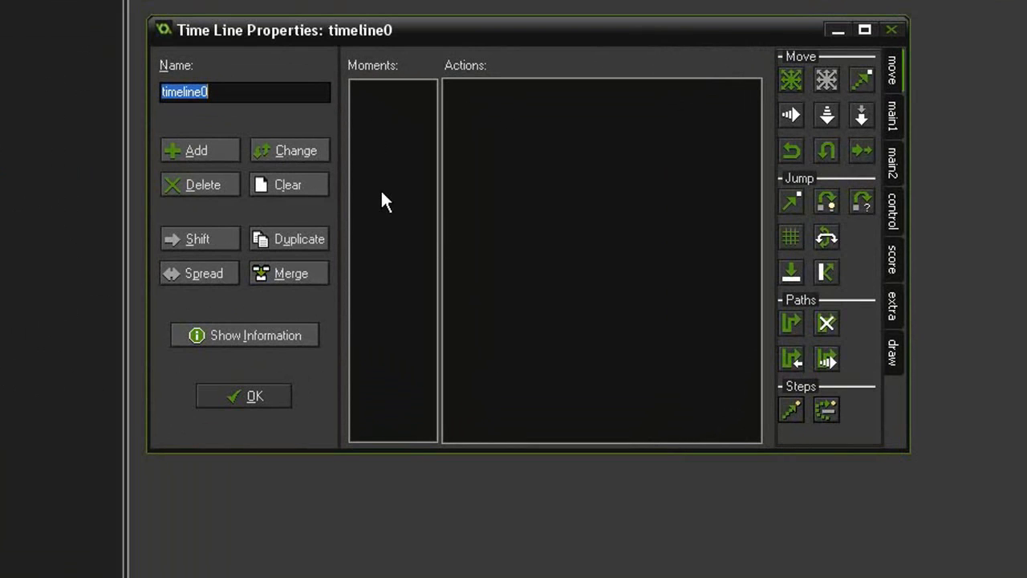
pyautogui.moveTo(249, 96)
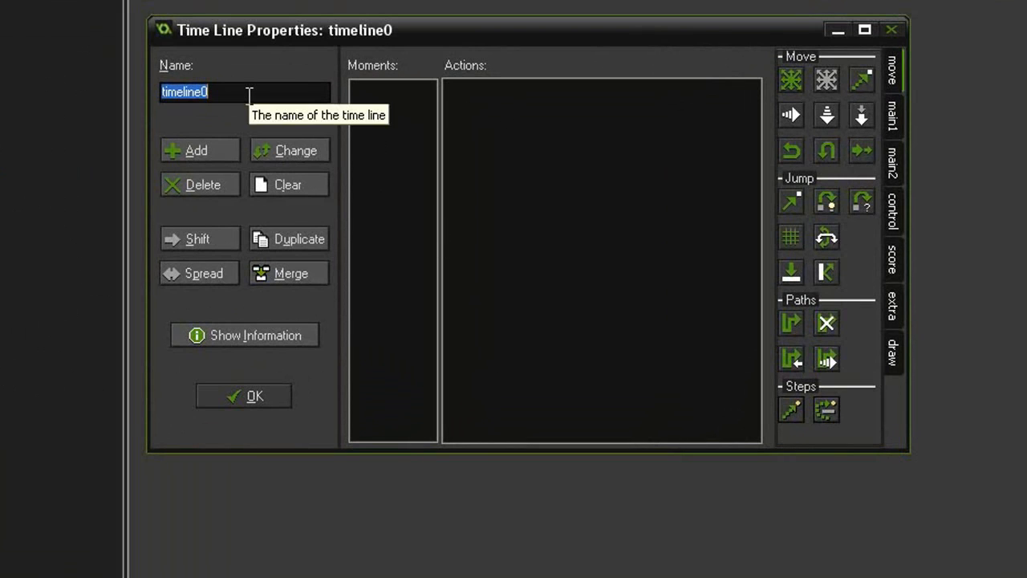
pyautogui.write('tl_')
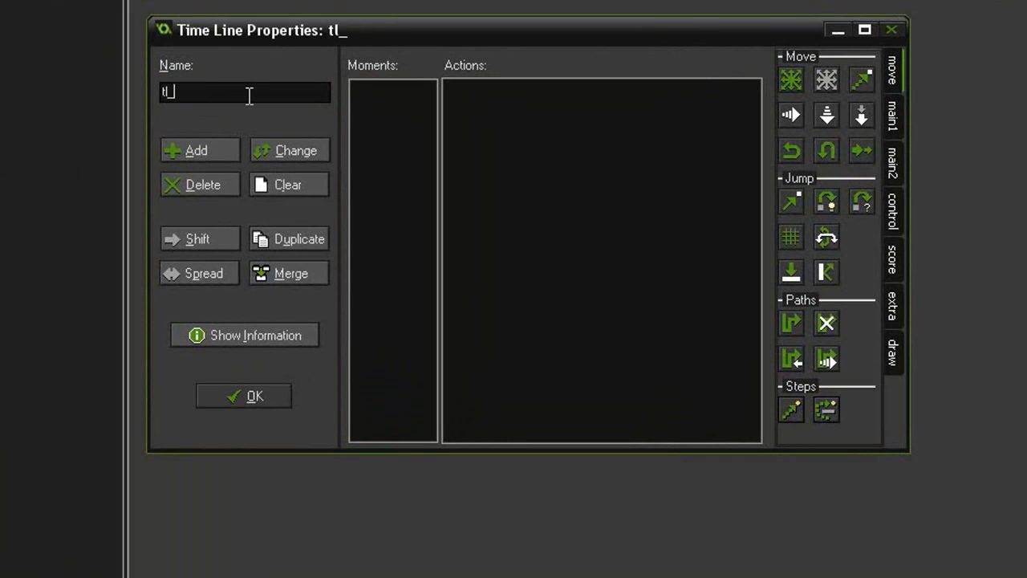
pyautogui.write('level1')
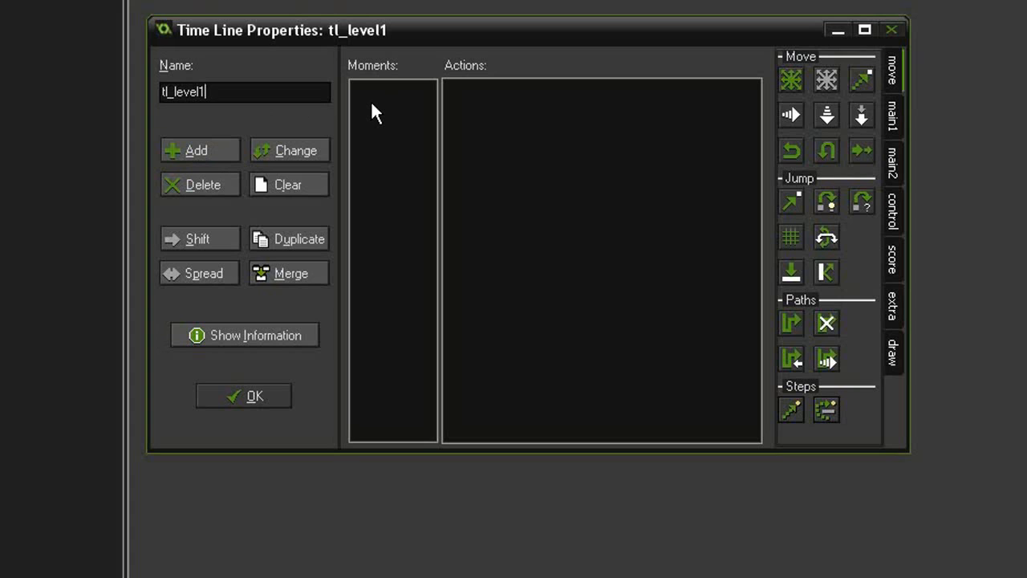
pyautogui.moveTo(523, 134)
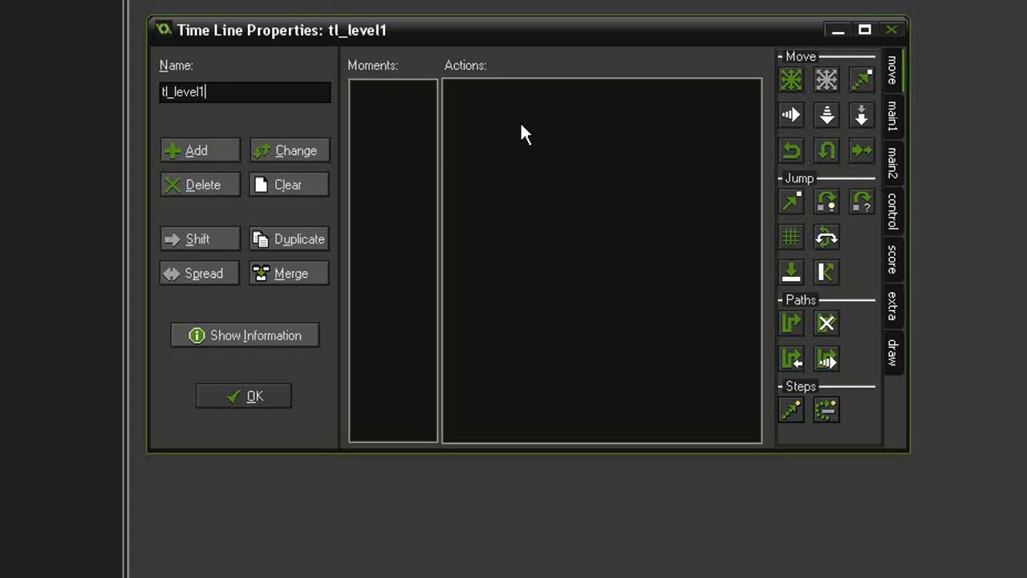
pyautogui.moveTo(405, 141)
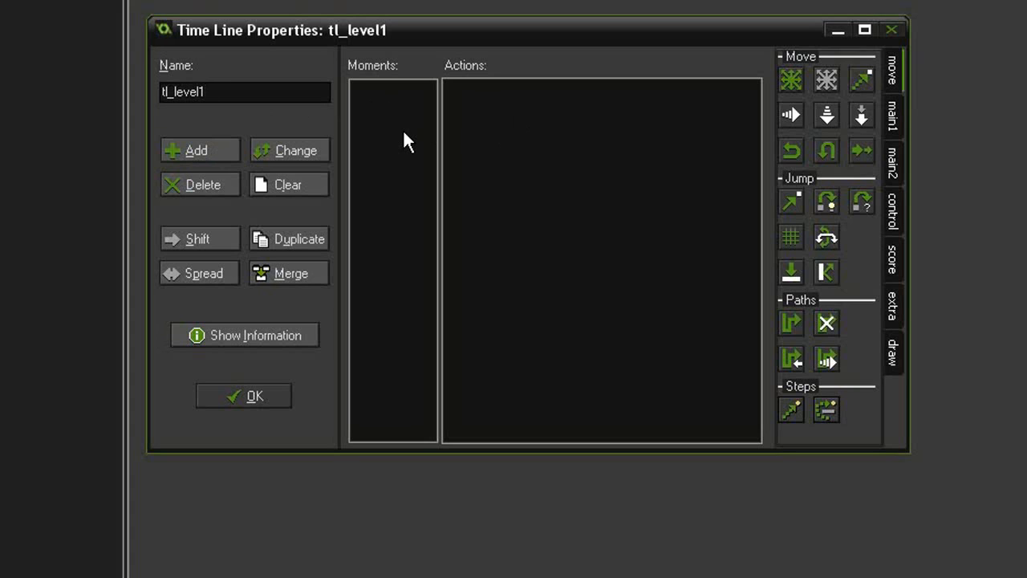
pyautogui.moveTo(434, 147)
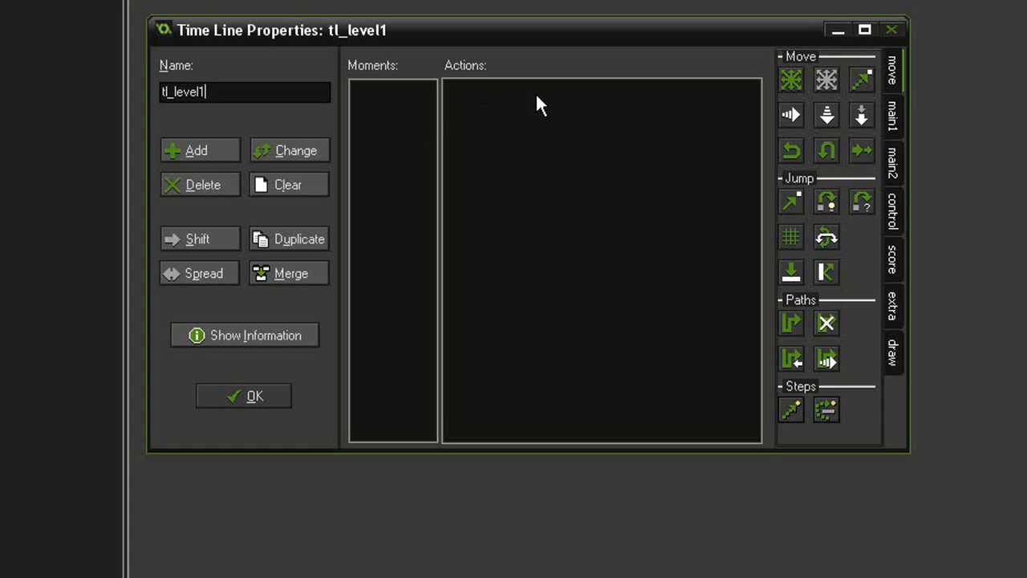
pyautogui.moveTo(439, 120)
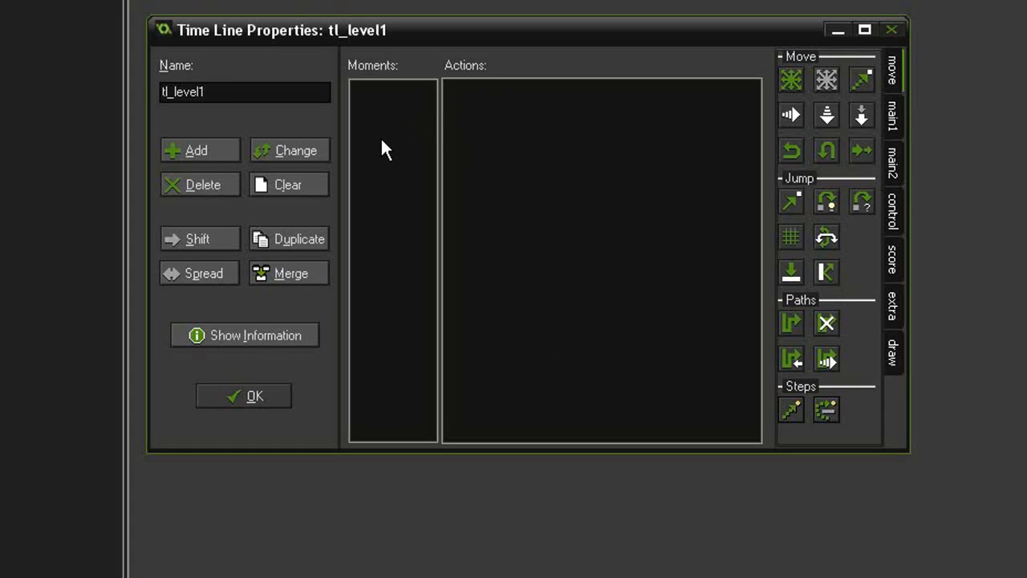
pyautogui.moveTo(845, 164)
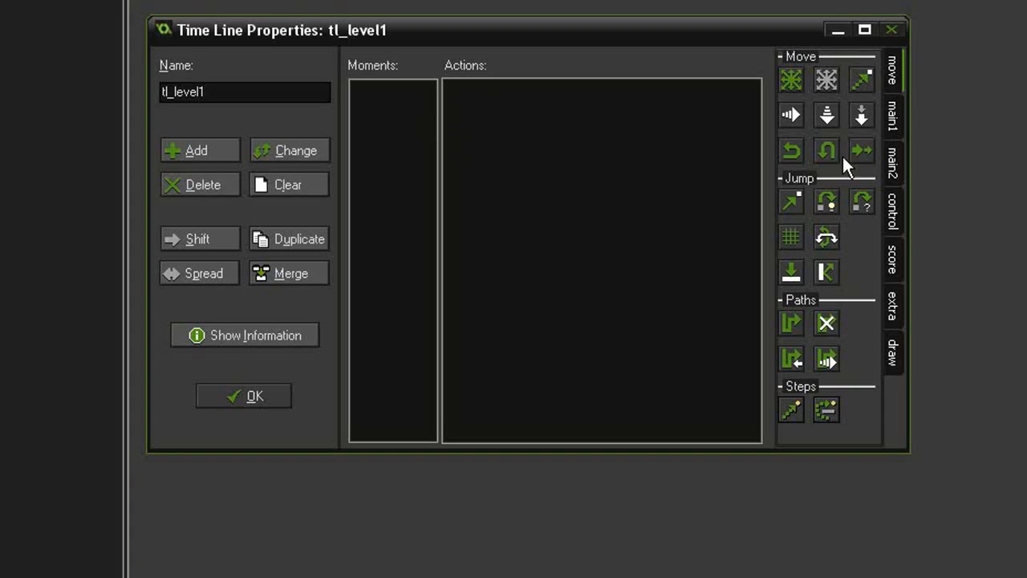
pyautogui.moveTo(570, 257)
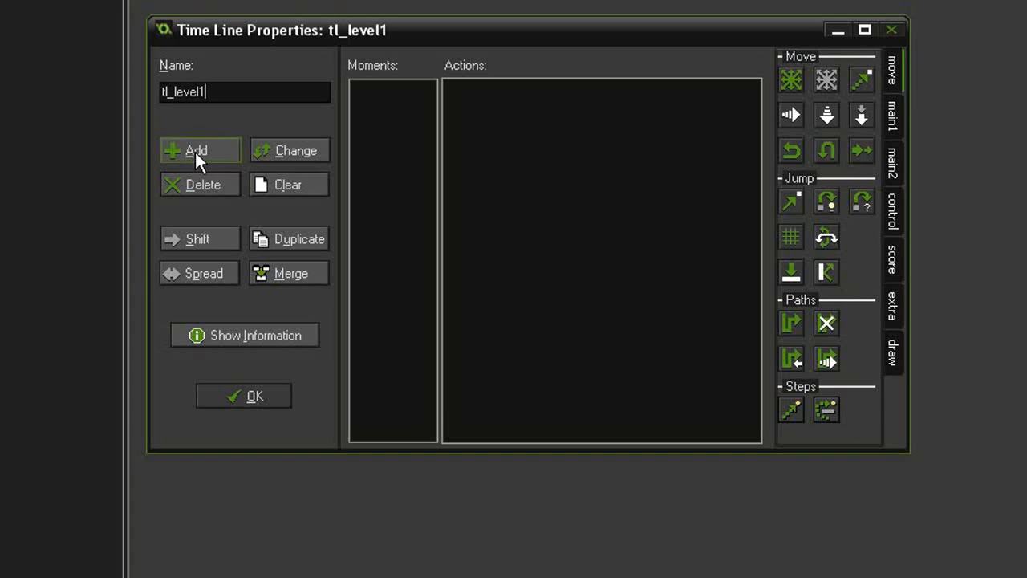
# - Add a moment at step 45 to tl_level1
pyautogui.click(196, 150)
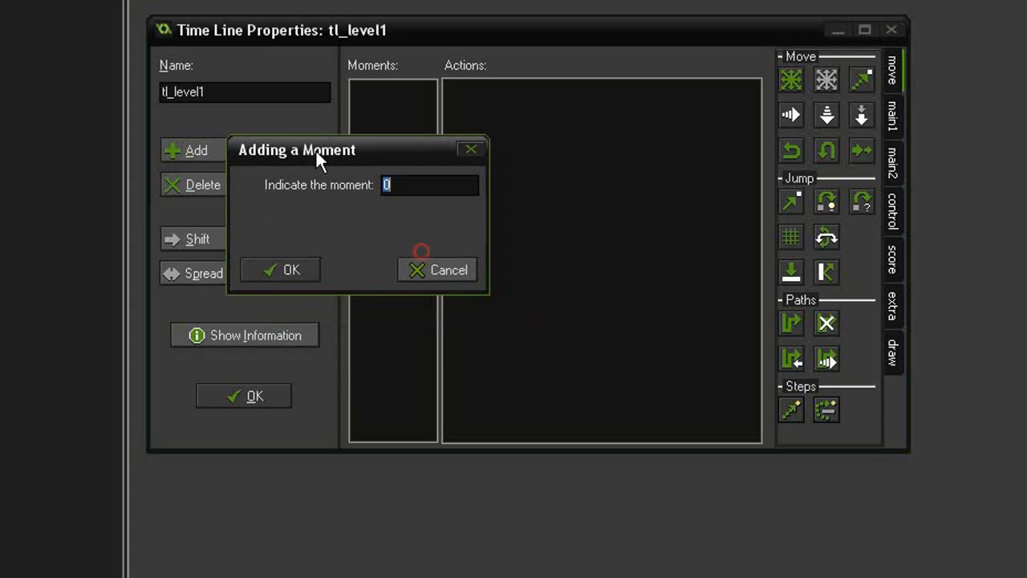
pyautogui.moveTo(363, 158)
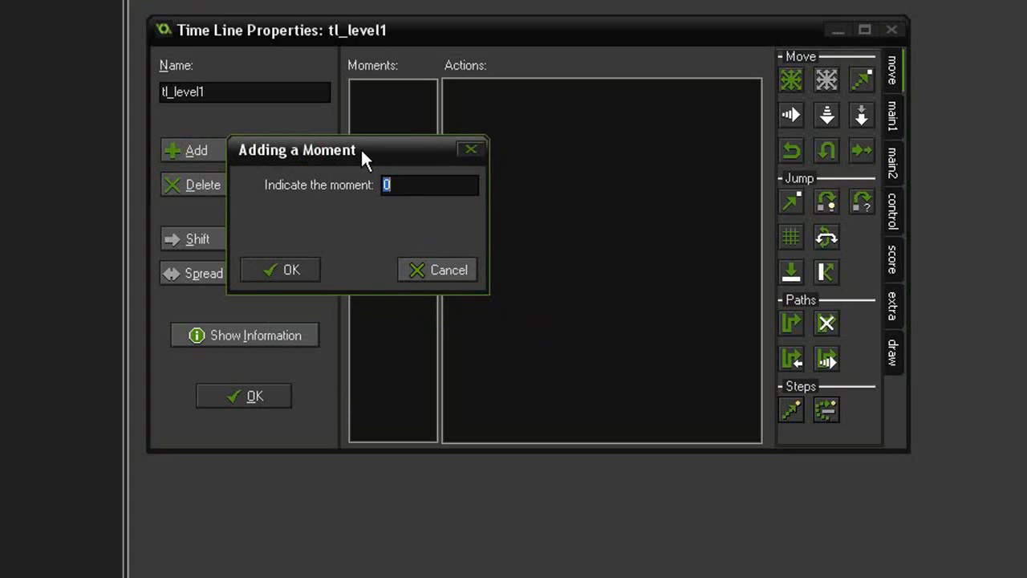
pyautogui.write('45')
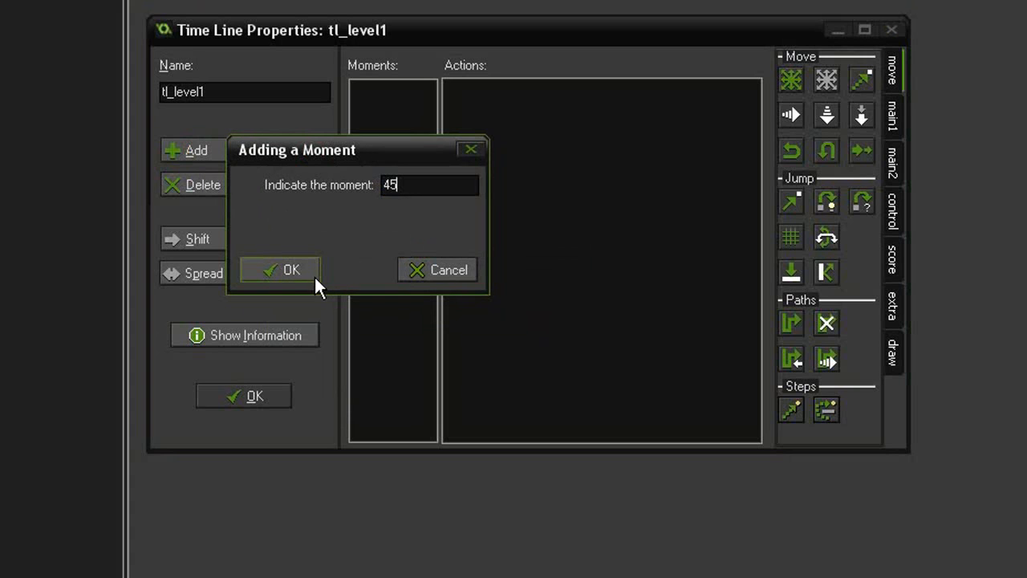
pyautogui.click(281, 269)
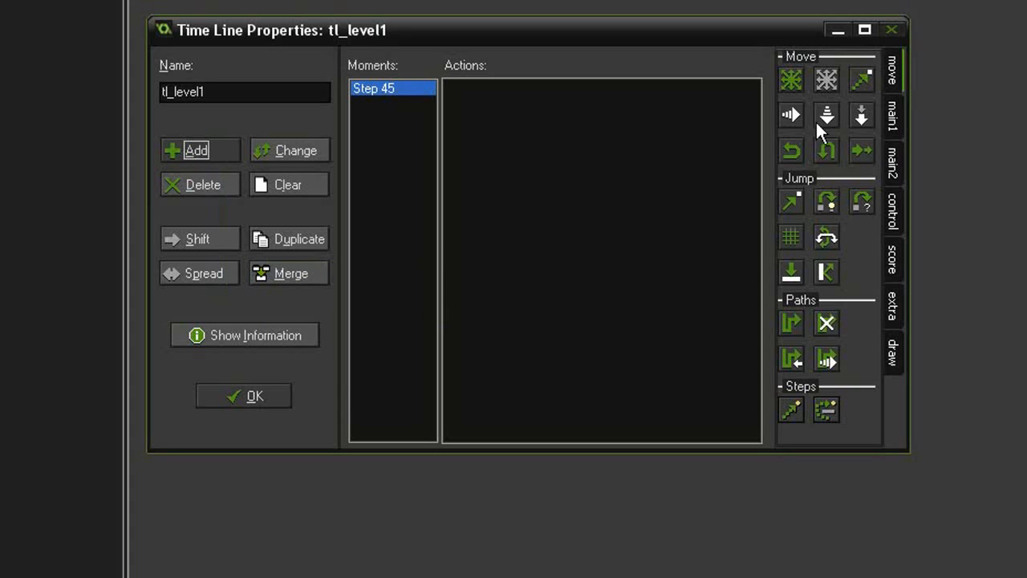
# - Give Step 45 a Create Instance action spawning obj_asteroid with x set to 67
pyautogui.click(892, 116)
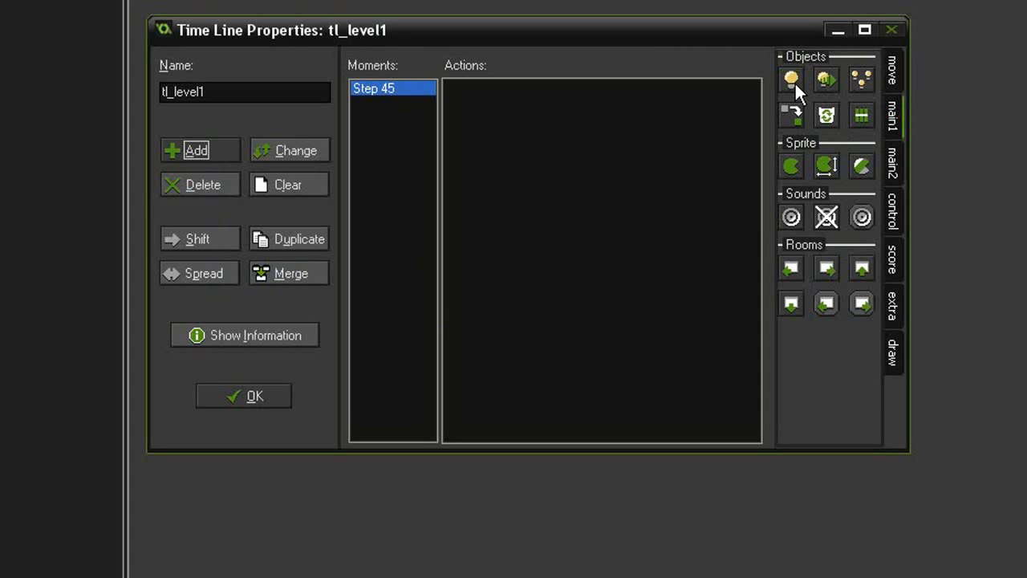
pyautogui.click(790, 78)
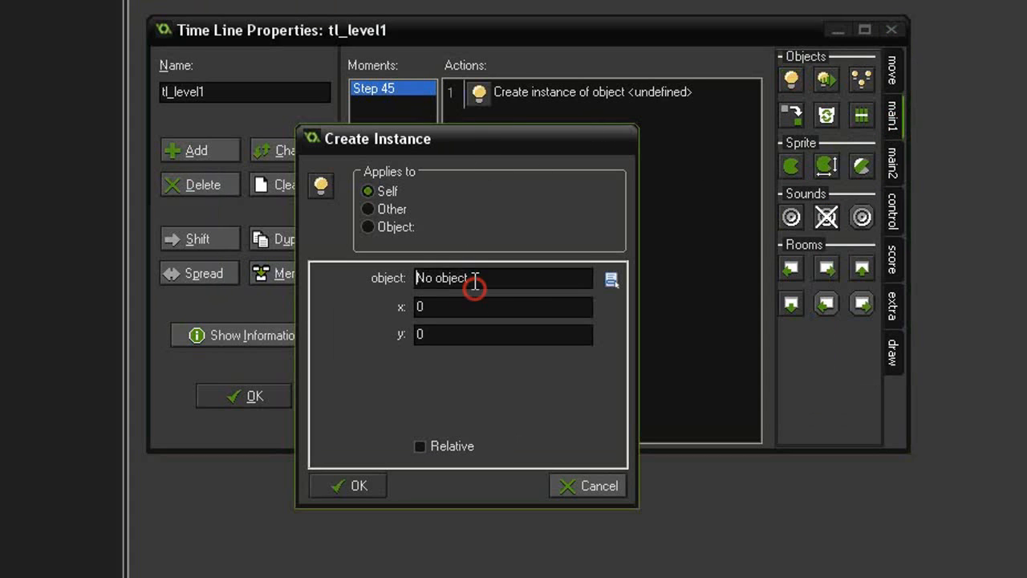
pyautogui.click(610, 278)
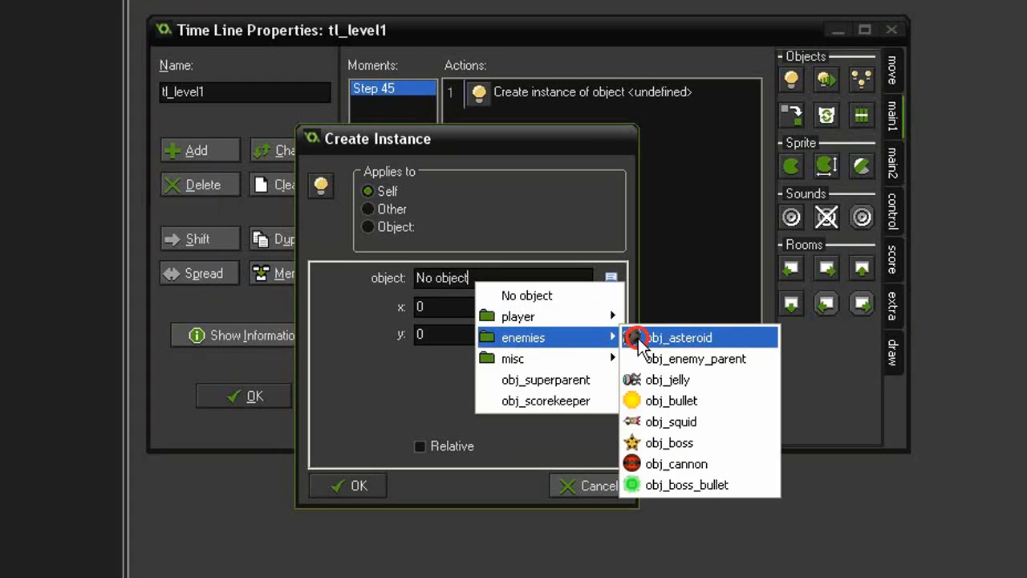
pyautogui.click(681, 337)
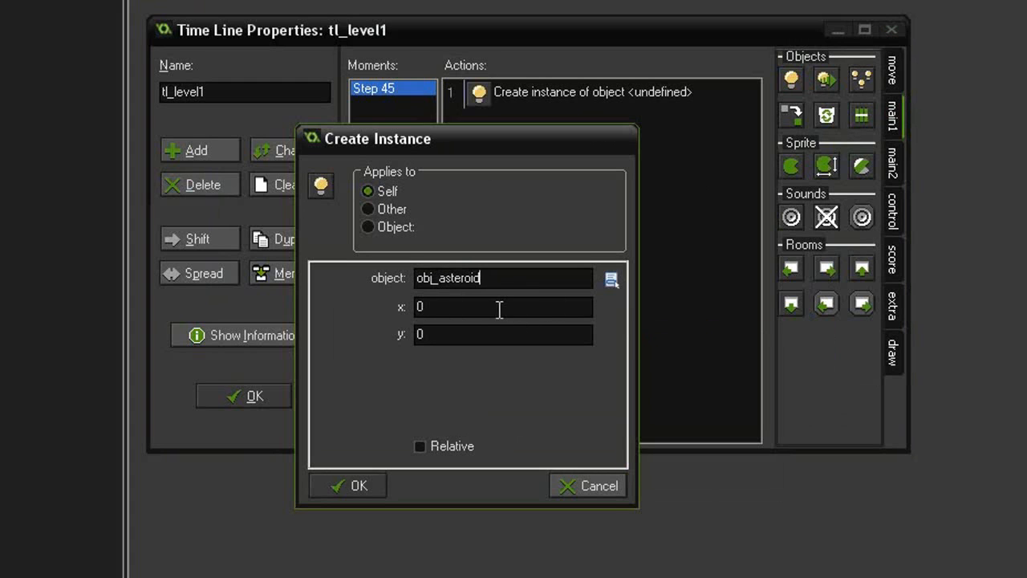
pyautogui.moveTo(684, 322)
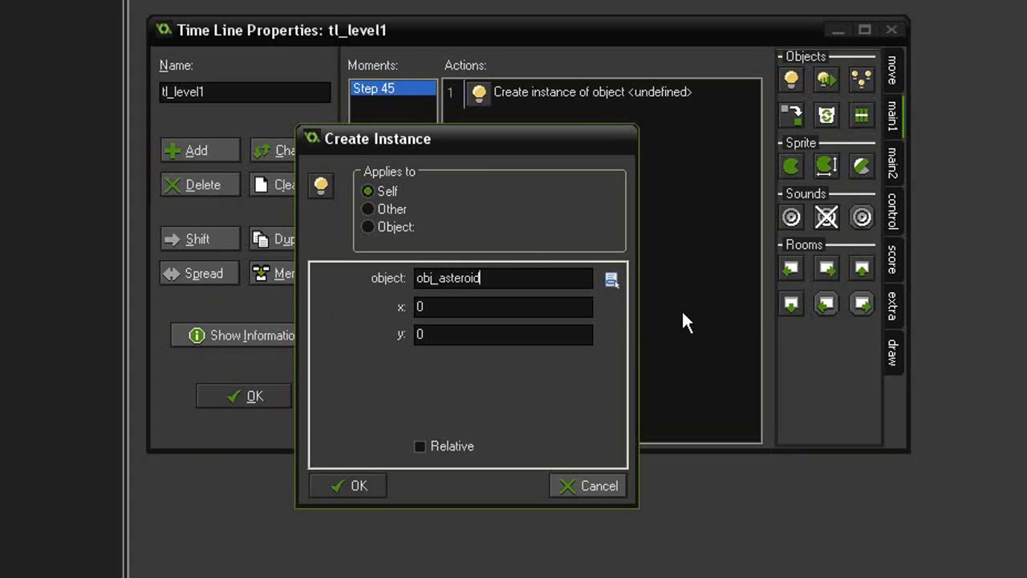
pyautogui.moveTo(516, 362)
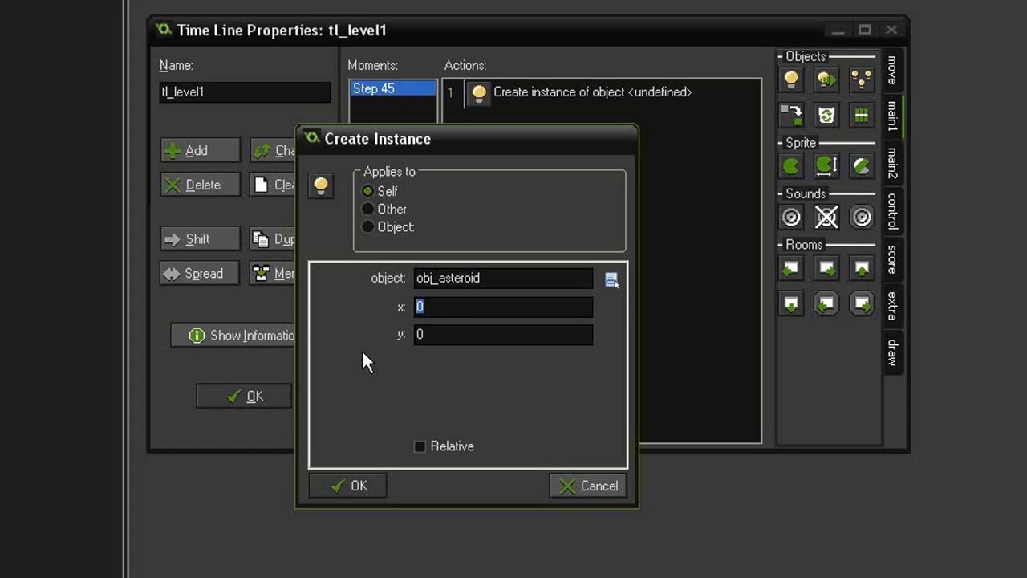
pyautogui.write('675')
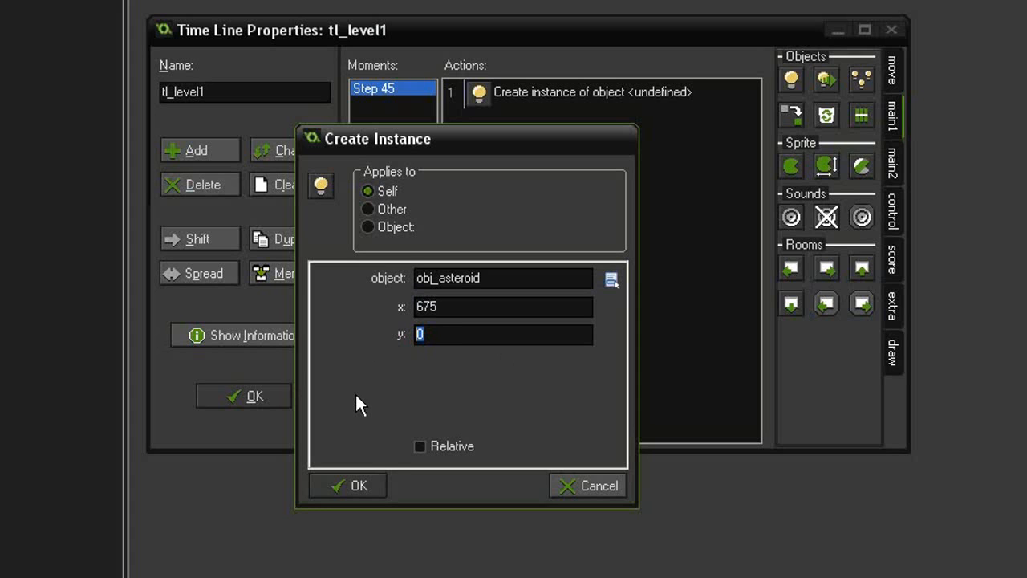
pyautogui.click(347, 486)
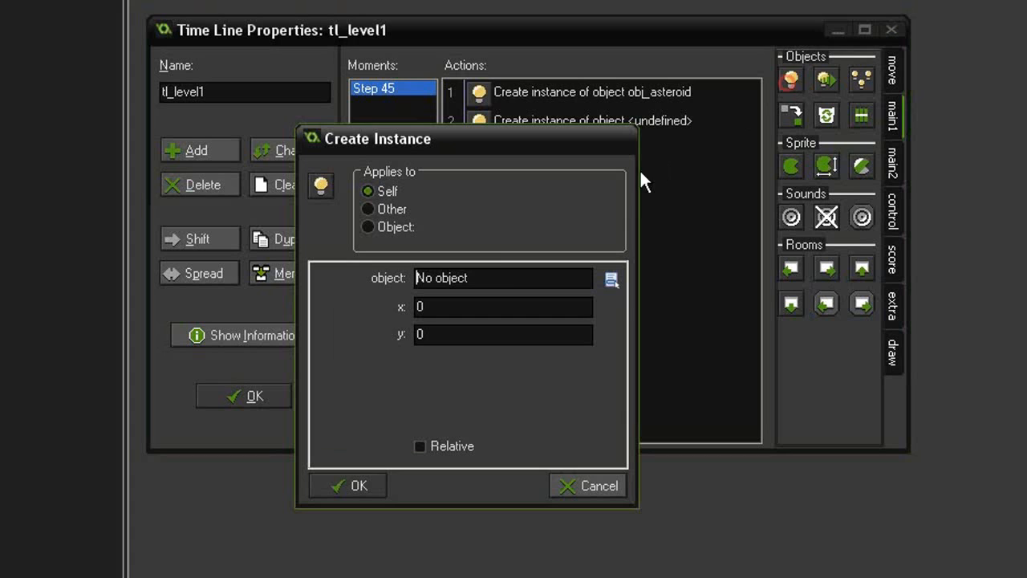
# - Set the second Step 45 action to create obj_asteroid at 675, 325
pyautogui.click(612, 278)
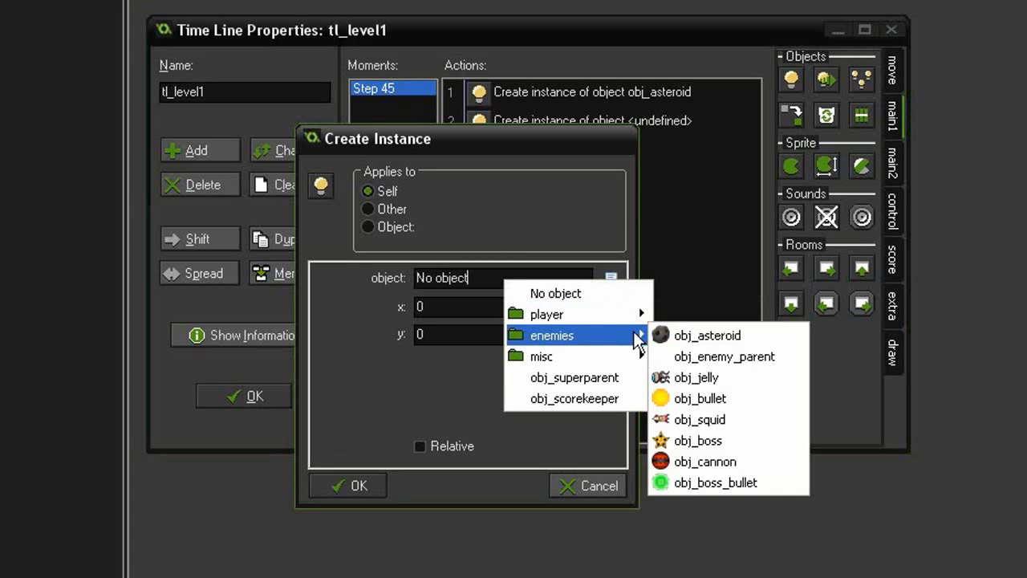
pyautogui.click(707, 335)
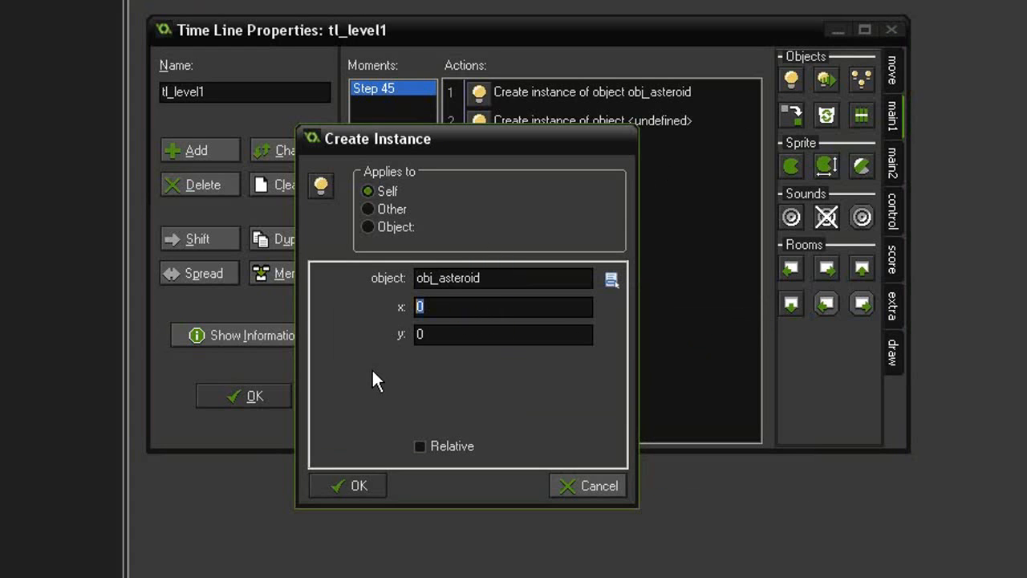
pyautogui.write('675')
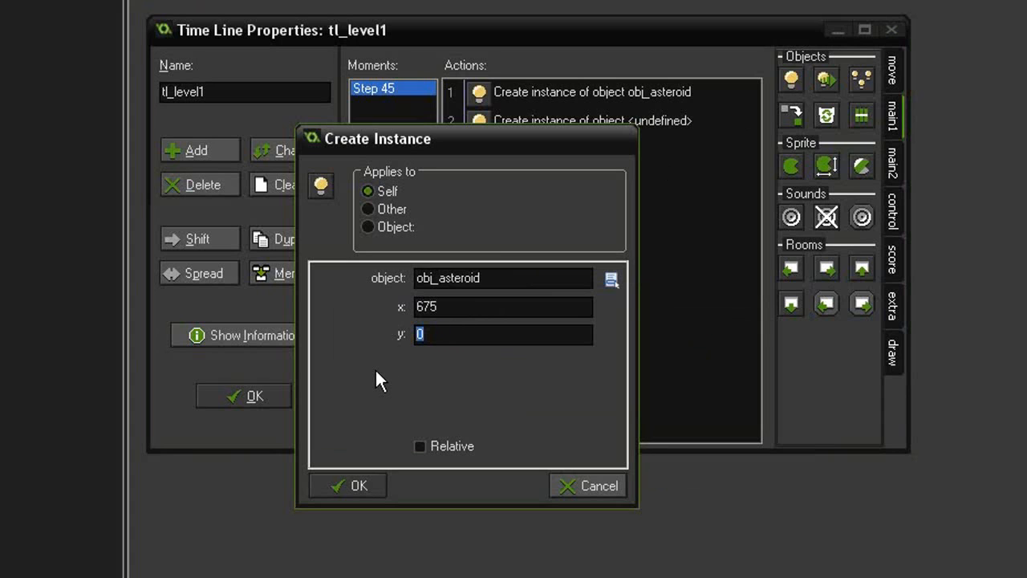
pyautogui.write('325')
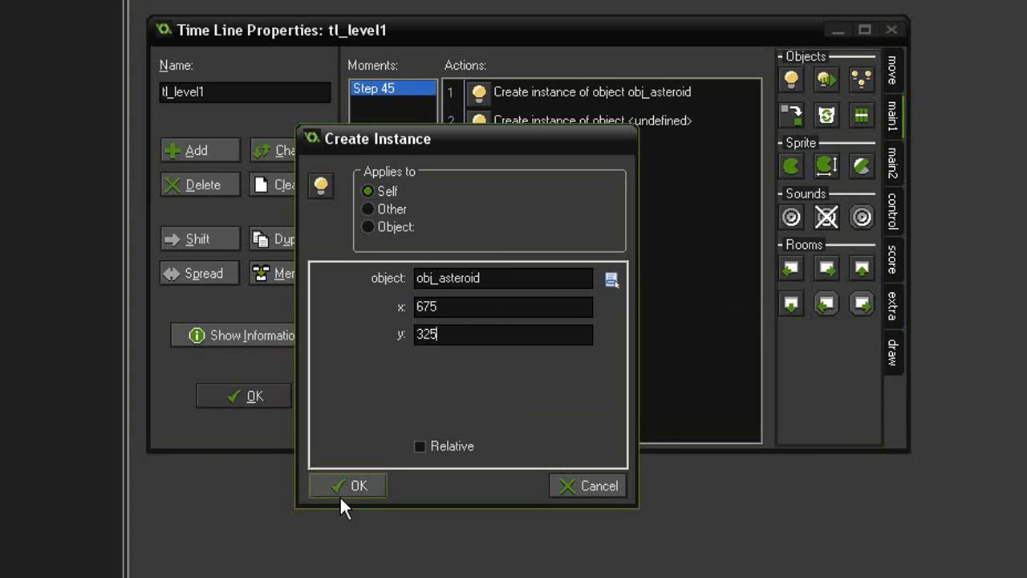
pyautogui.click(358, 485)
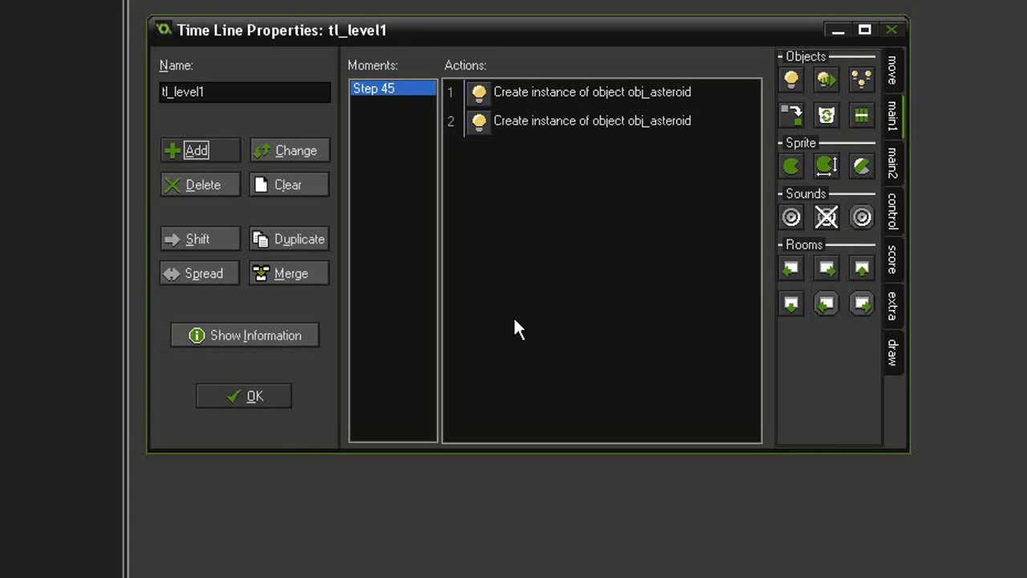
pyautogui.moveTo(491, 317)
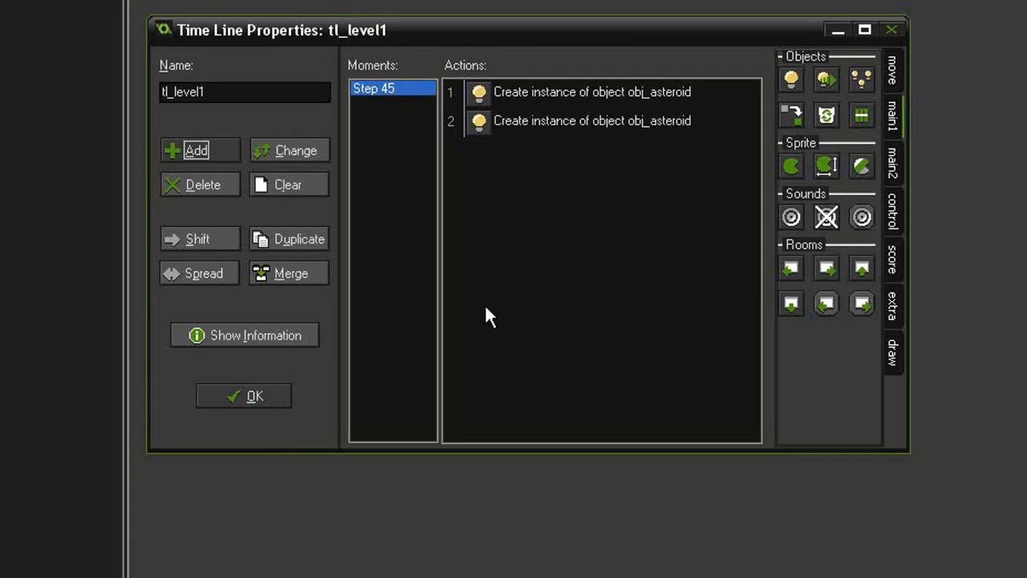
pyautogui.moveTo(459, 235)
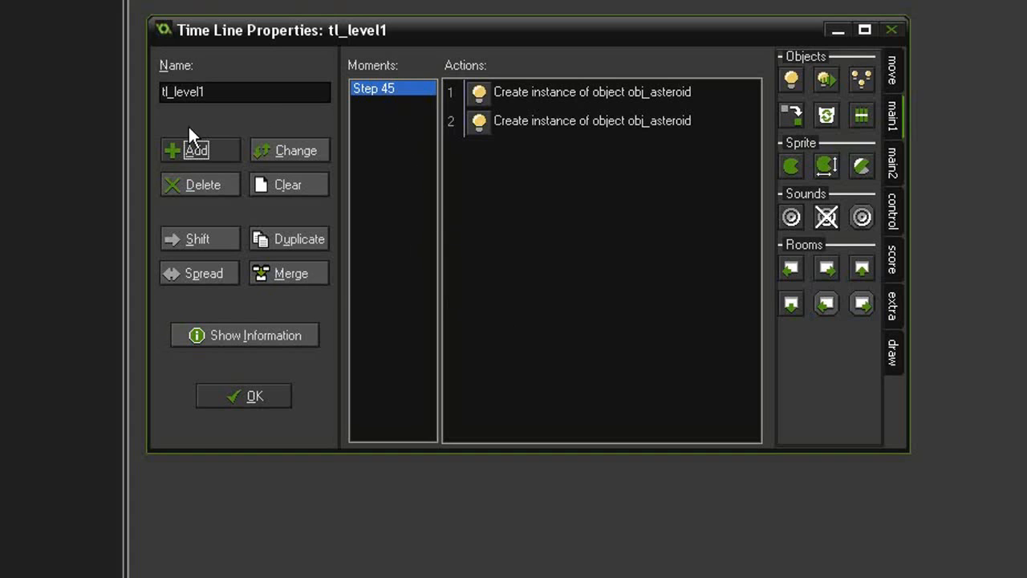
# - Add a new moment at step 115
pyautogui.click(199, 150)
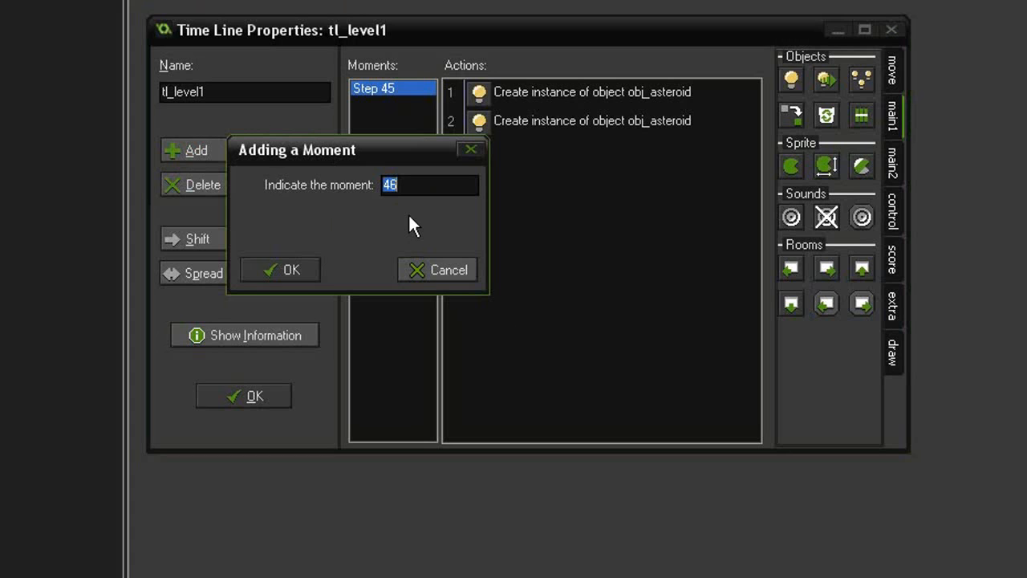
pyautogui.write('115')
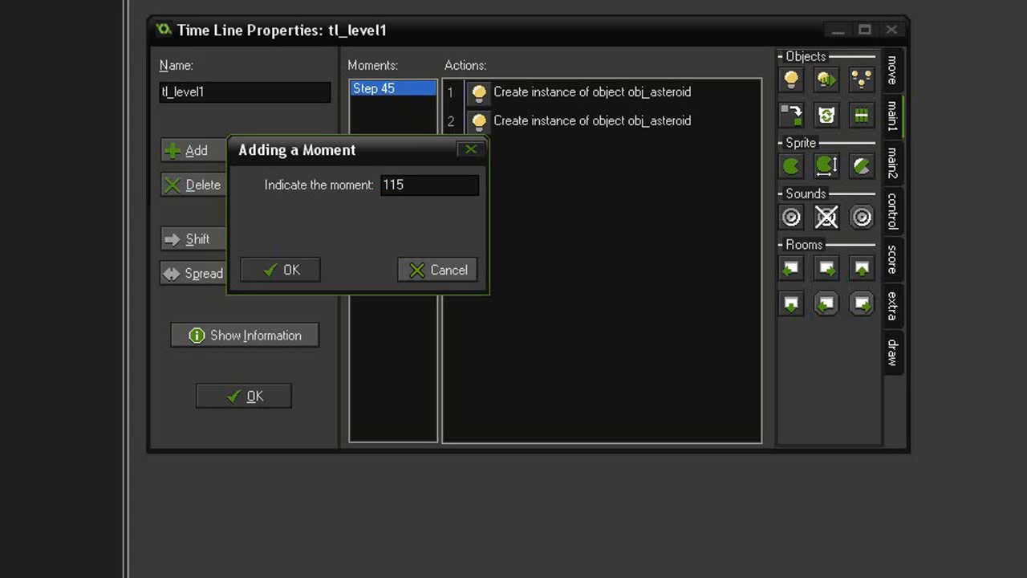
pyautogui.click(280, 269)
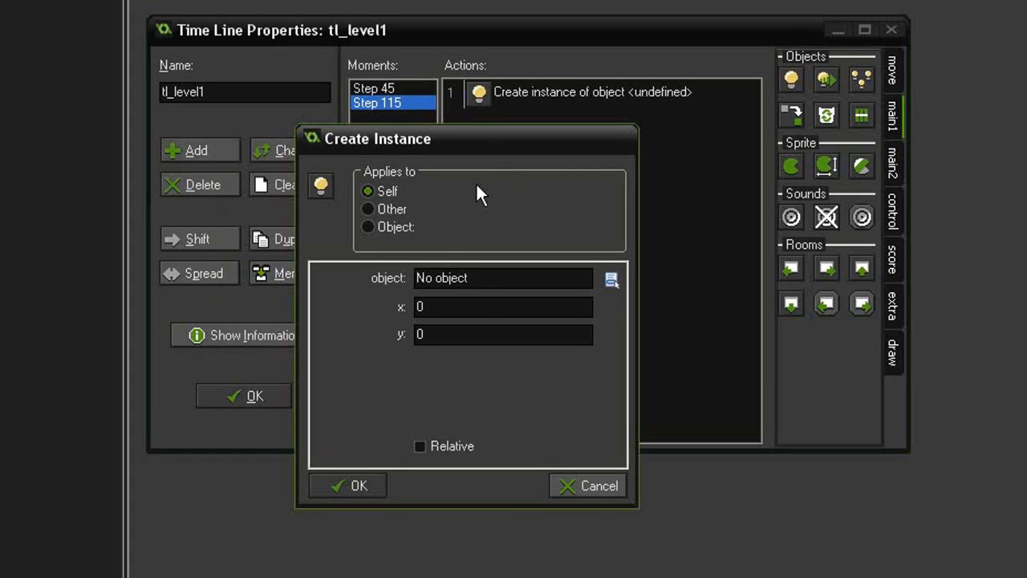
# - Make the Step 115 action create obj_jelly at x 675, y 240
pyautogui.click(611, 278)
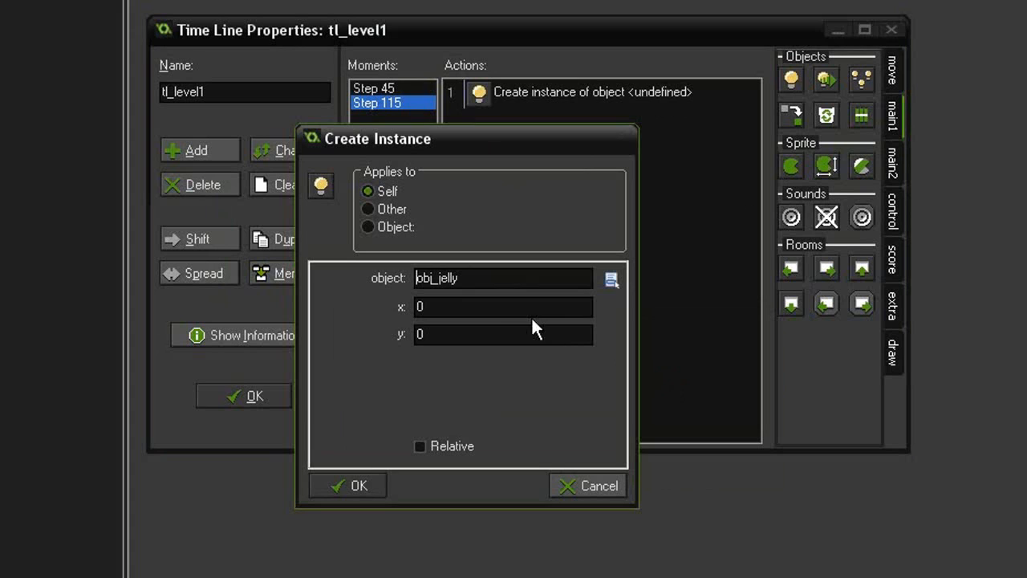
pyautogui.write('675')
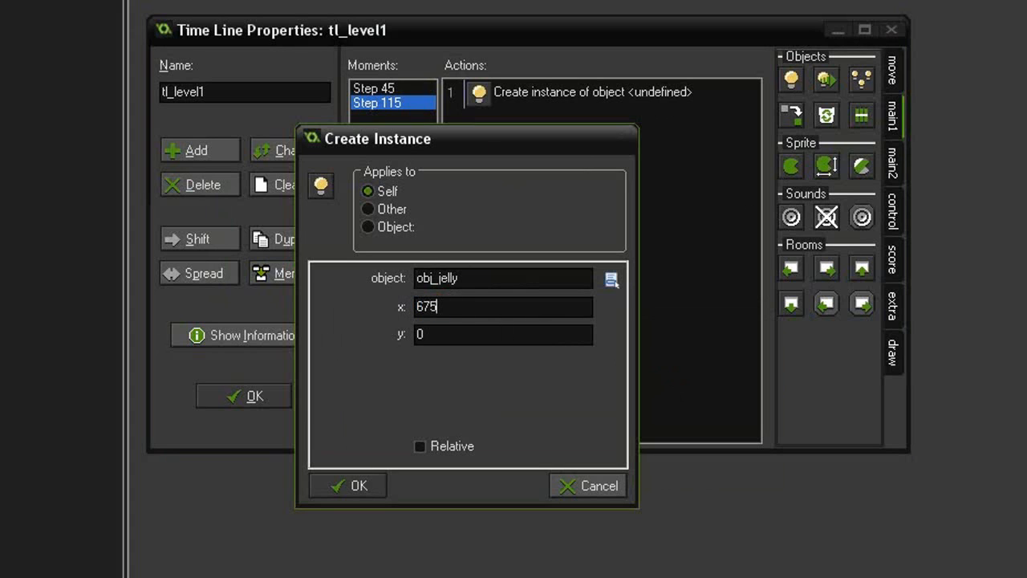
pyautogui.moveTo(411, 369)
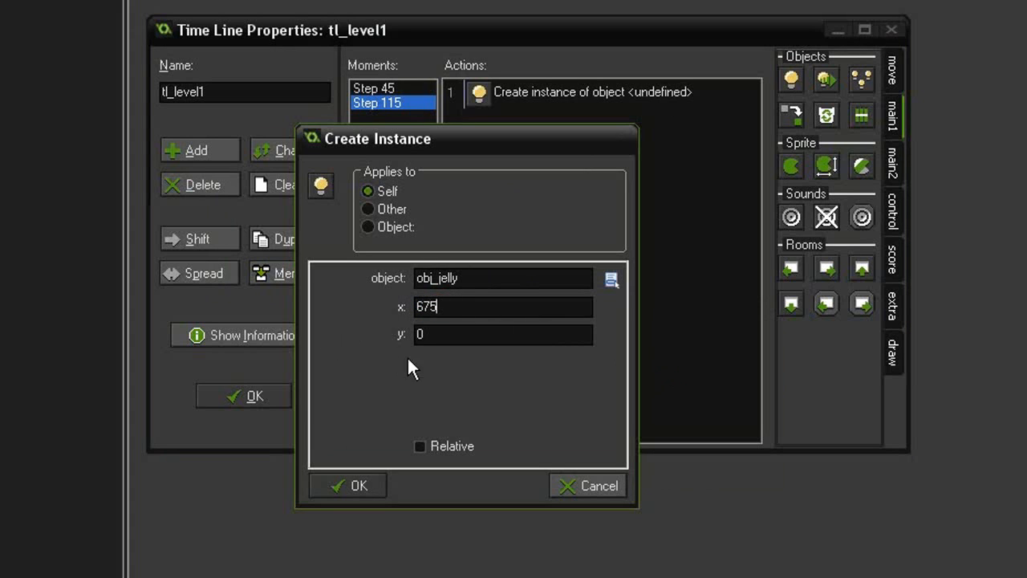
pyautogui.click(503, 334)
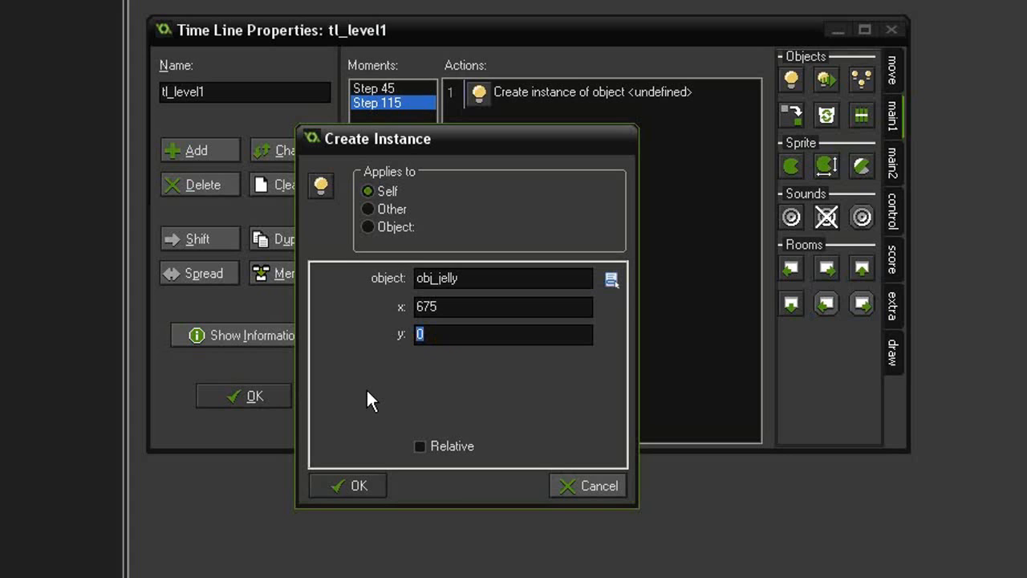
pyautogui.write('240')
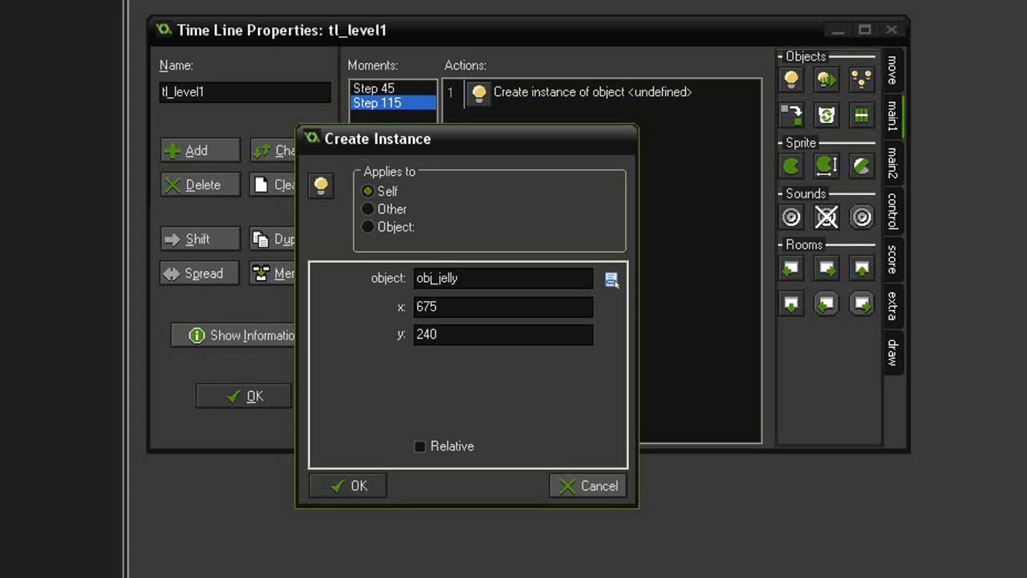
pyautogui.click(358, 486)
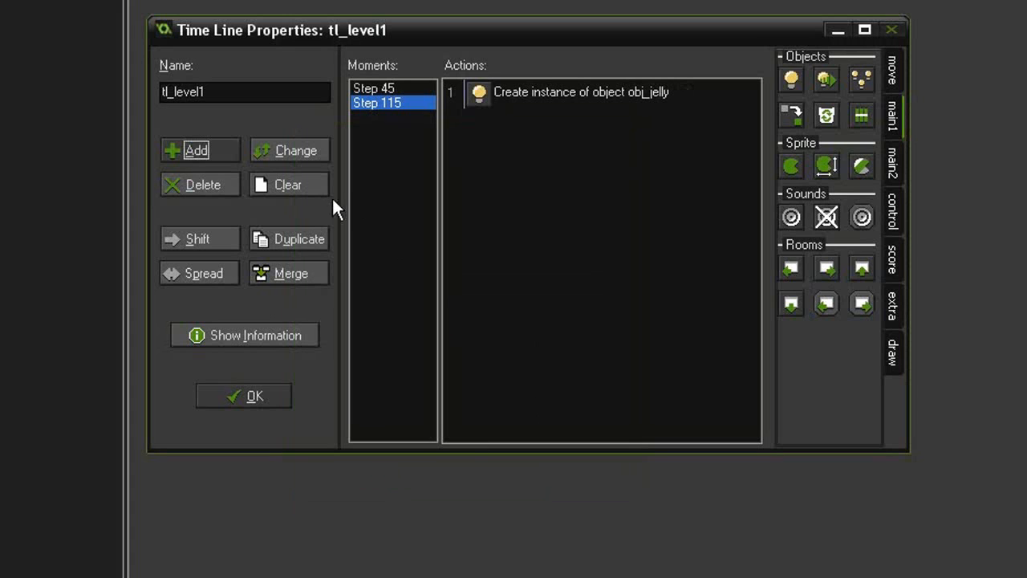
# - Add a Step 180 moment whose action creates obj_squid
pyautogui.click(196, 150)
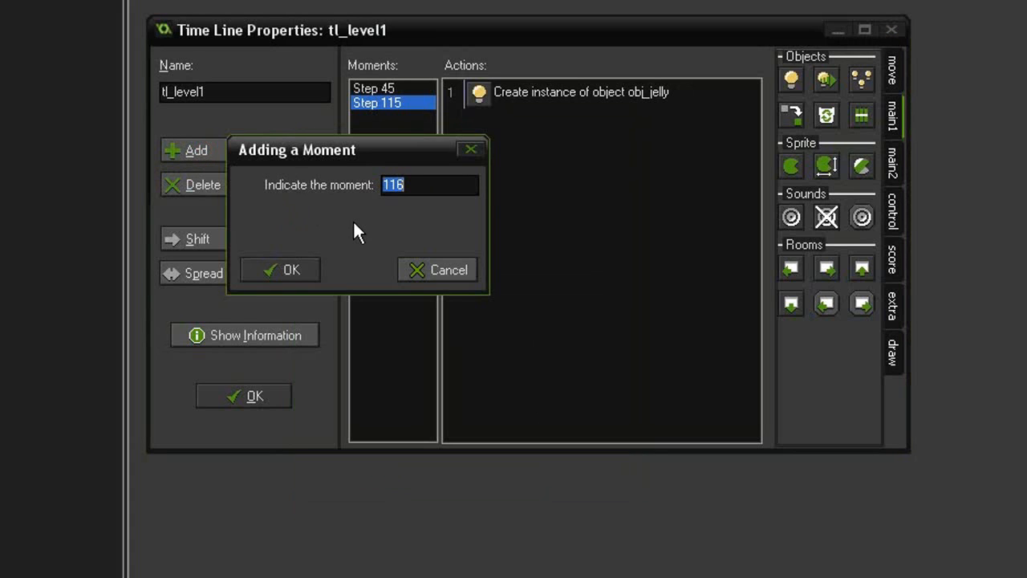
pyautogui.write('180')
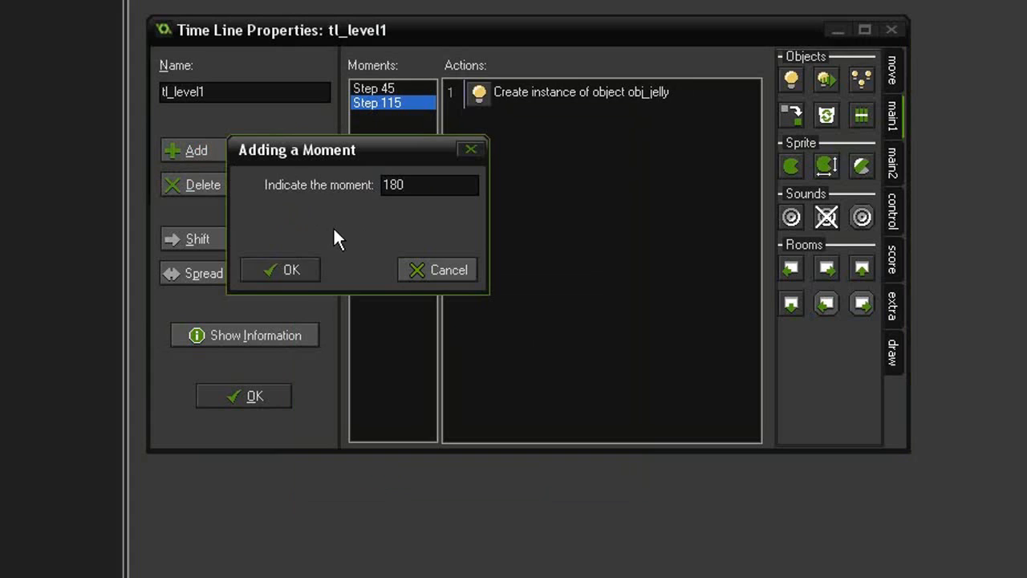
pyautogui.click(280, 269)
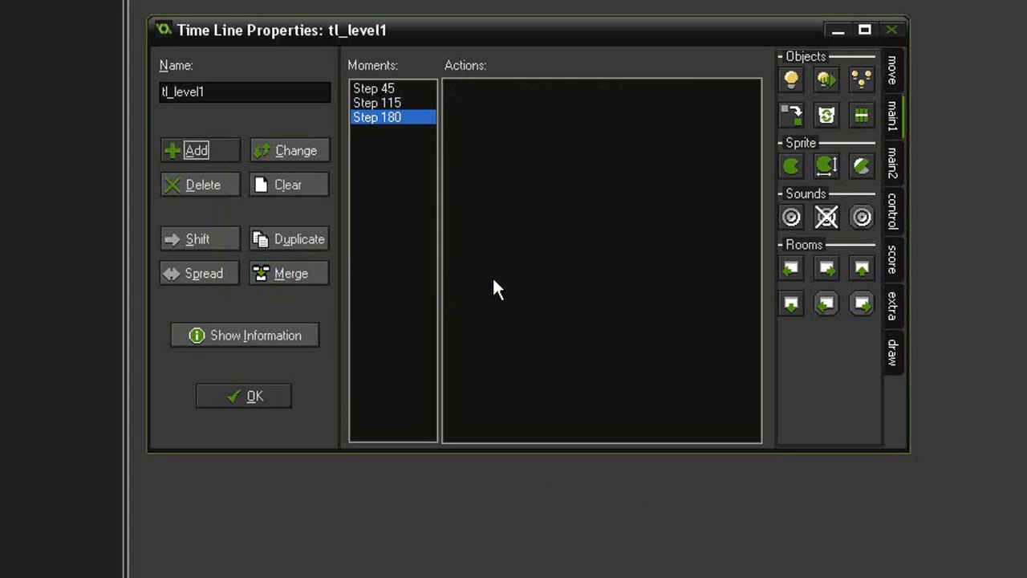
pyautogui.moveTo(657, 101)
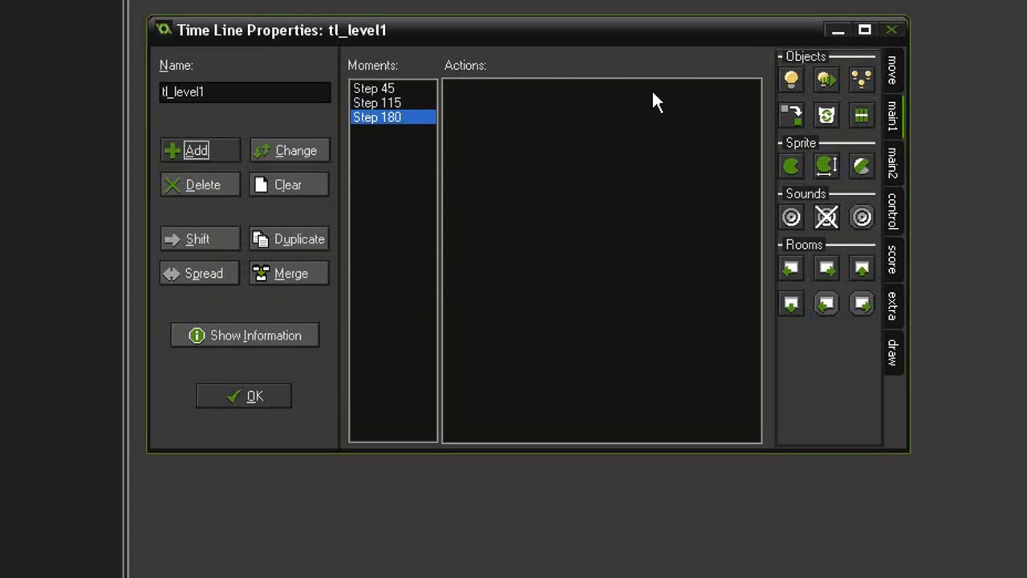
pyautogui.moveTo(650, 117)
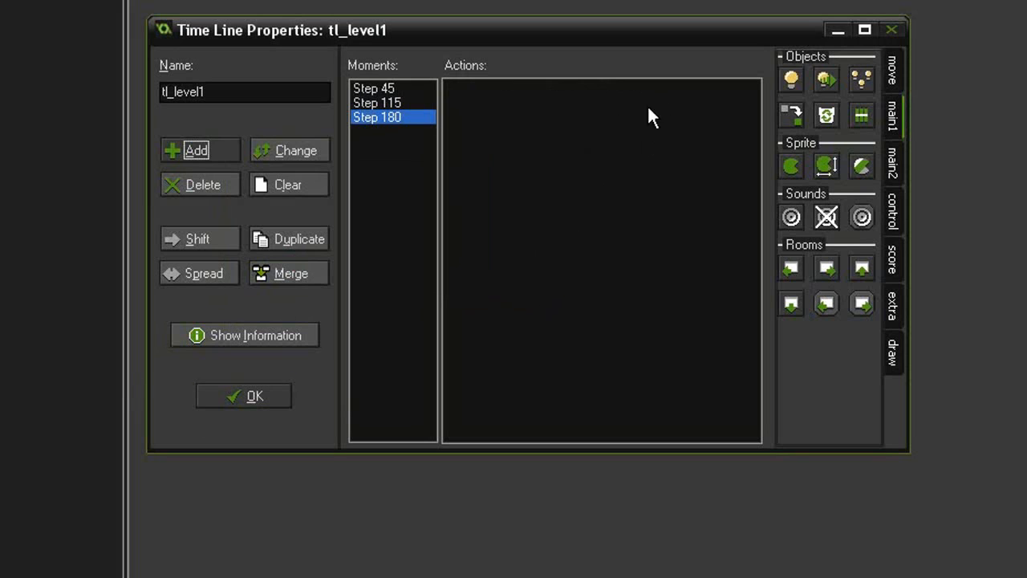
pyautogui.moveTo(409, 343)
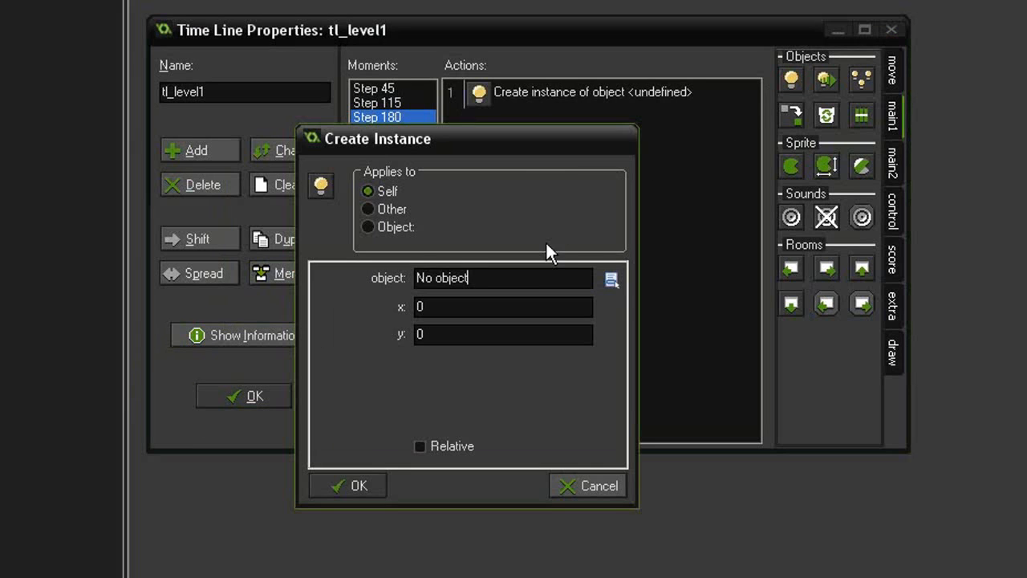
pyautogui.click(611, 278)
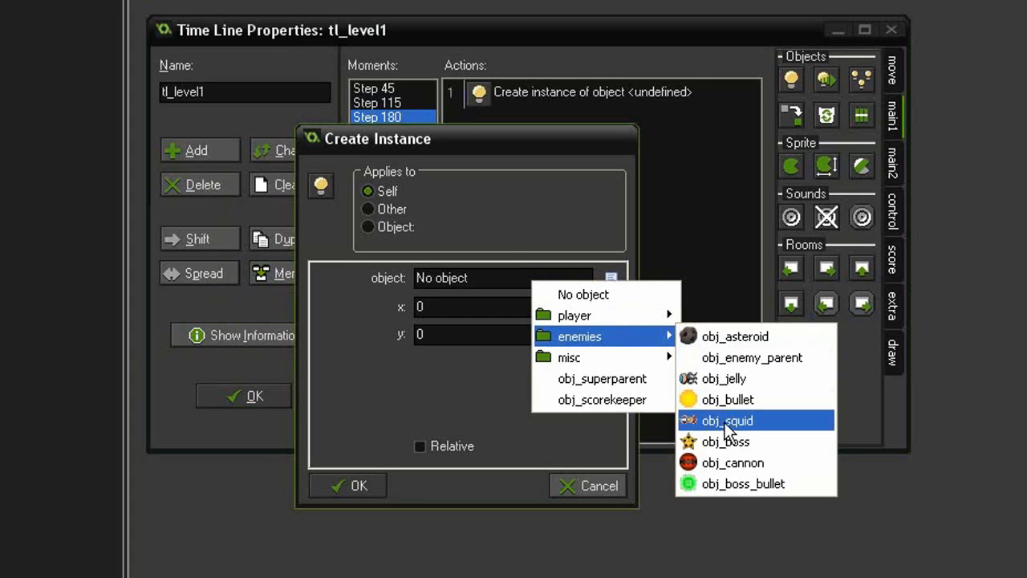
pyautogui.click(727, 421)
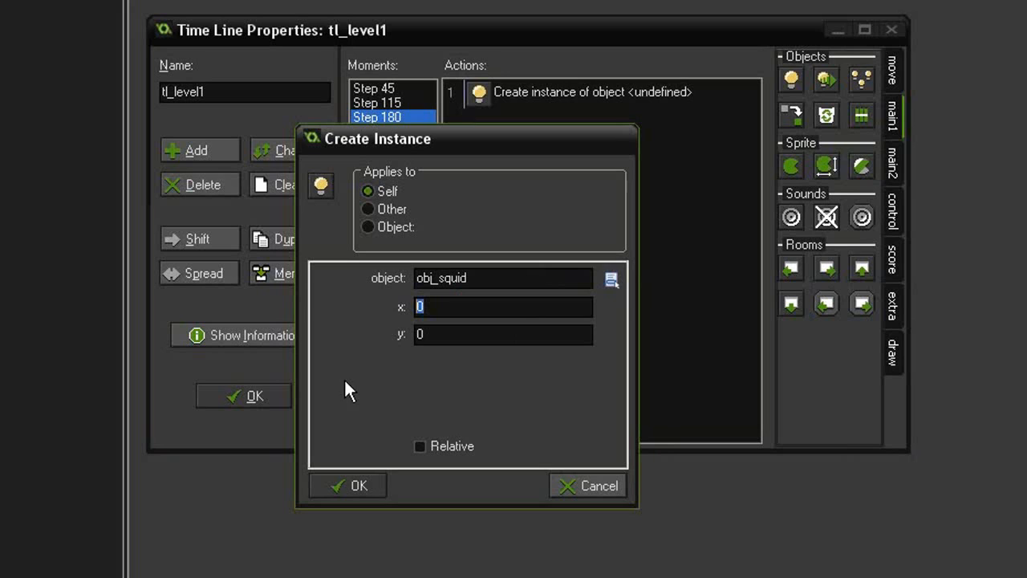
# - Place the obj_squid instance at x 650, y 200 and select the action for copying
pyautogui.write('6')
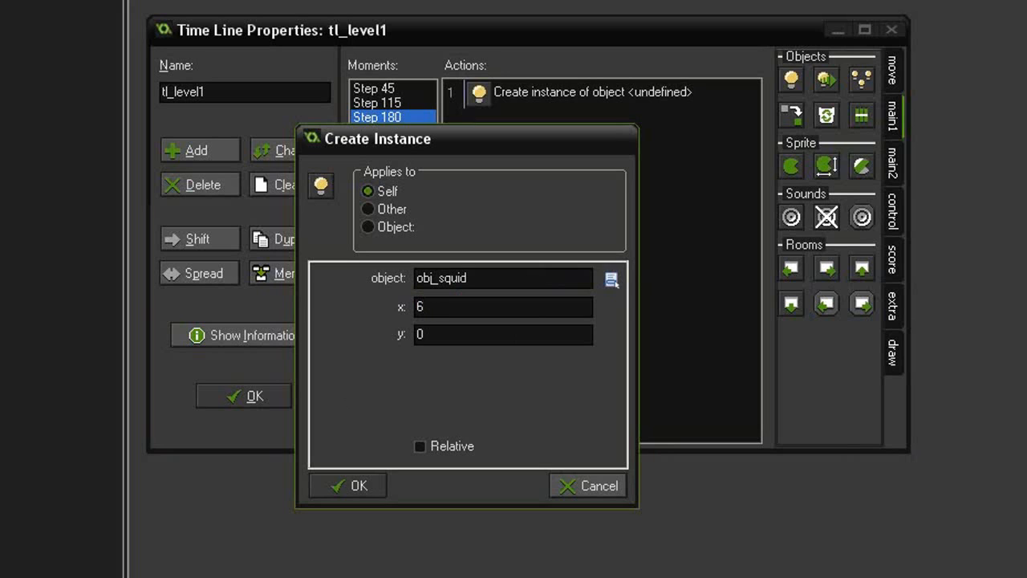
pyautogui.write('50')
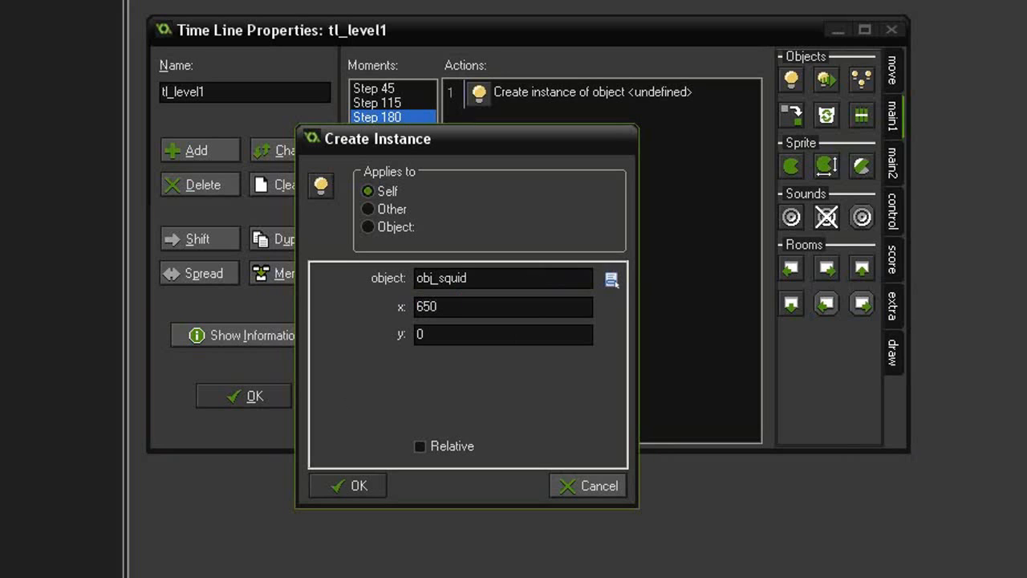
pyautogui.click(503, 306)
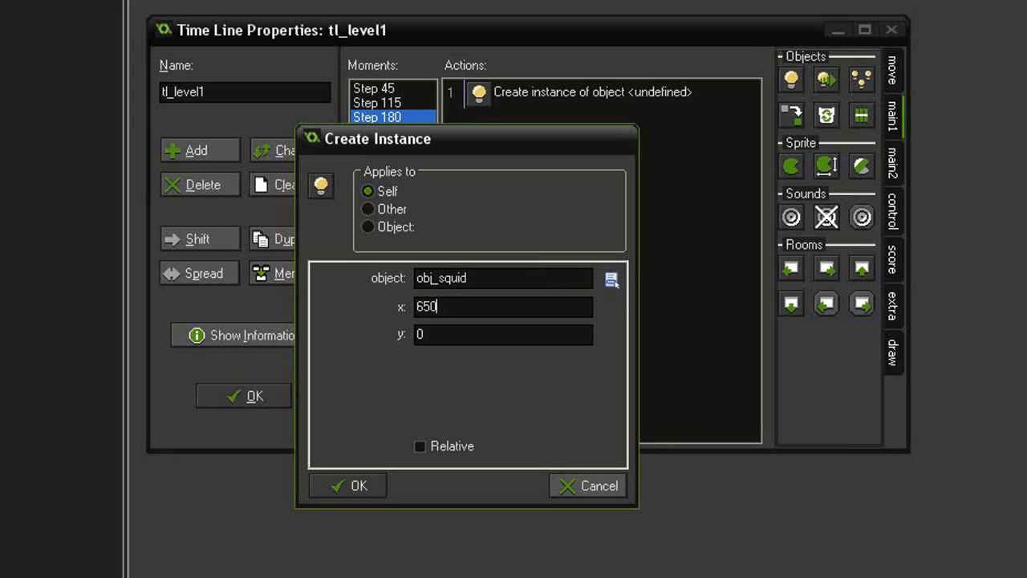
pyautogui.click(503, 334)
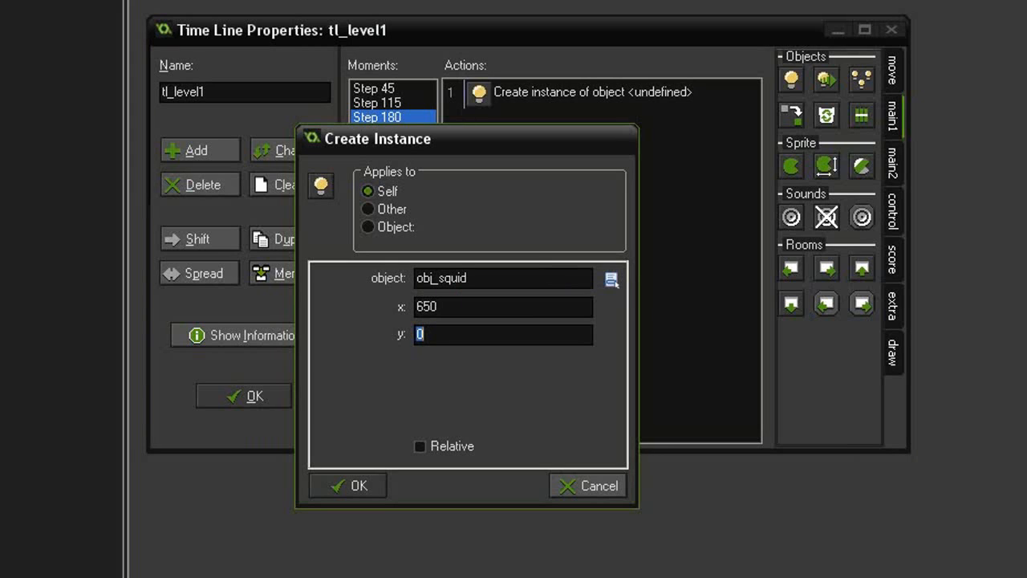
pyautogui.write('200')
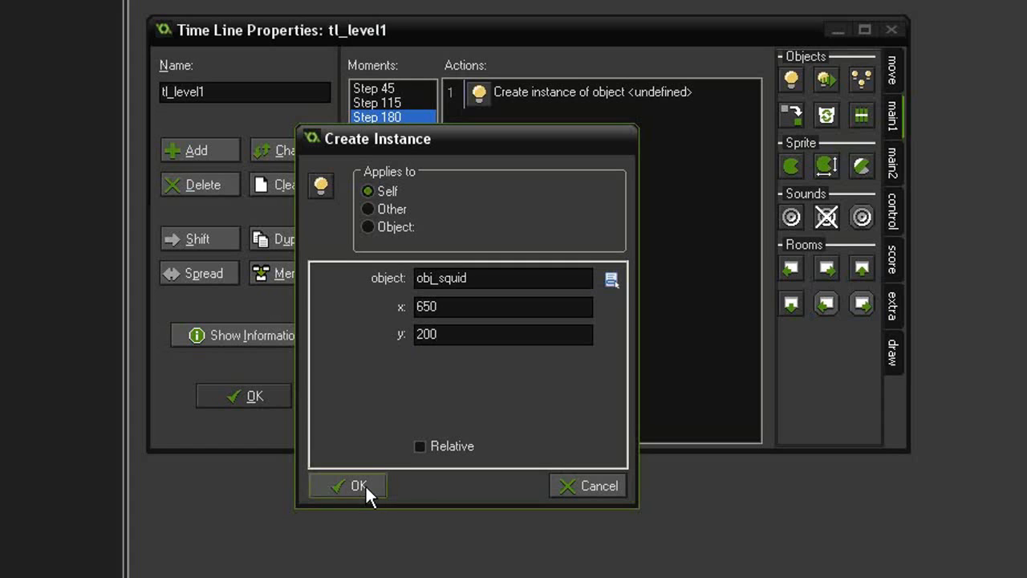
pyautogui.click(347, 485)
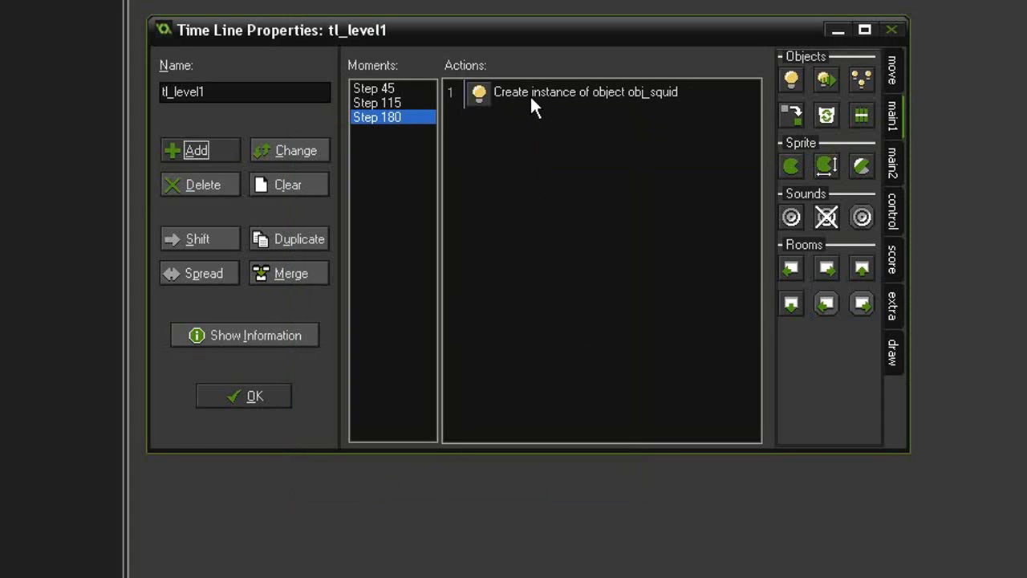
pyautogui.click(586, 92)
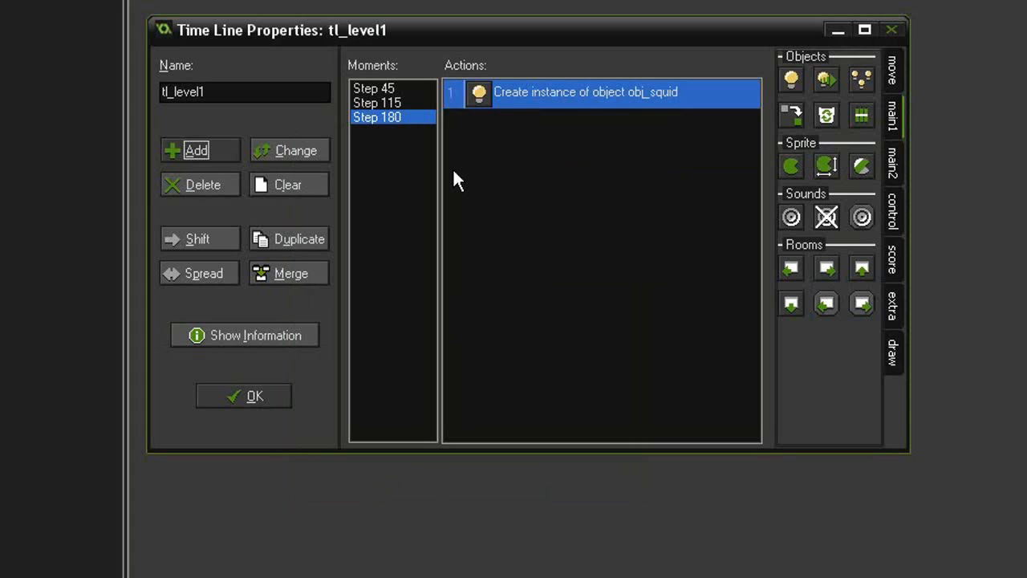
# - Add moments at steps 190 and 200 with the pasted squid action
pyautogui.click(197, 150)
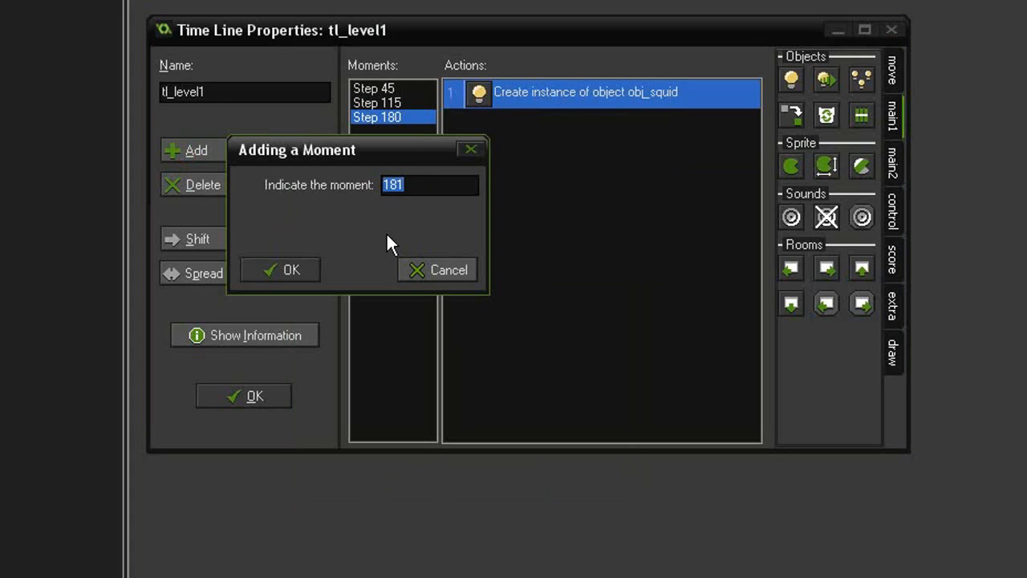
pyautogui.write('190')
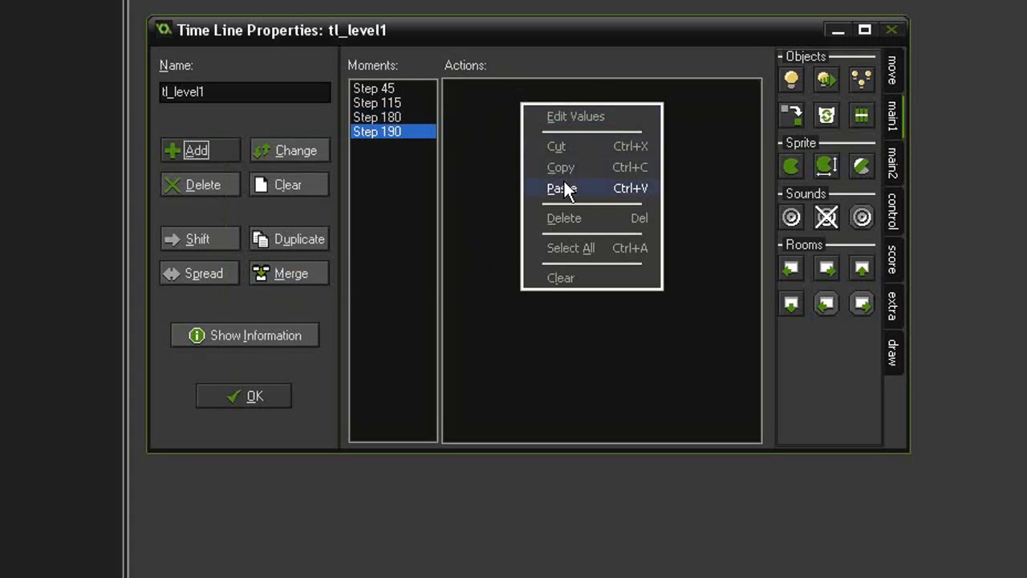
pyautogui.click(562, 188)
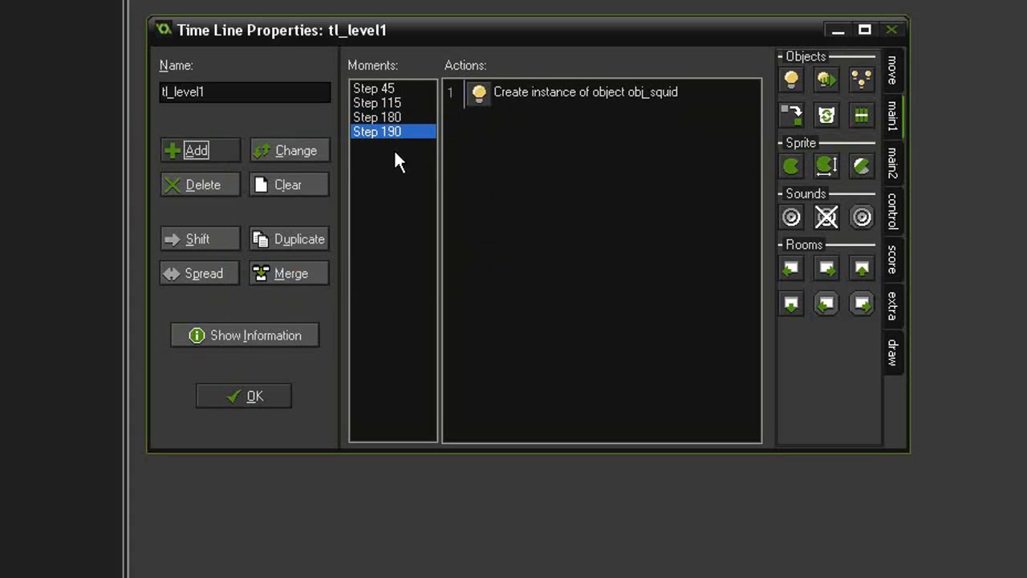
pyautogui.click(196, 150)
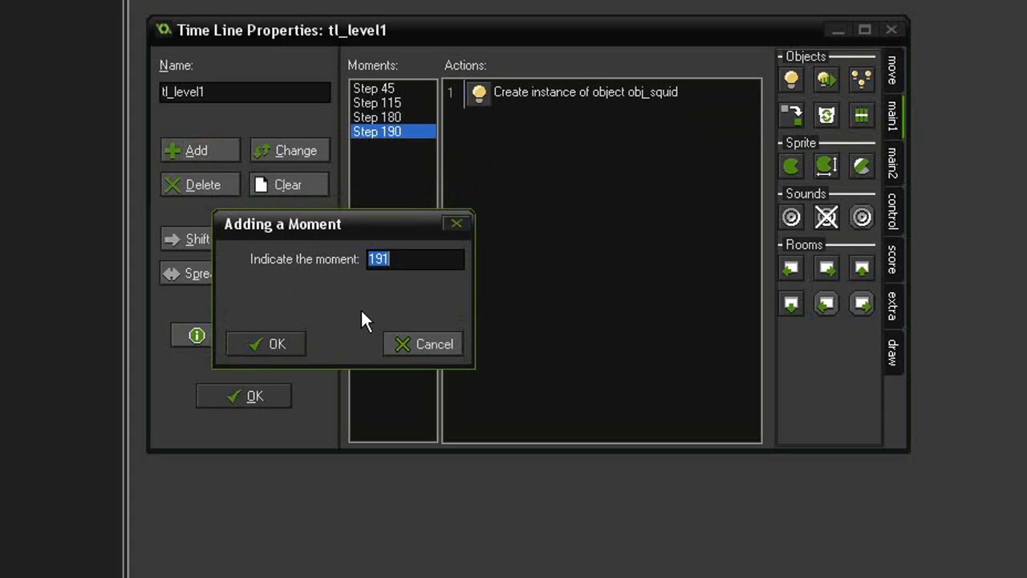
pyautogui.click(265, 344)
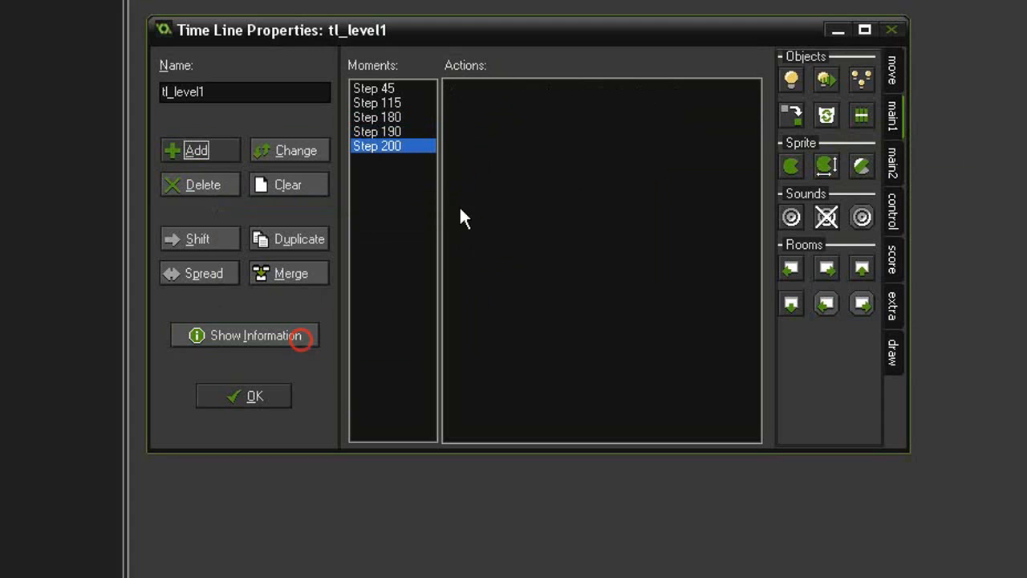
# - Add a Step 210 moment and enter 400 for another moment
pyautogui.click(199, 150)
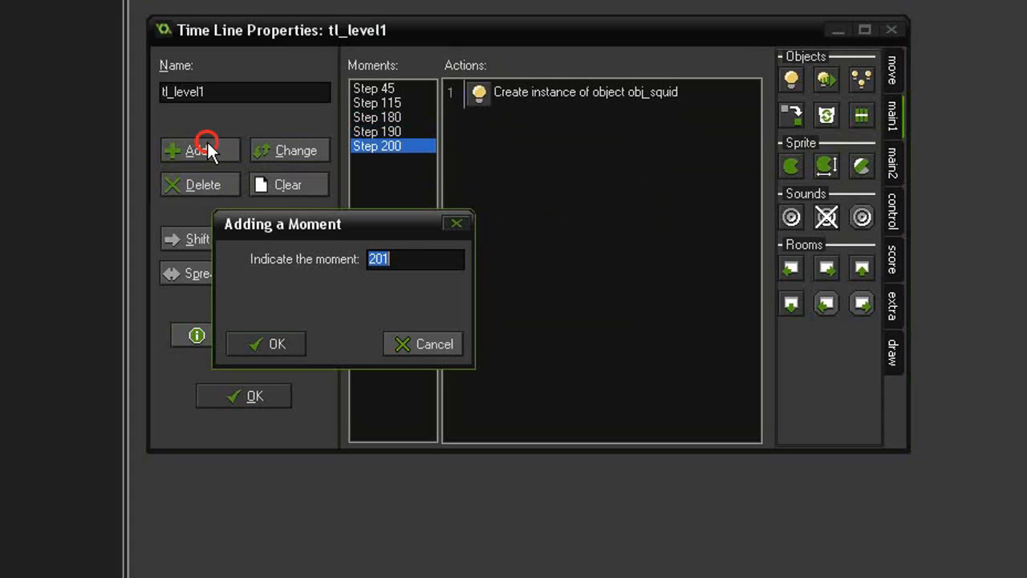
pyautogui.write('210')
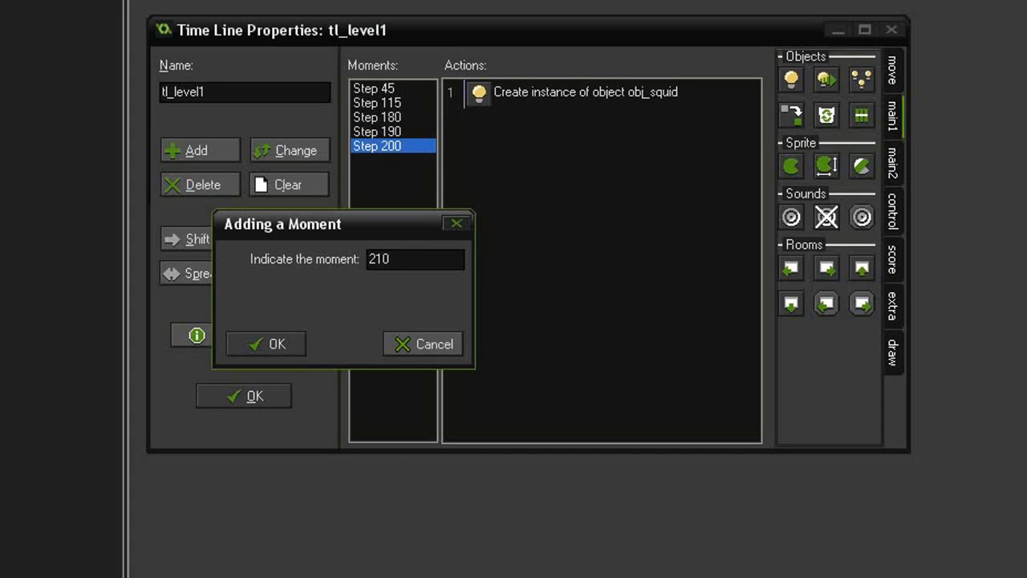
pyautogui.click(266, 344)
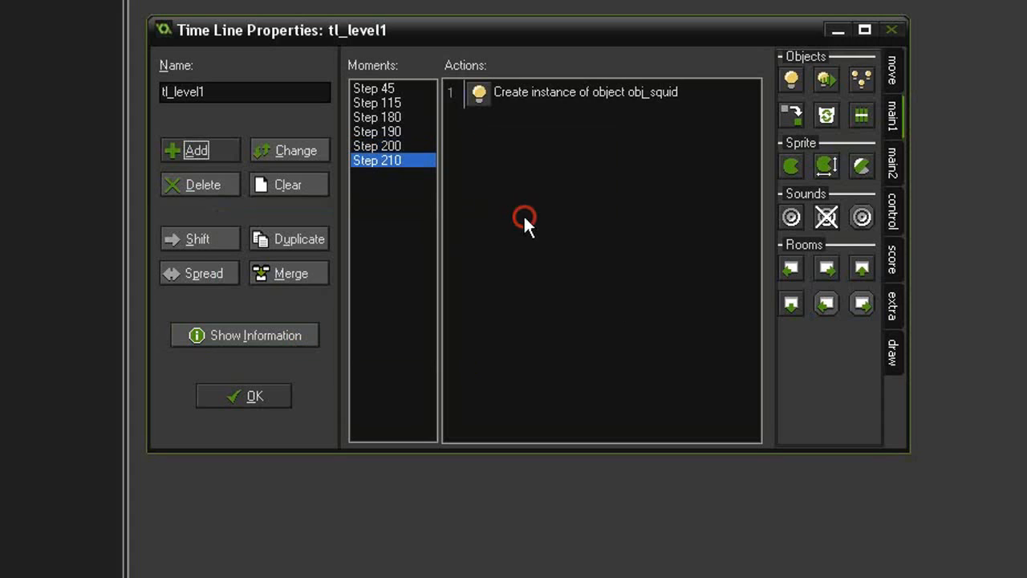
pyautogui.moveTo(456, 209)
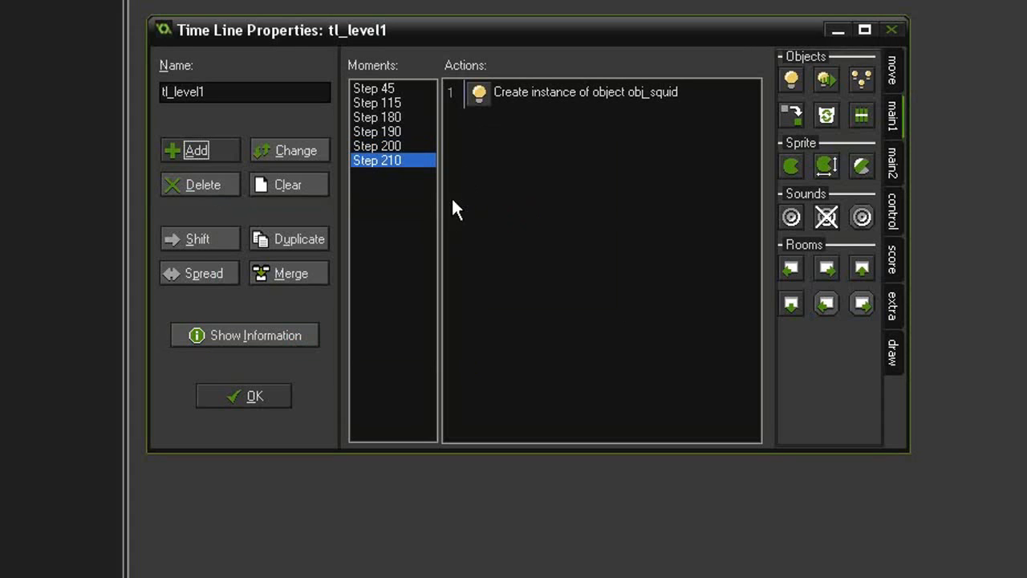
pyautogui.click(199, 150)
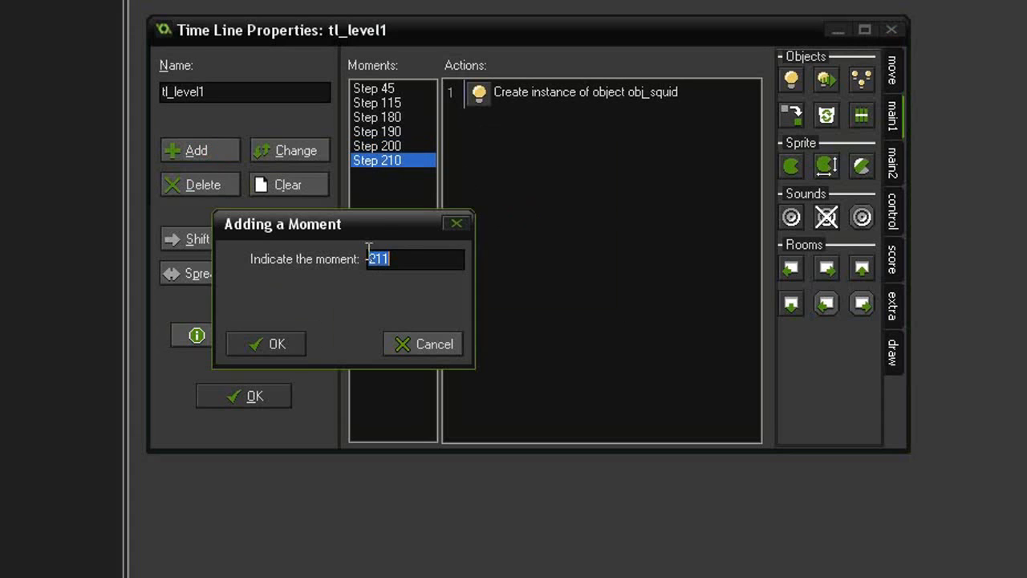
pyautogui.moveTo(281, 224); pyautogui.dragTo(279, 196)
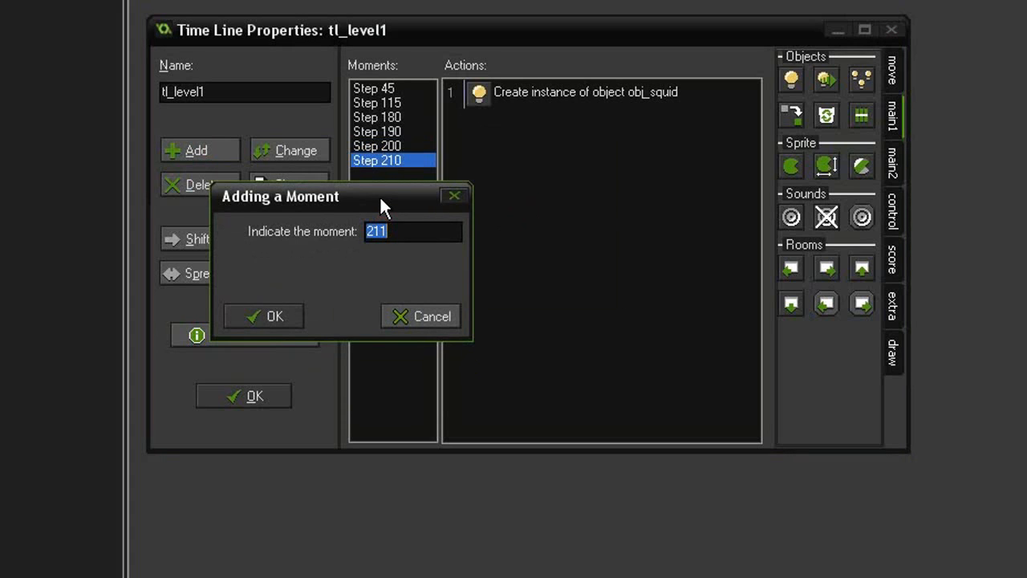
pyautogui.write('400')
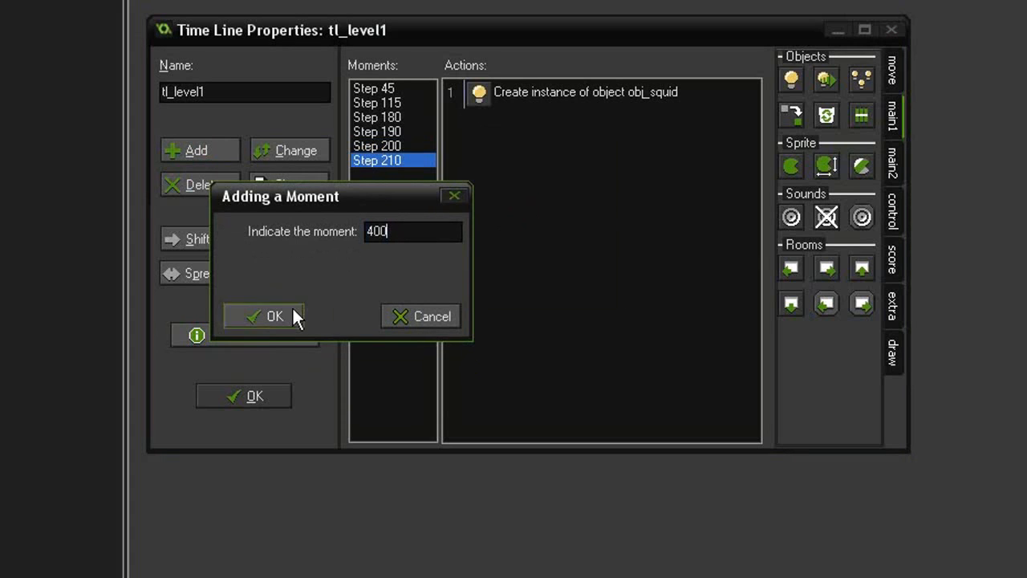
# - Make the Step 400 moment create obj_boss at x 705, y 224, then close the timeline
pyautogui.click(274, 316)
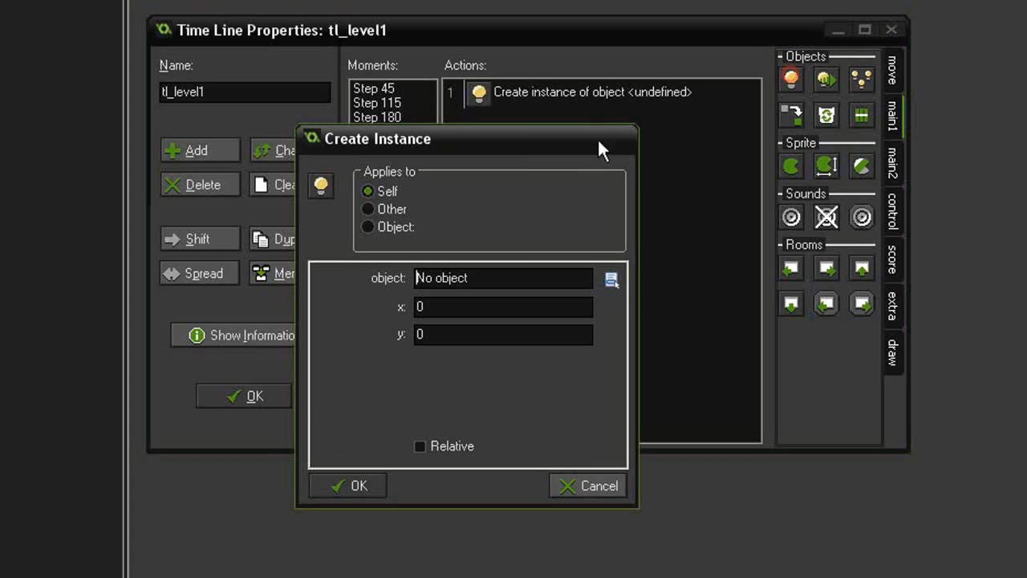
pyautogui.click(613, 280)
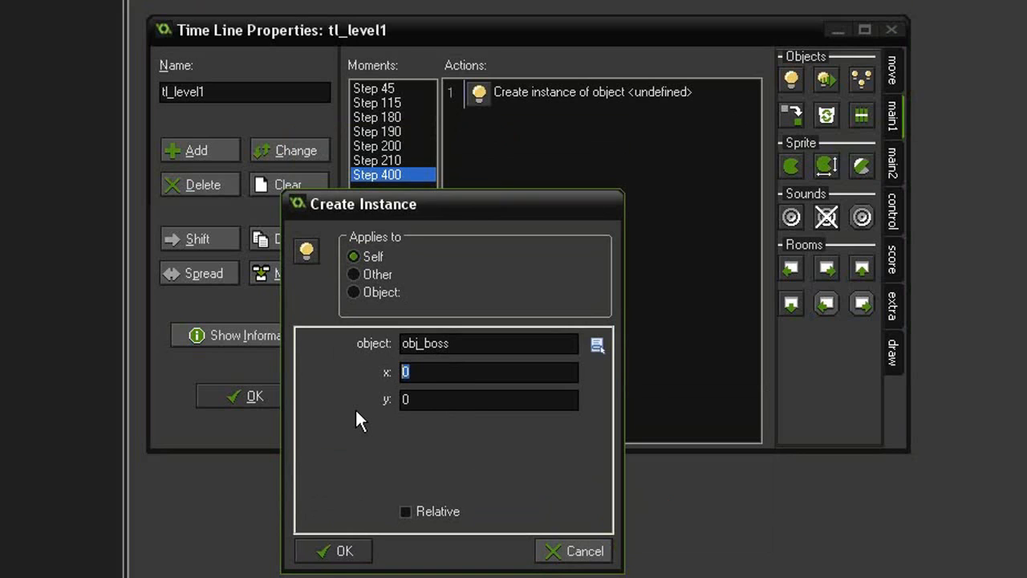
pyautogui.write('705')
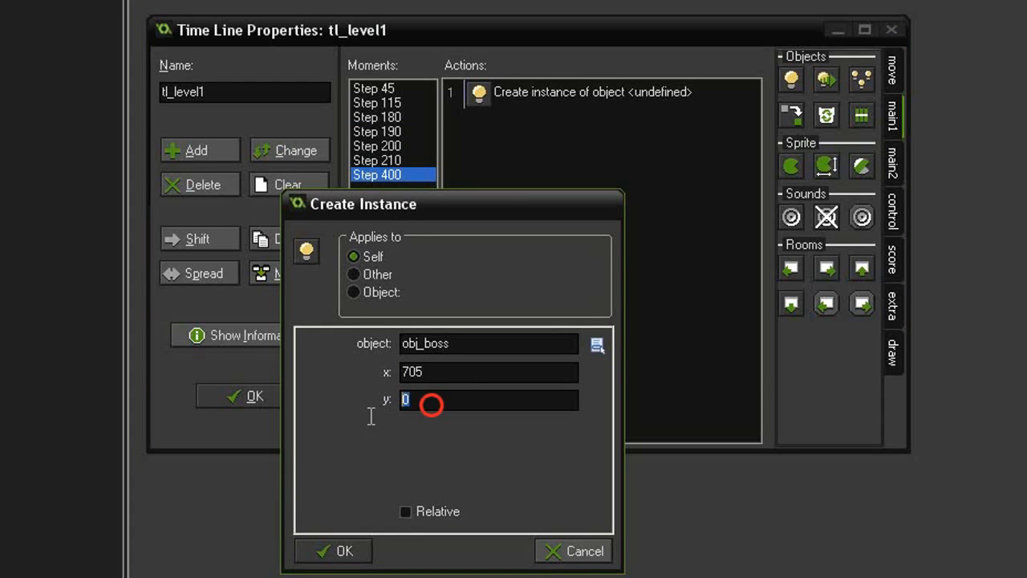
pyautogui.write('224')
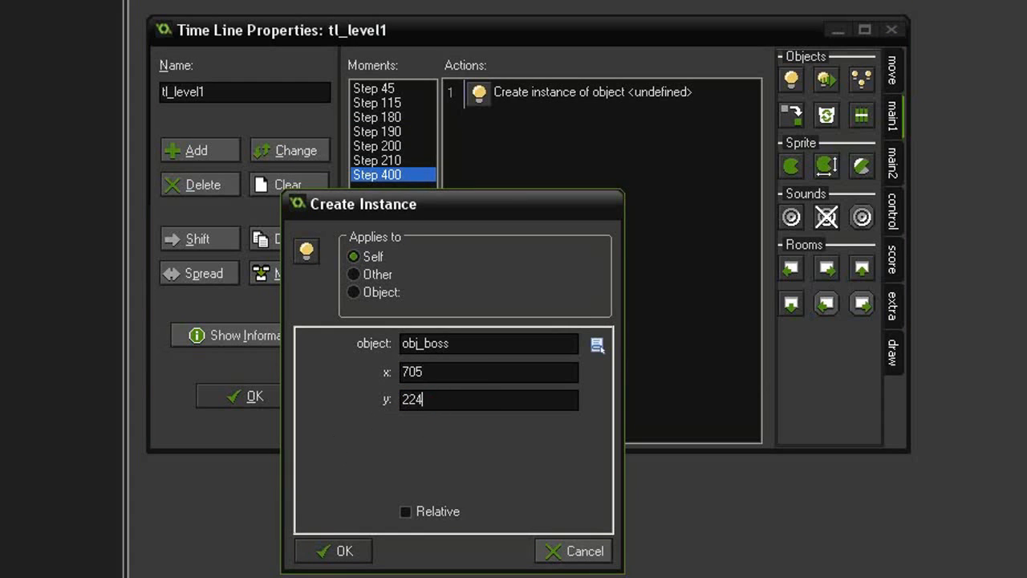
pyautogui.click(333, 550)
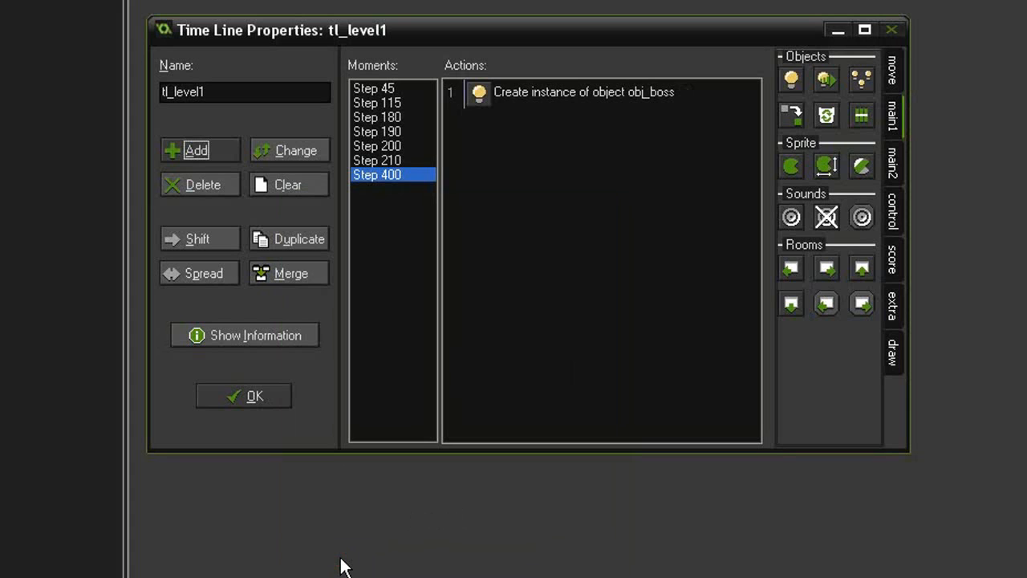
pyautogui.moveTo(542, 163)
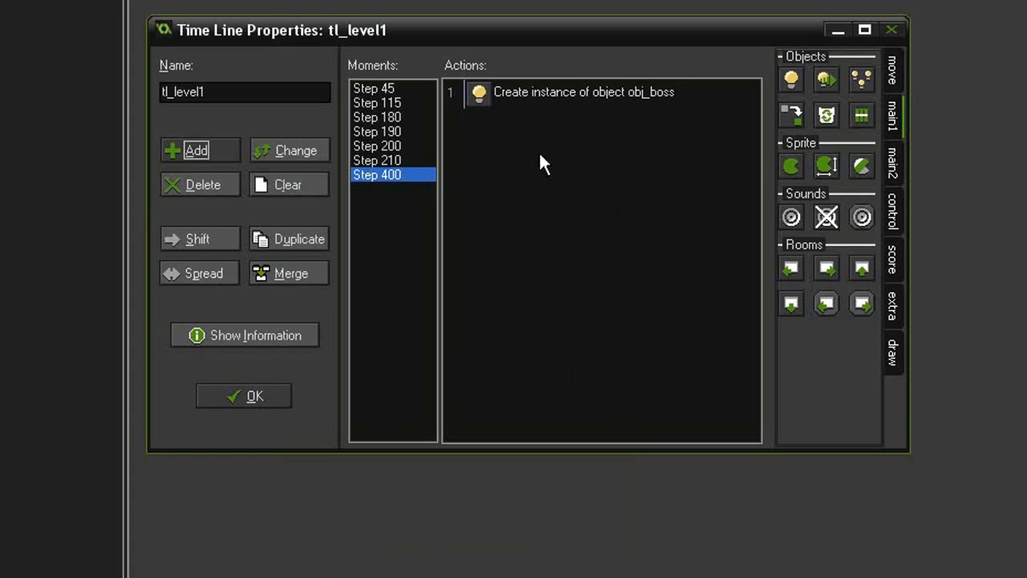
pyautogui.moveTo(481, 333)
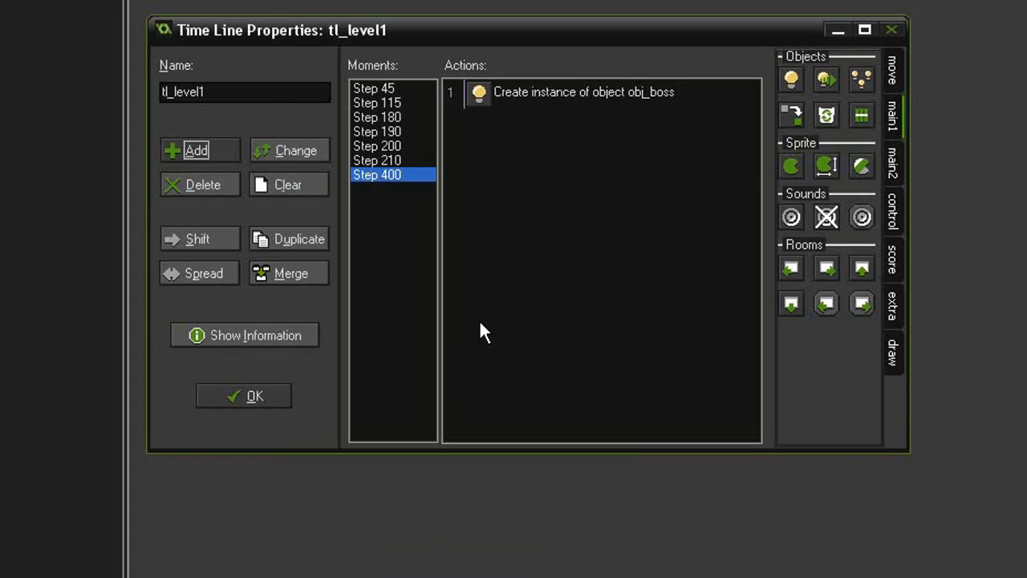
pyautogui.click(243, 395)
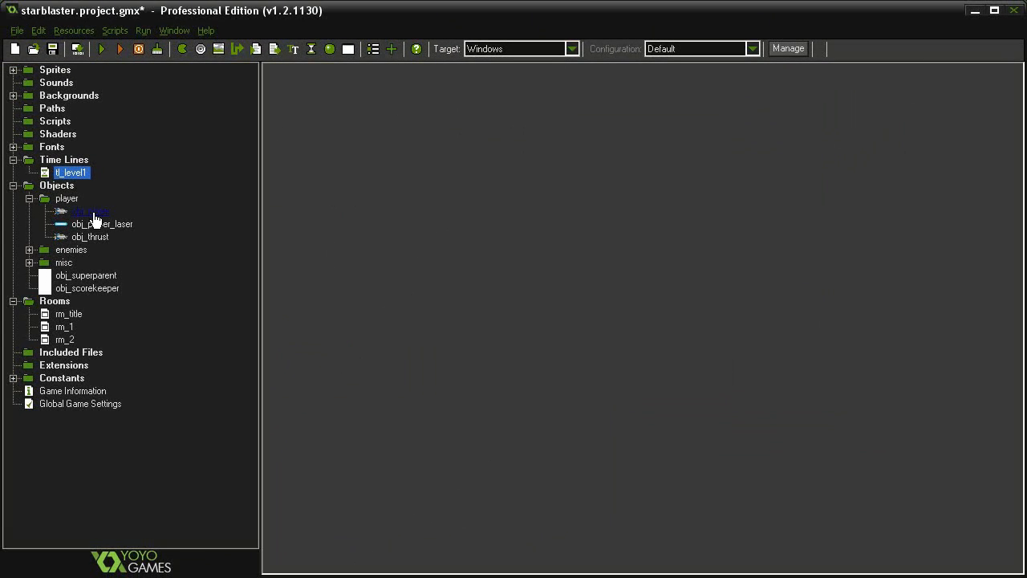
# - Open obj_player's properties from the resource tree
pyautogui.doubleClick(90, 211)
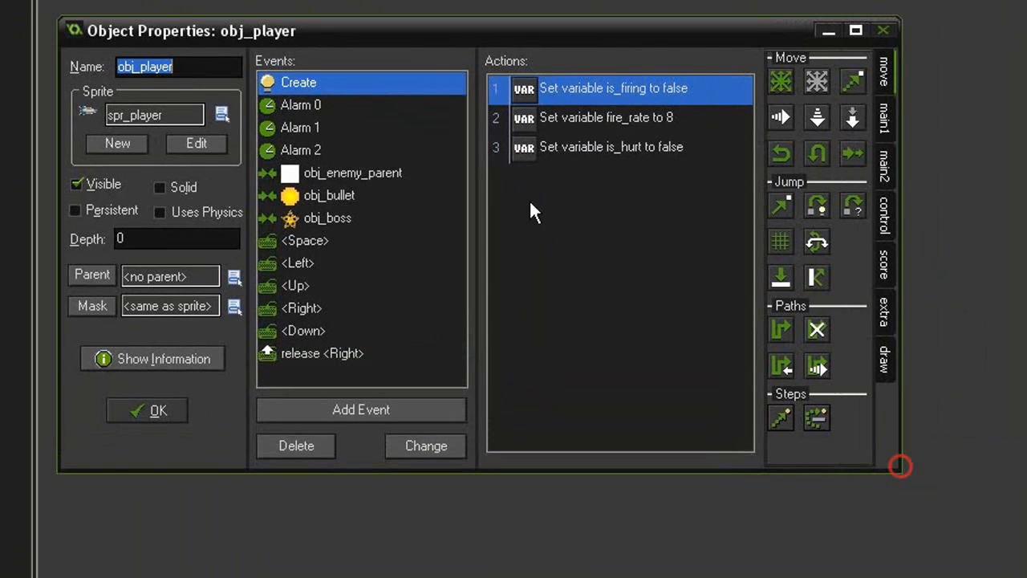
pyautogui.moveTo(573, 207)
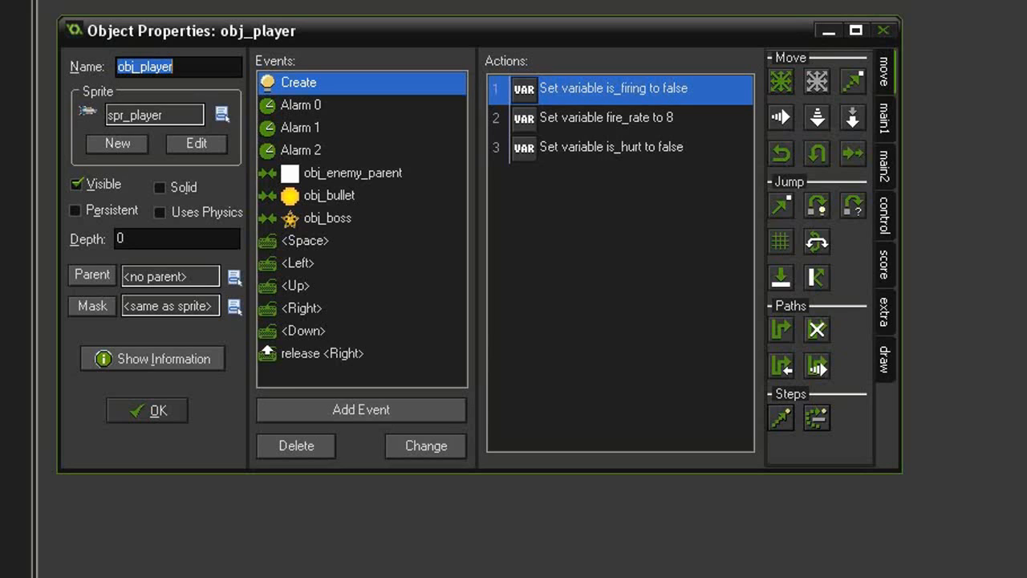
pyautogui.moveTo(85, 113)
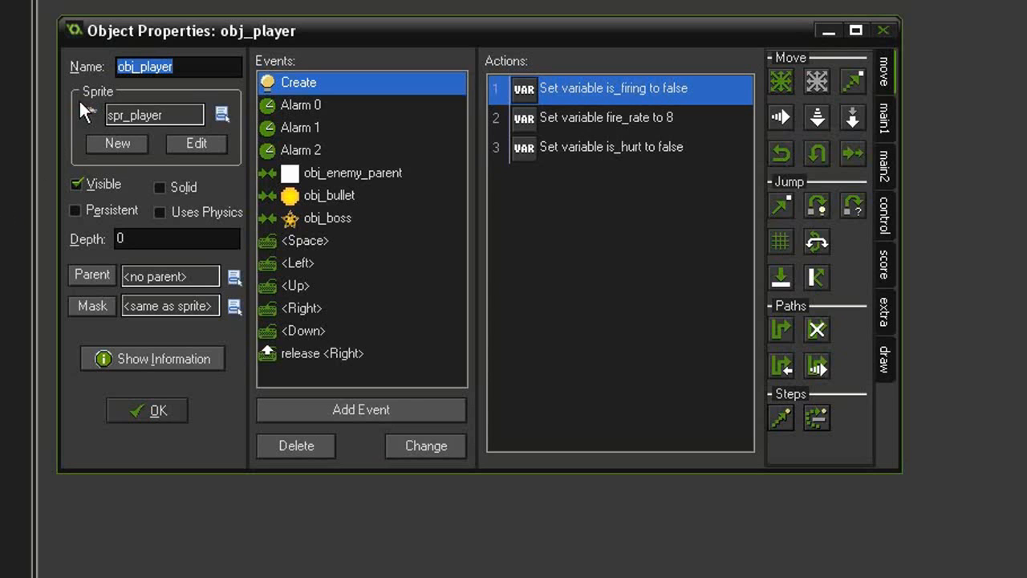
pyautogui.moveTo(112, 211)
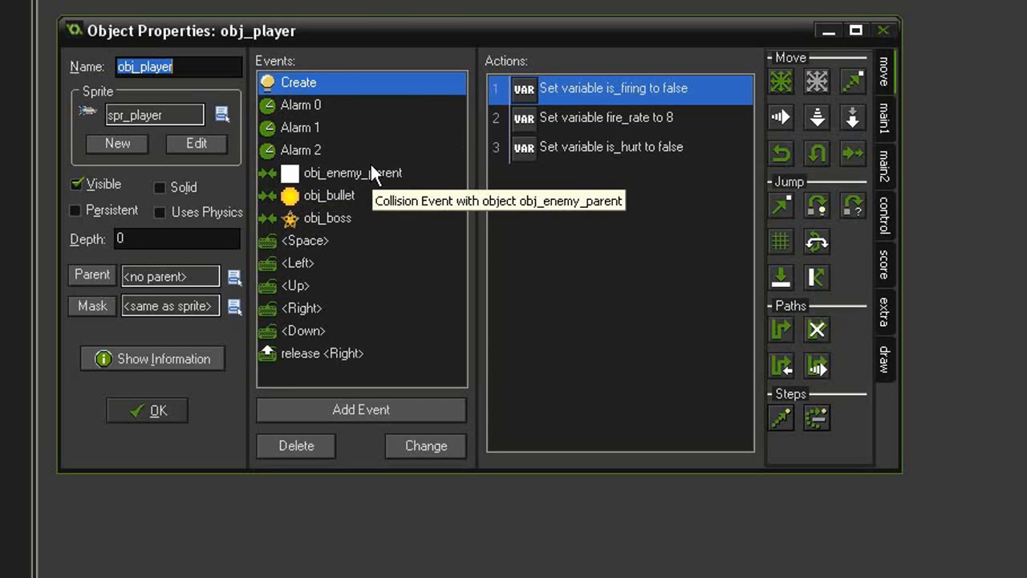
pyautogui.moveTo(361, 301)
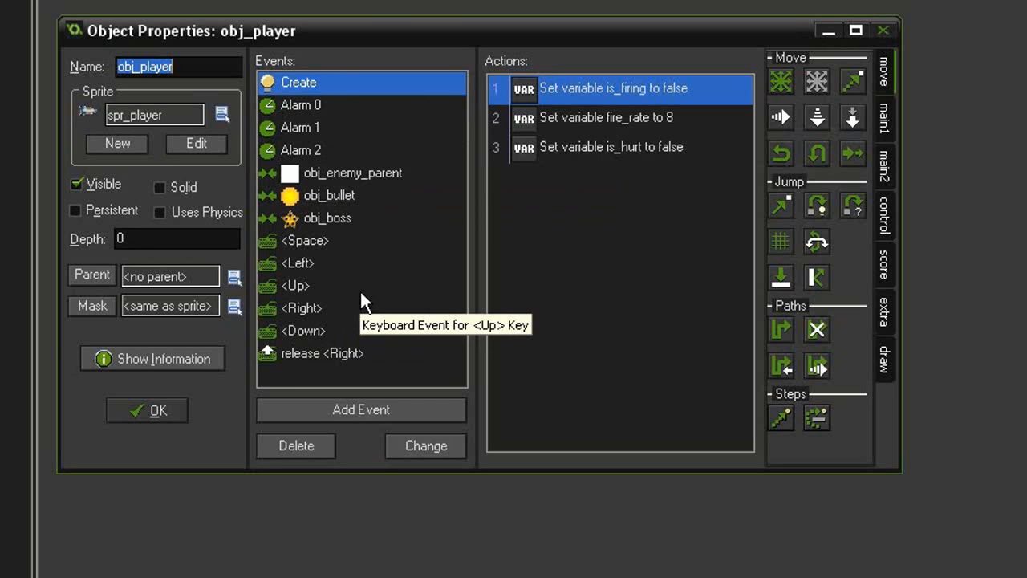
pyautogui.moveTo(574, 212)
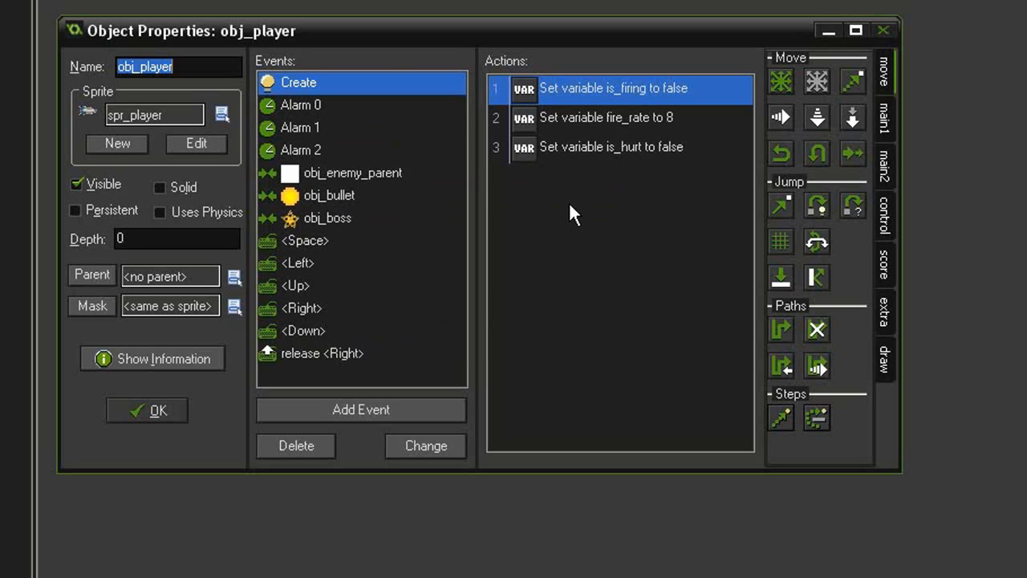
pyautogui.moveTo(625, 220)
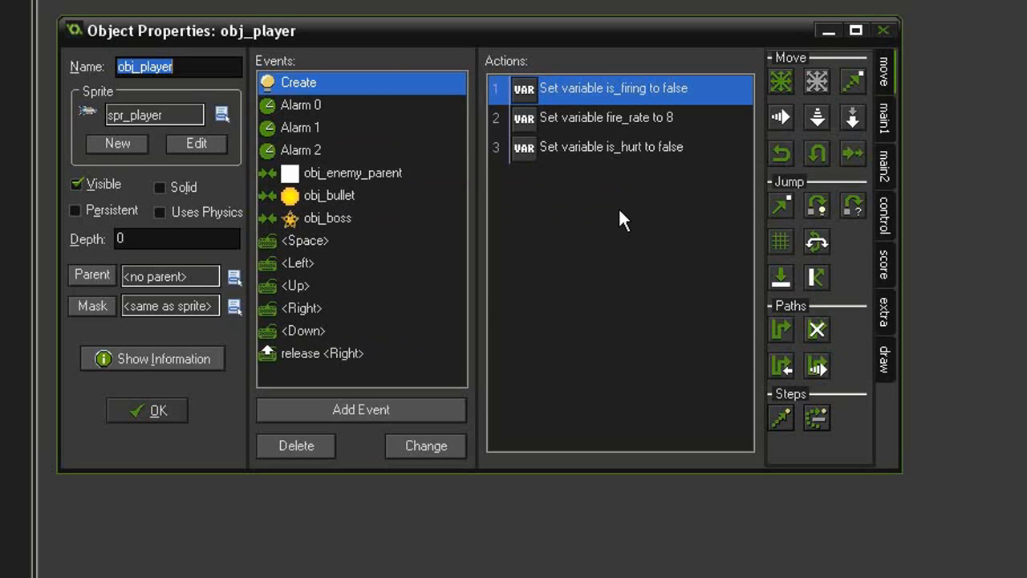
# - Add a Test Variable action to the Create event checking global.level equals 1
pyautogui.click(884, 215)
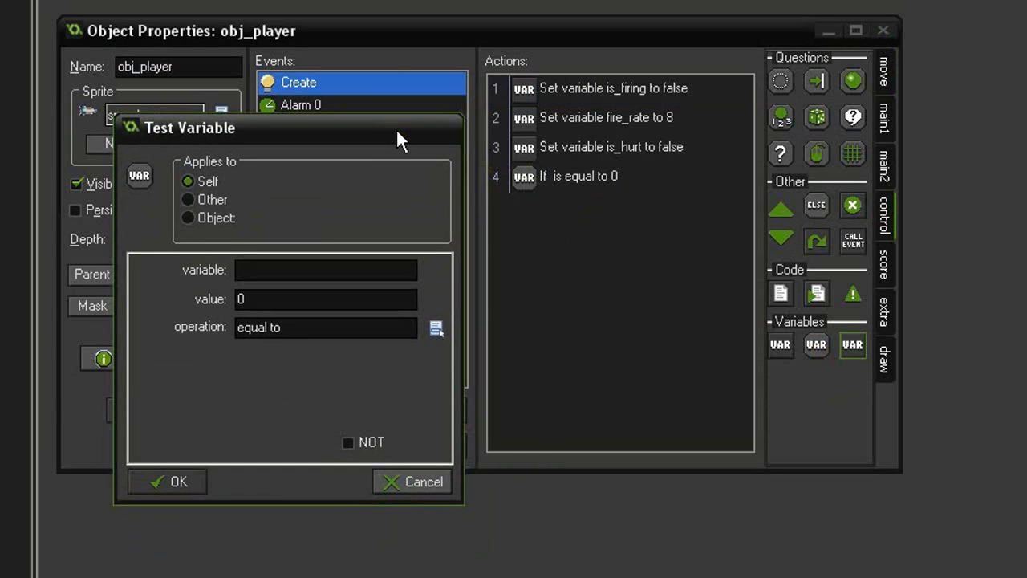
pyautogui.write('global.level')
pyautogui.write('1')
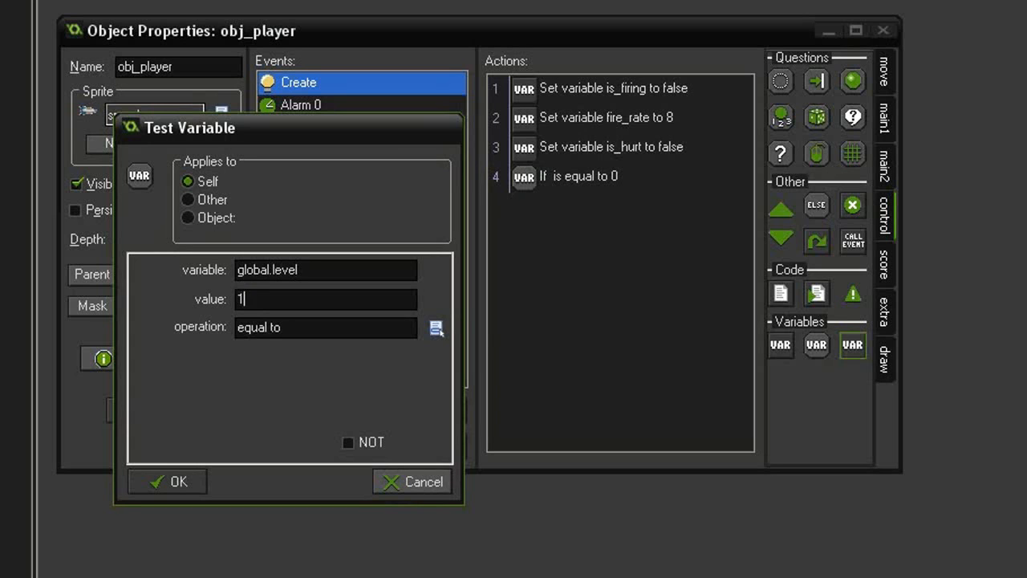
pyautogui.click(167, 481)
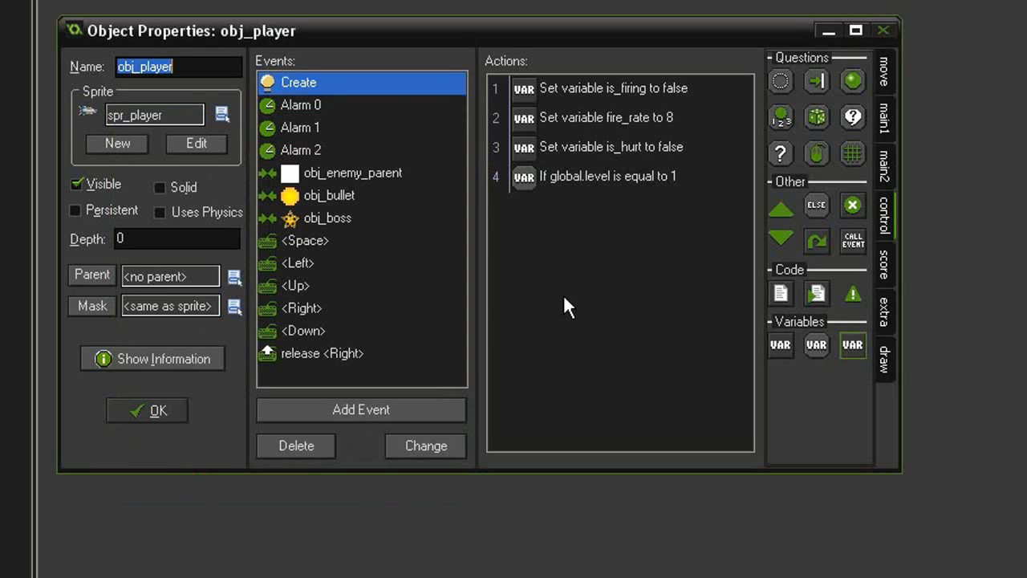
pyautogui.click(885, 119)
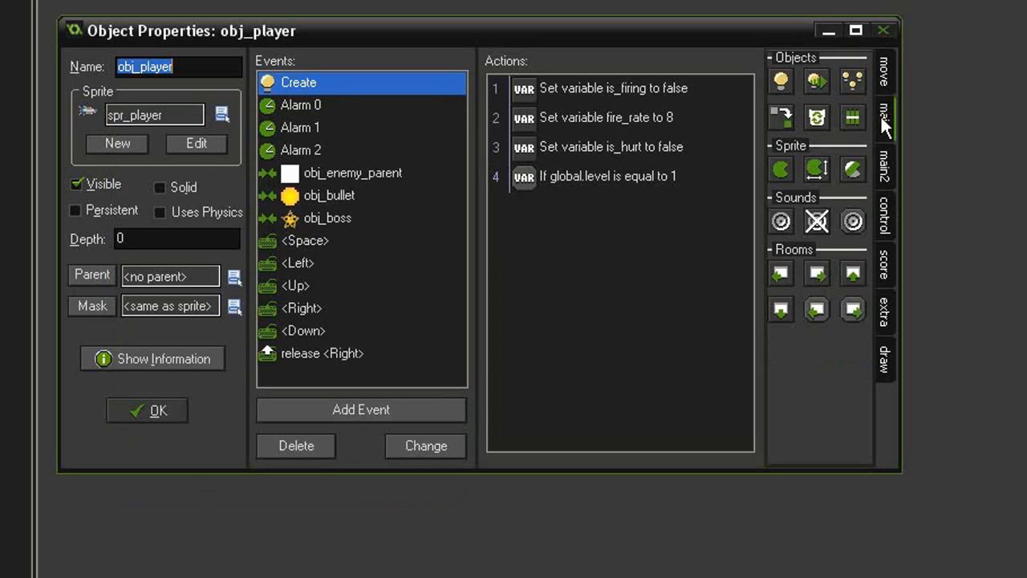
# - Add a Set Time Line action using tl_level1 under the global.level check
pyautogui.click(883, 121)
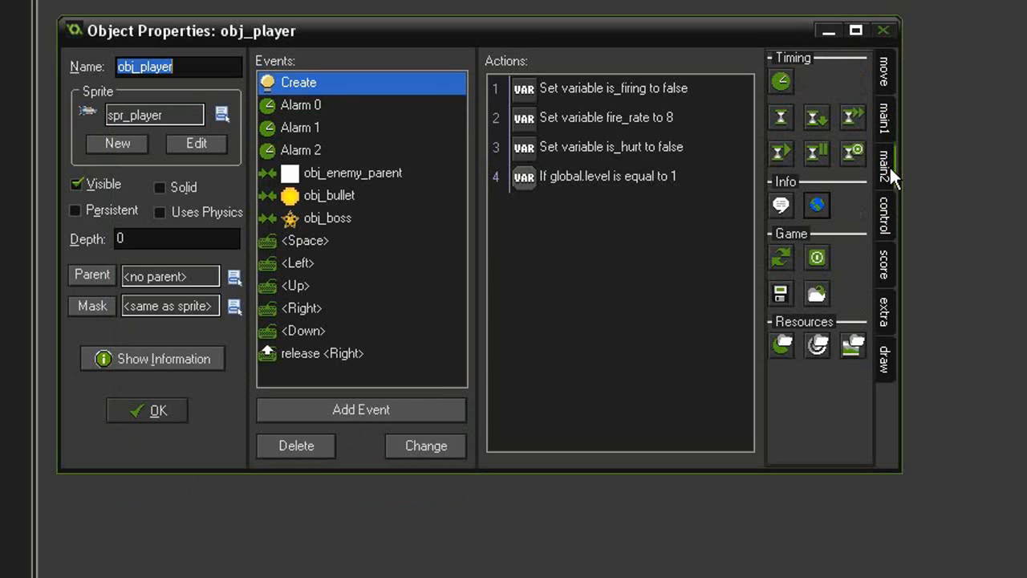
pyautogui.moveTo(781, 117)
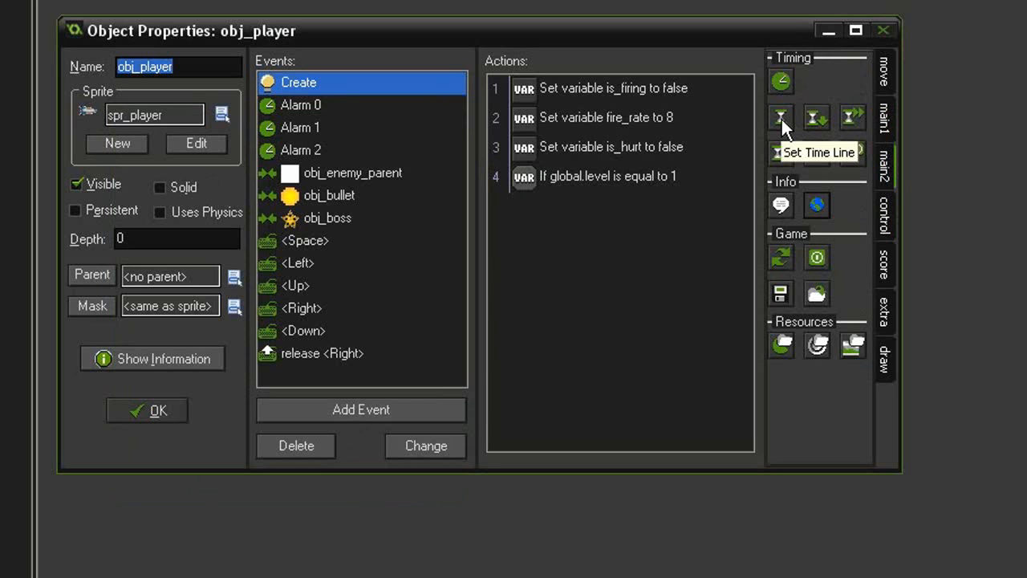
pyautogui.click(780, 117)
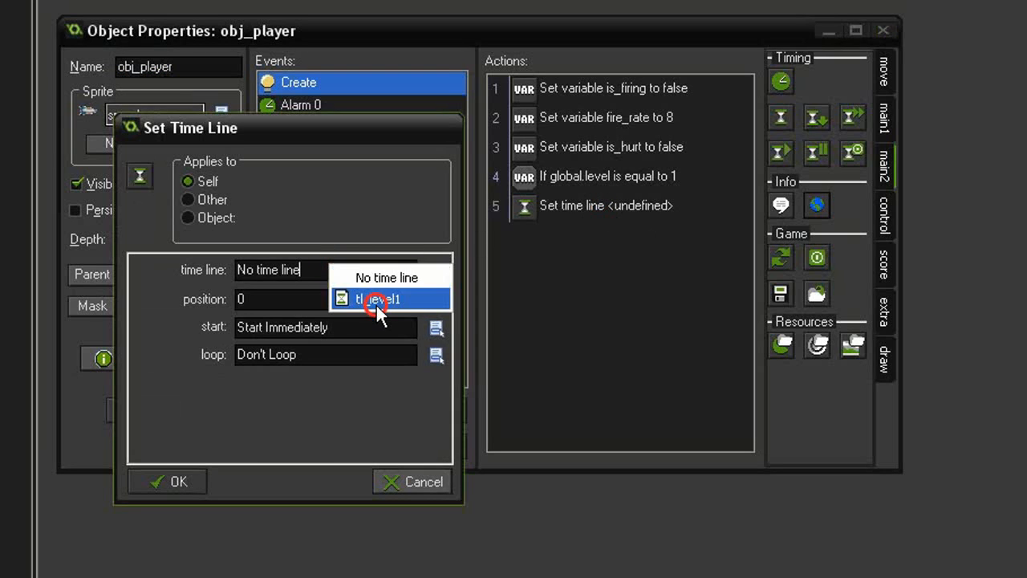
pyautogui.click(378, 299)
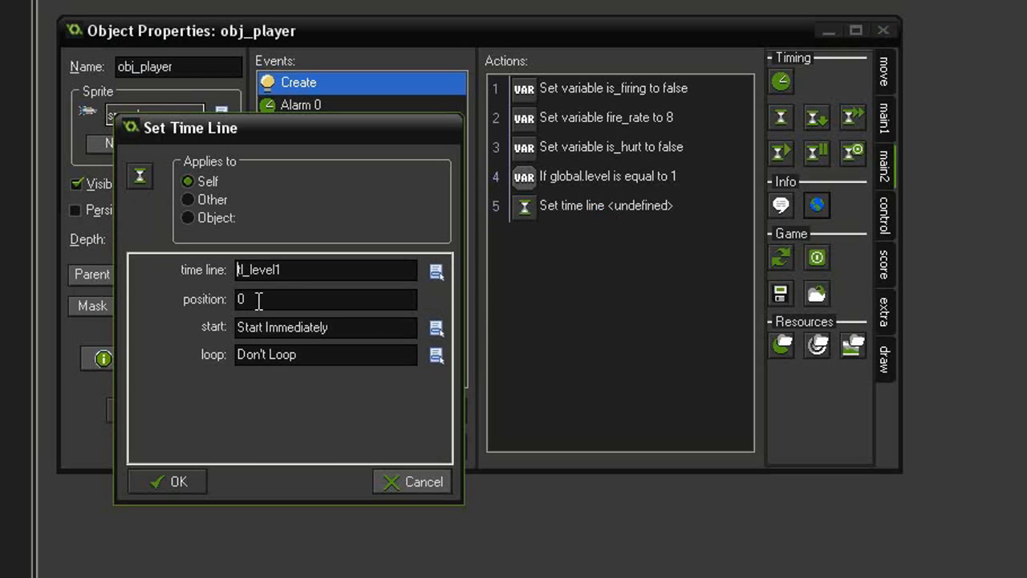
pyautogui.moveTo(369, 325)
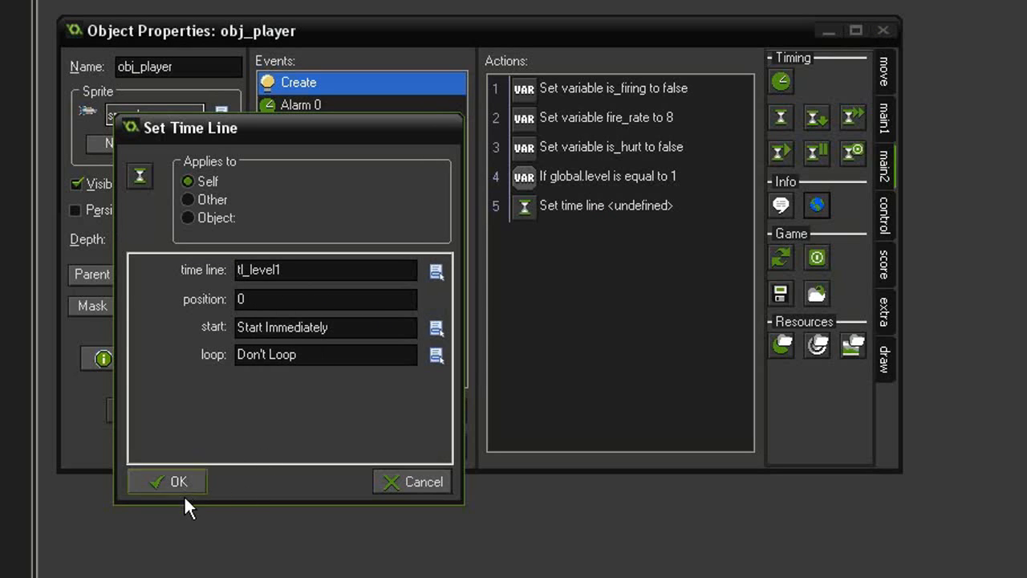
pyautogui.click(167, 481)
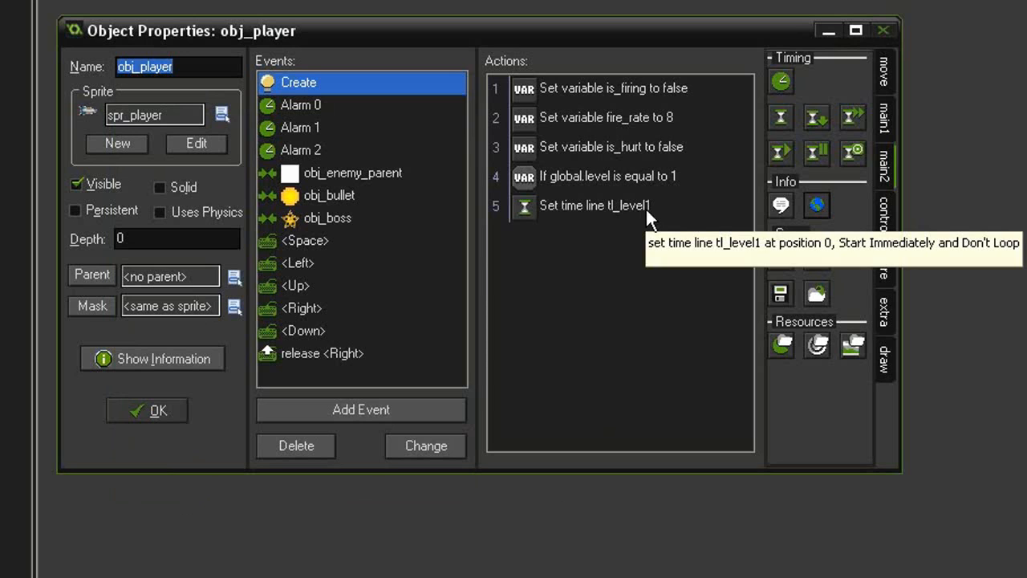
pyautogui.moveTo(528, 281)
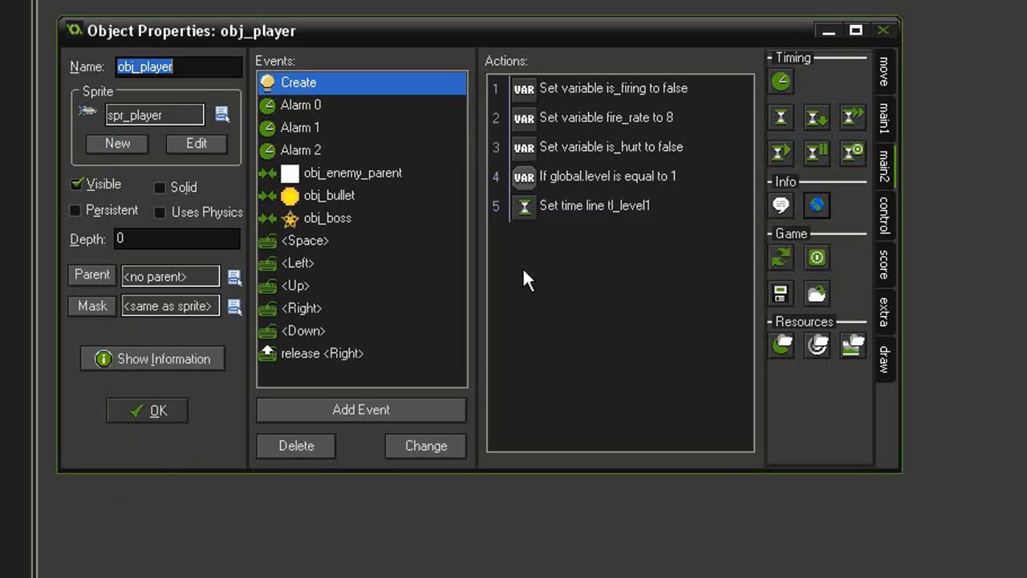
pyautogui.moveTo(565, 185)
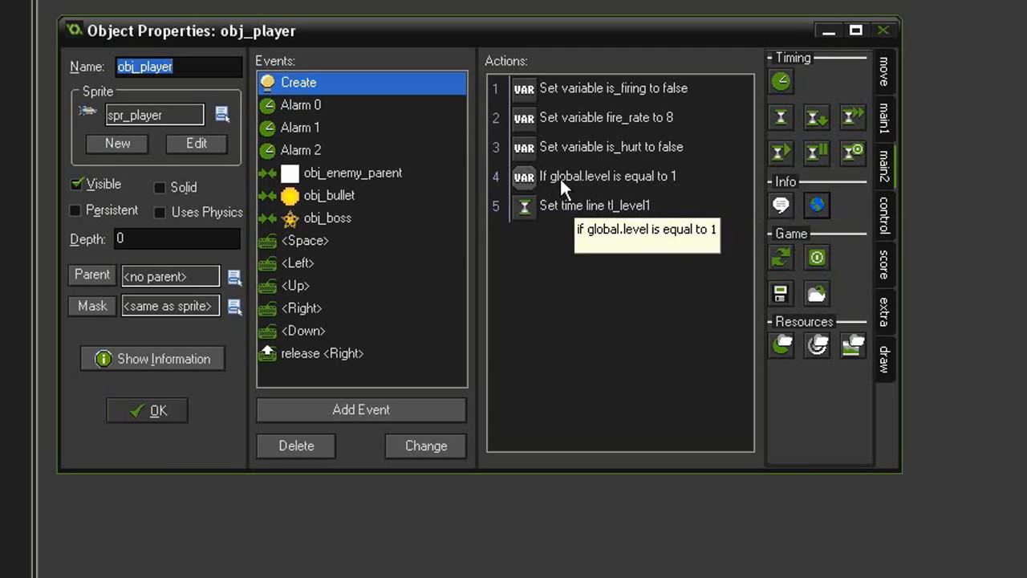
pyautogui.moveTo(538, 207)
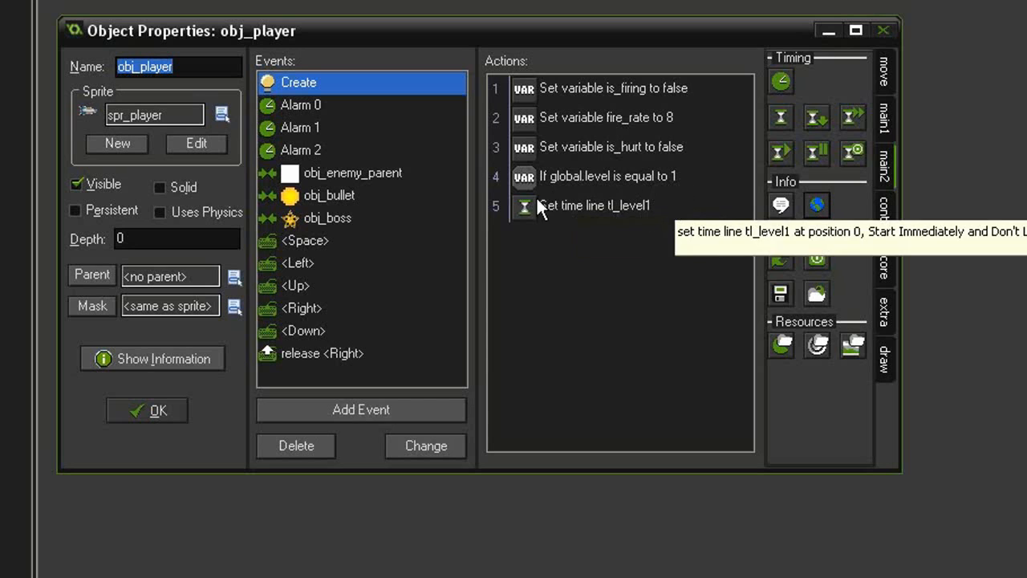
pyautogui.moveTo(594, 298)
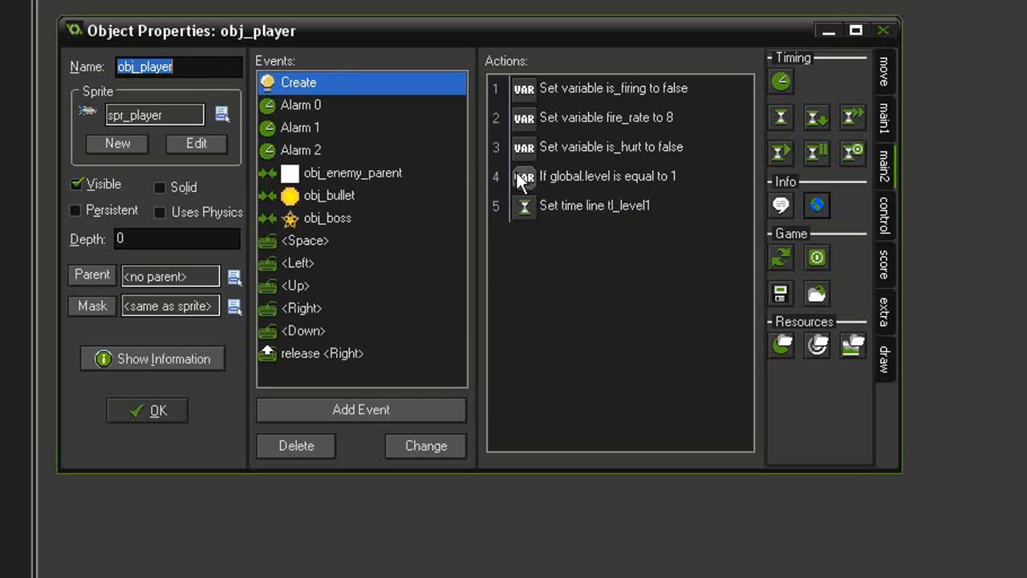
pyautogui.moveTo(530, 206)
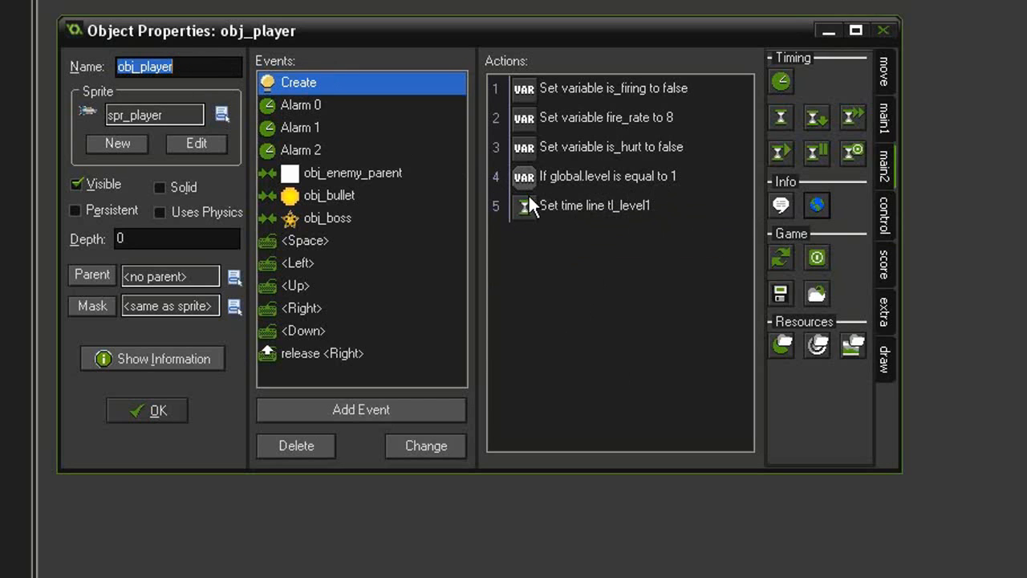
pyautogui.moveTo(586, 301)
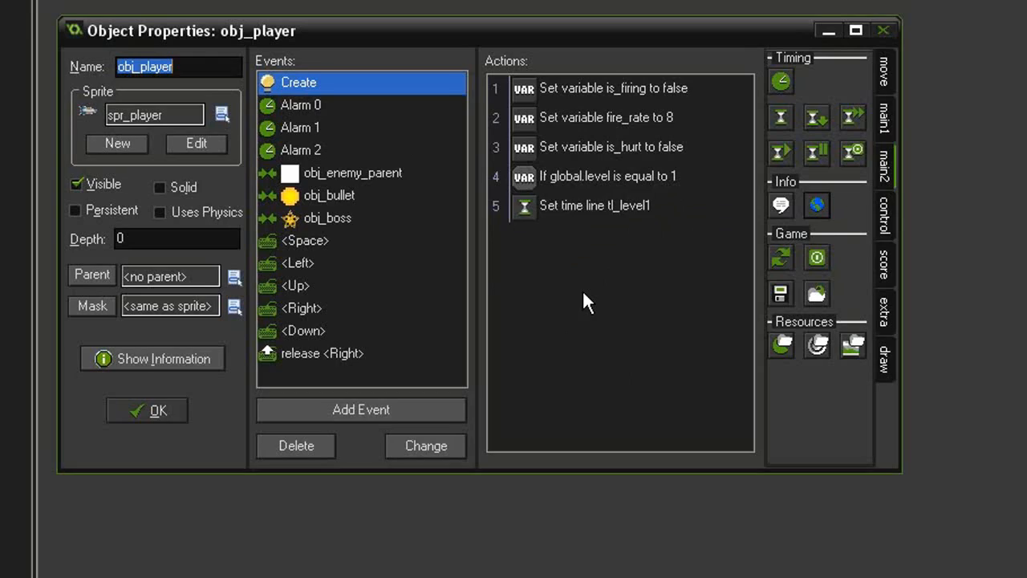
# - Close obj_player's properties, browse the Rooms folder, and run the game
pyautogui.click(147, 410)
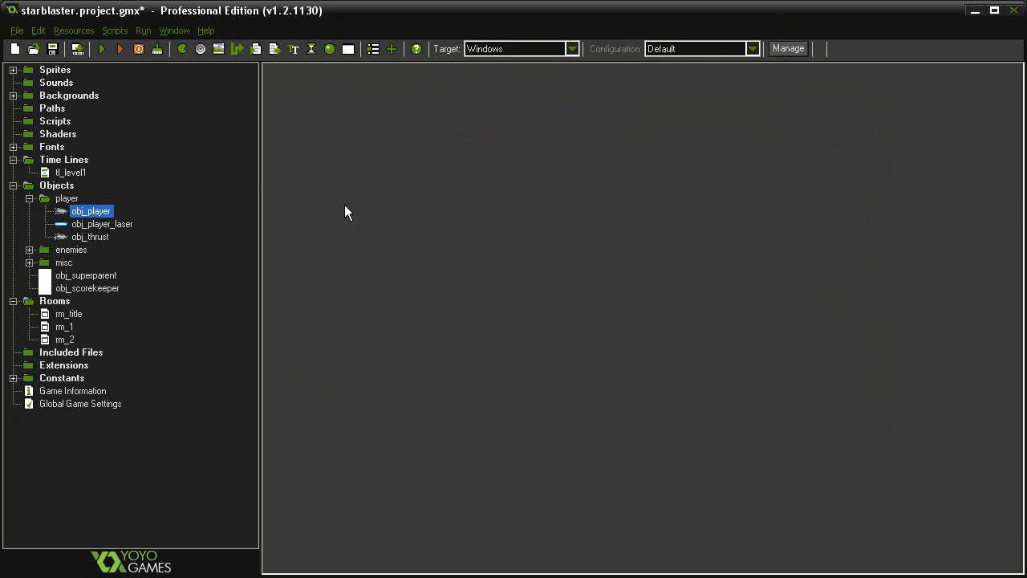
pyautogui.doubleClick(64, 326)
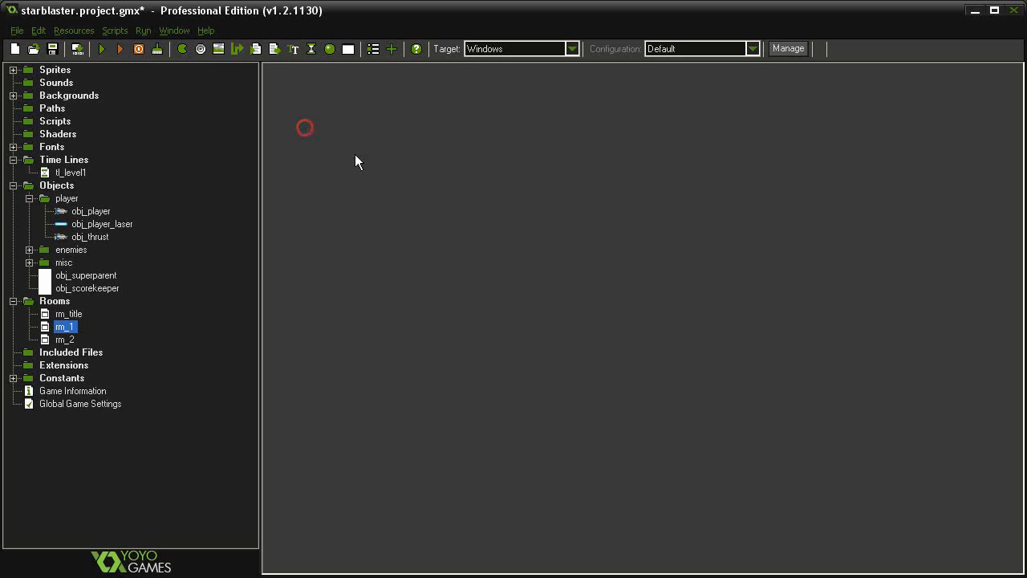
pyautogui.doubleClick(66, 339)
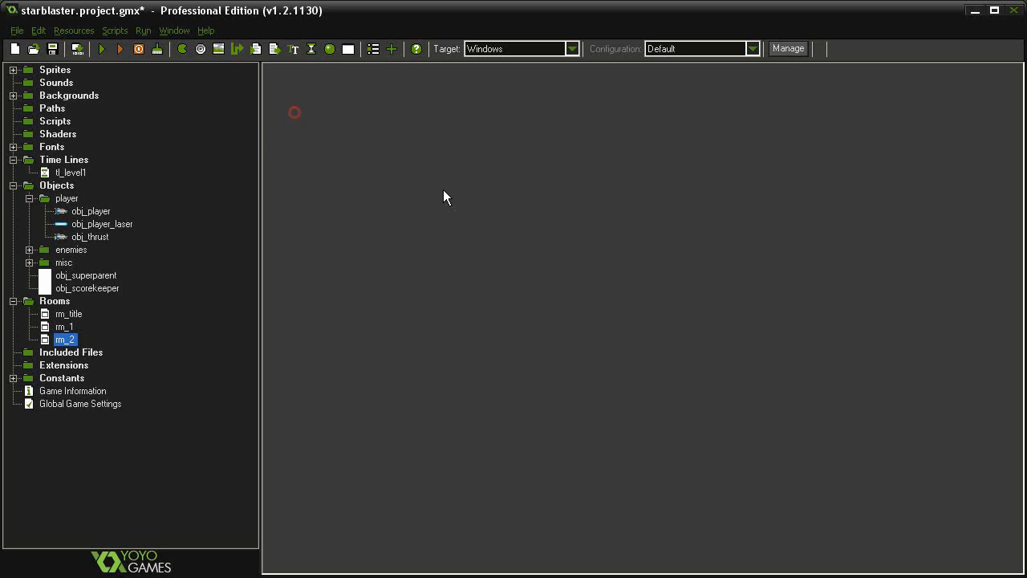
pyautogui.click(101, 49)
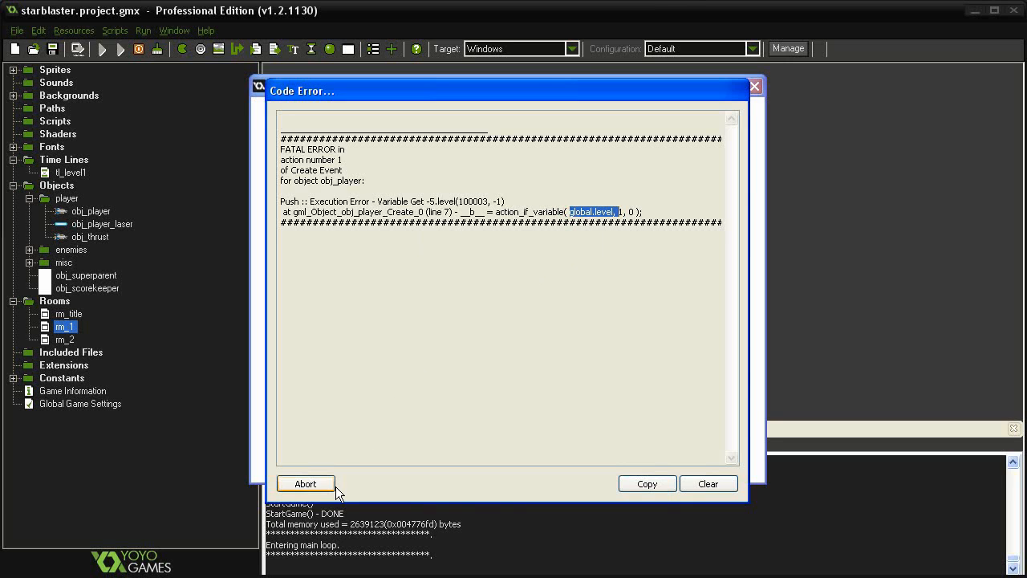
# - Abort the run from the global.level Code Error dialog
pyautogui.click(305, 483)
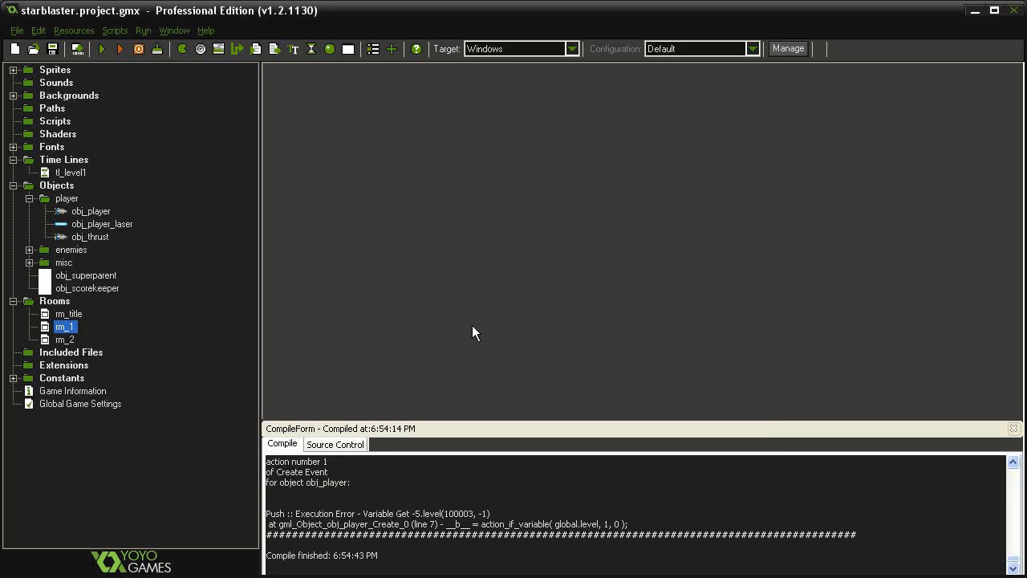
# - Open rm_1, zoom in and select the player ship instance, then close the room
pyautogui.doubleClick(65, 326)
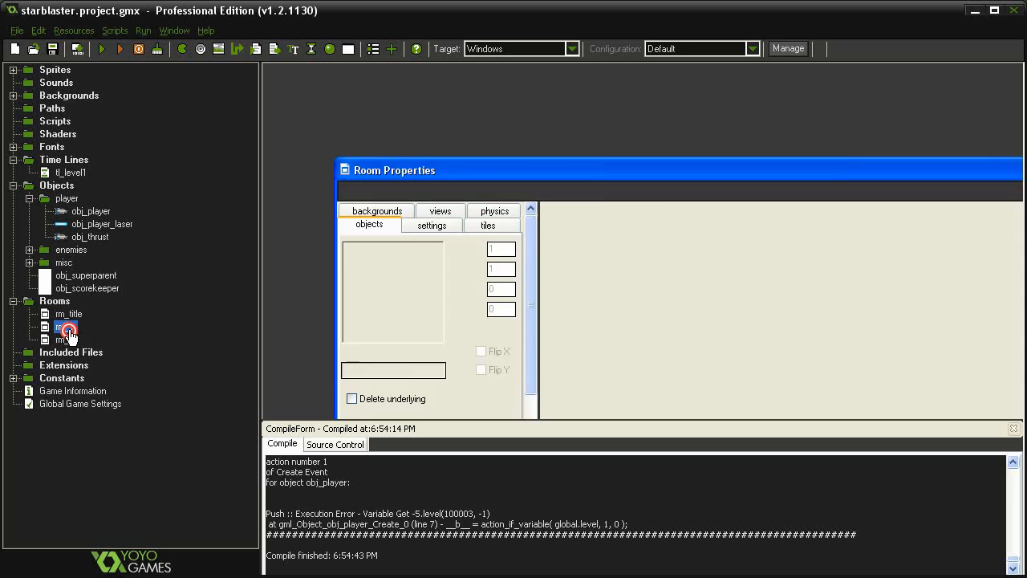
pyautogui.doubleClick(69, 327)
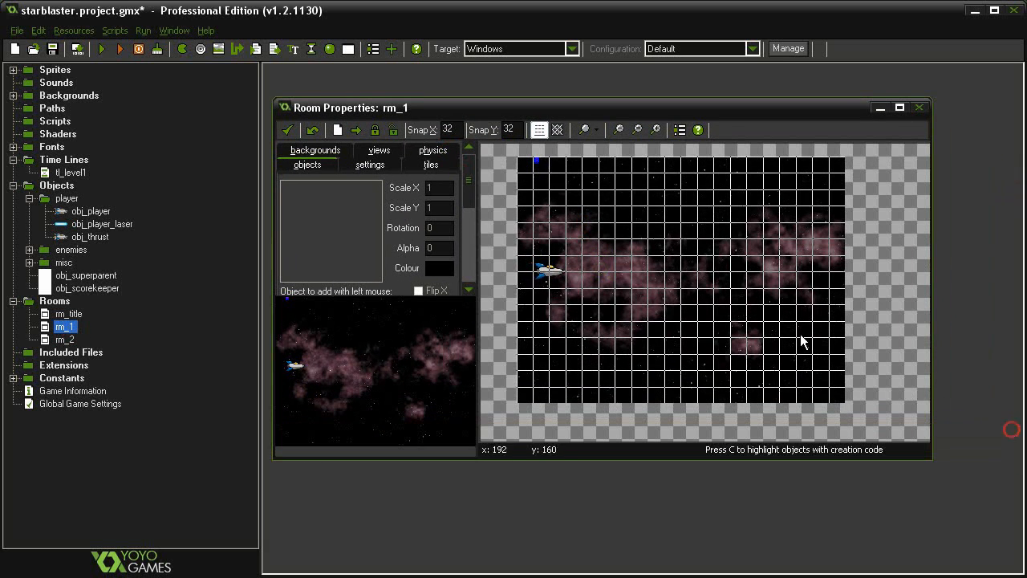
pyautogui.click(540, 129)
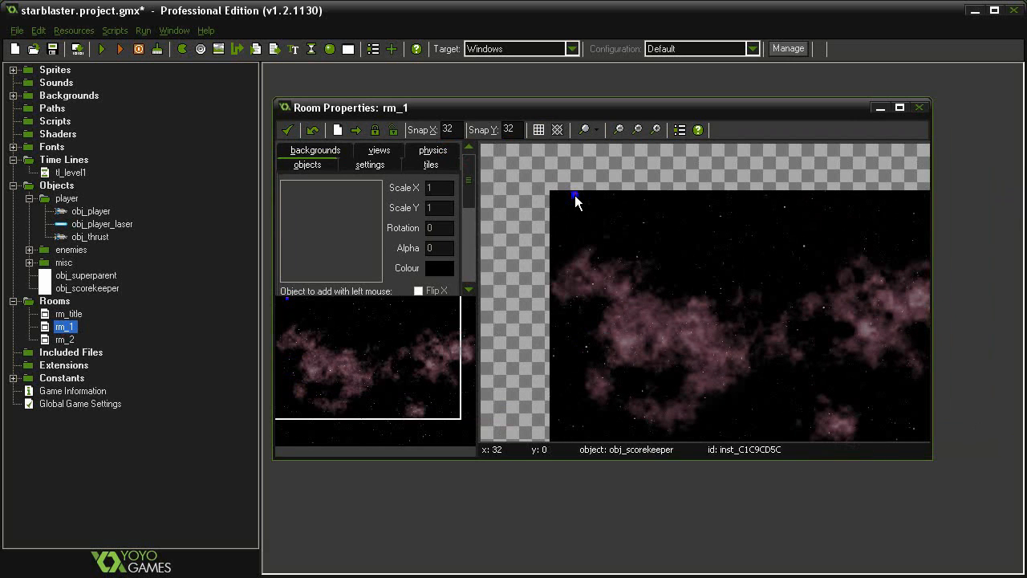
pyautogui.click(538, 130)
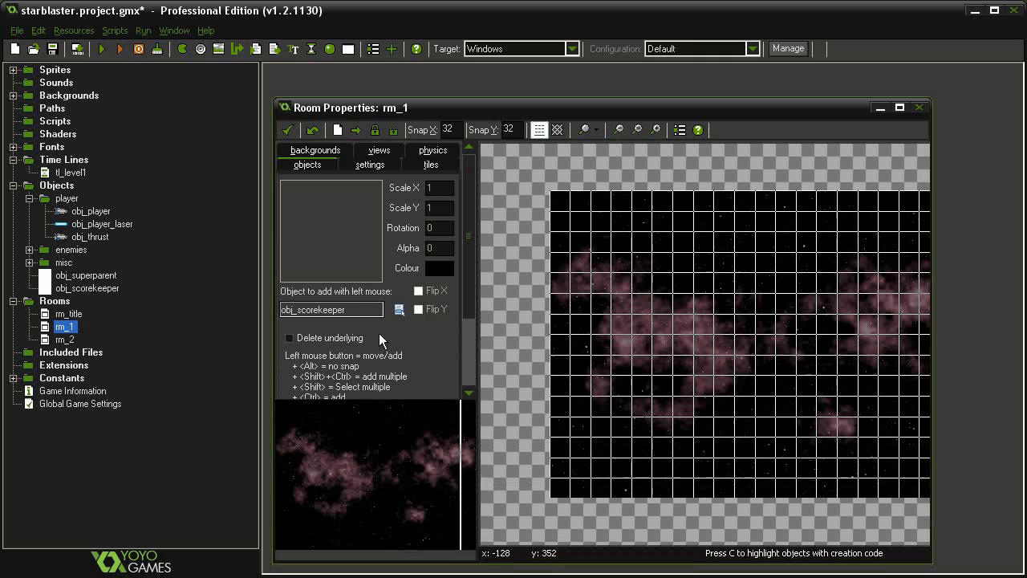
pyautogui.click(576, 199)
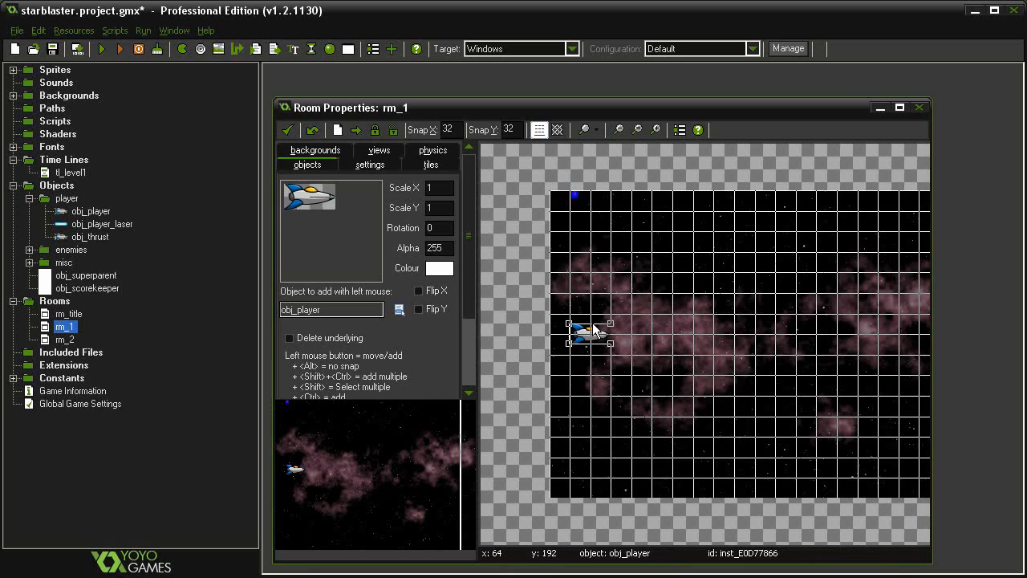
pyautogui.click(101, 49)
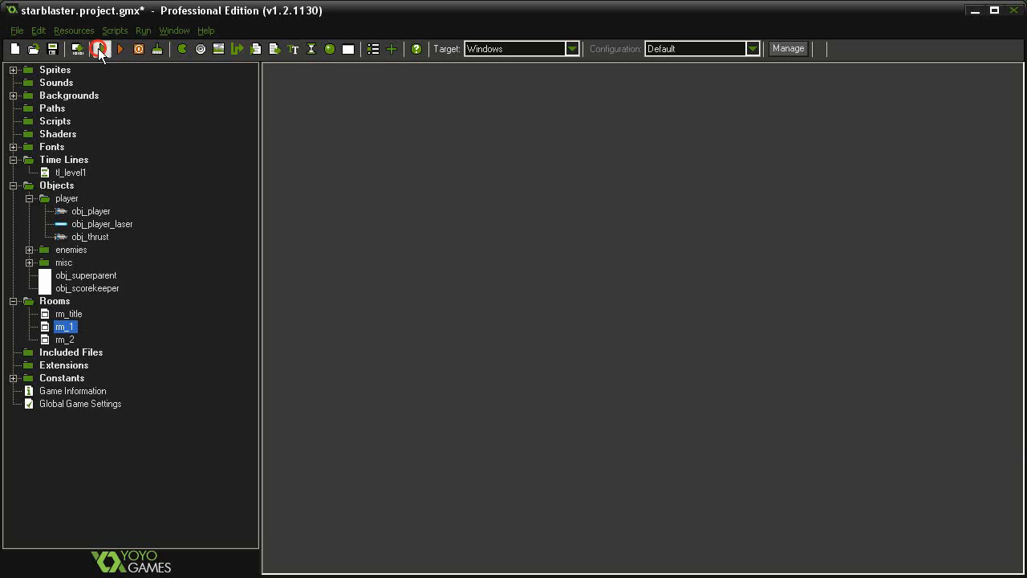
# - Run the game through Victory and Game Over with score 2200, then close it
pyautogui.click(100, 49)
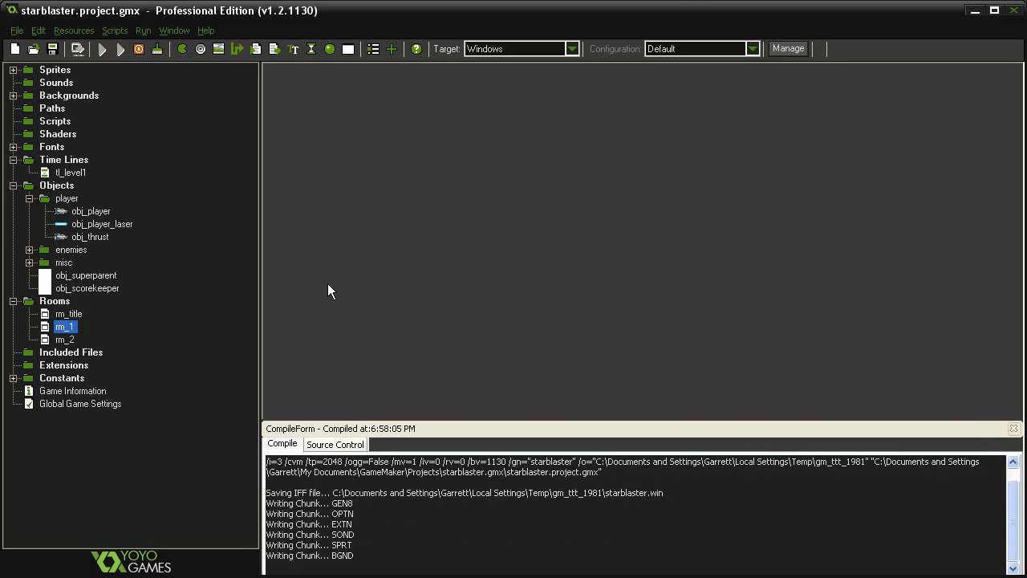
pyautogui.click(102, 49)
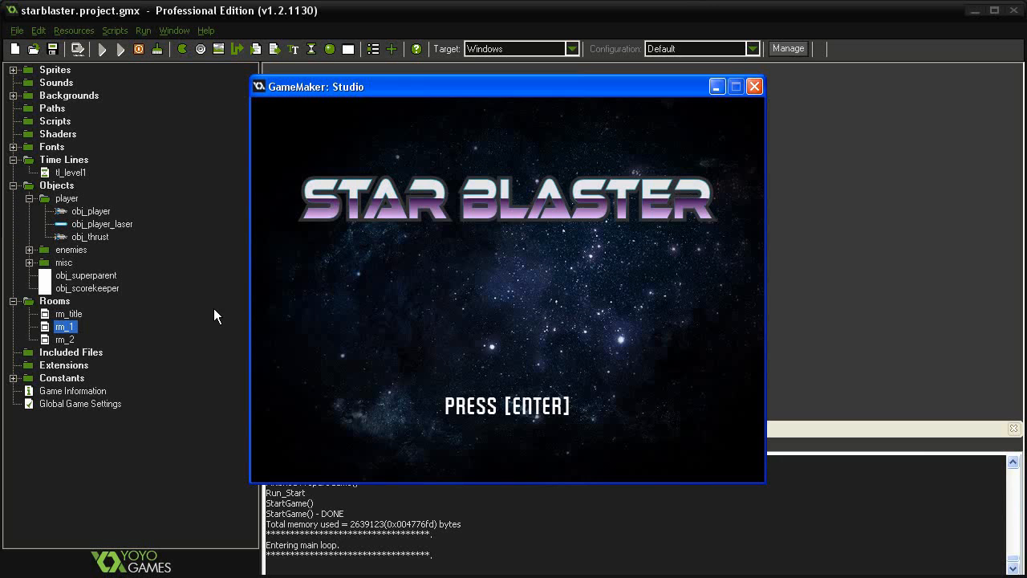
pyautogui.press('enter')
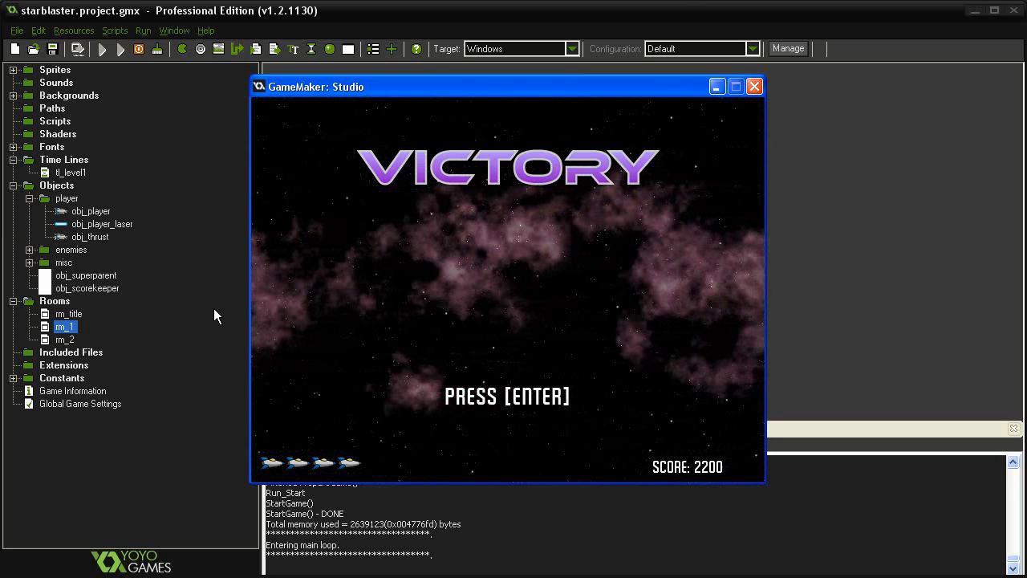
pyautogui.press('enter')
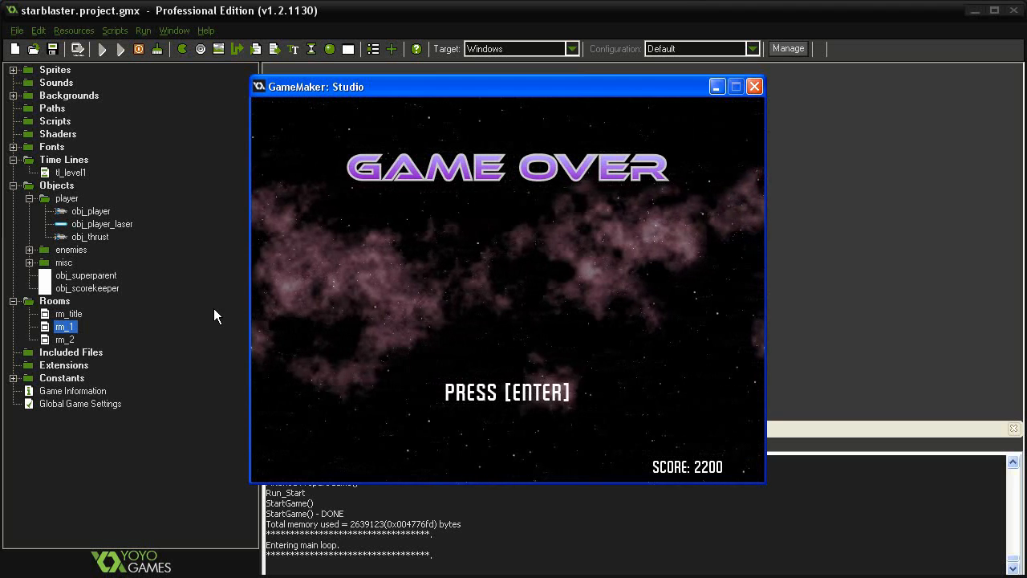
pyautogui.moveTo(766, 103)
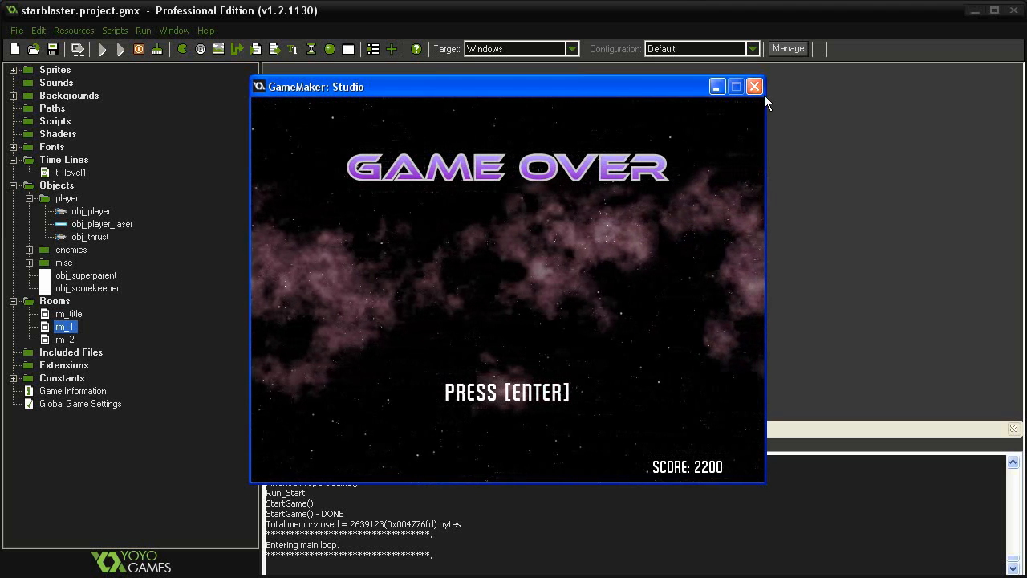
pyautogui.click(753, 85)
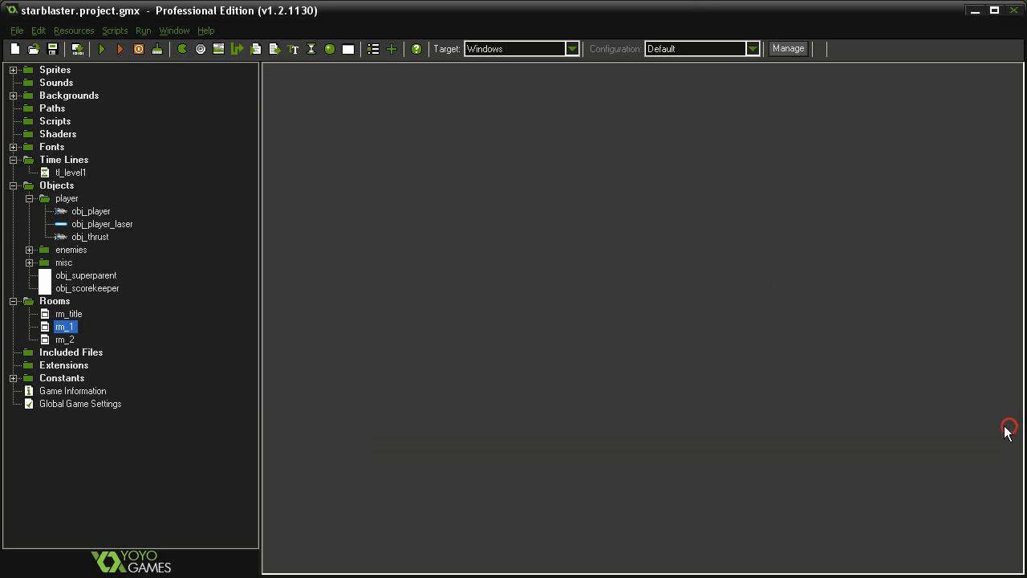
# - Reopen obj_player and review its collision, Right and release-Right event actions
pyautogui.click(90, 210)
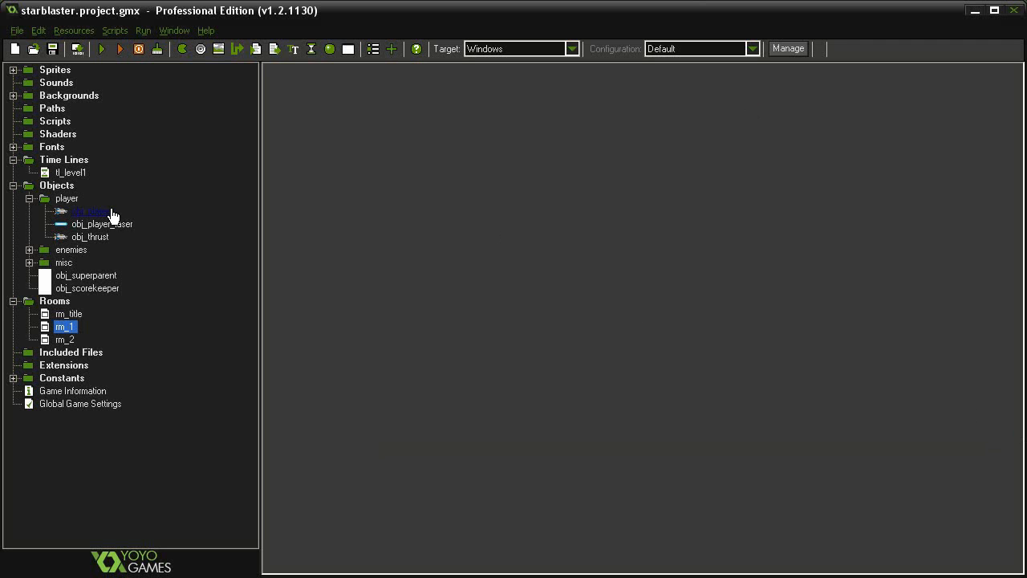
pyautogui.doubleClick(90, 210)
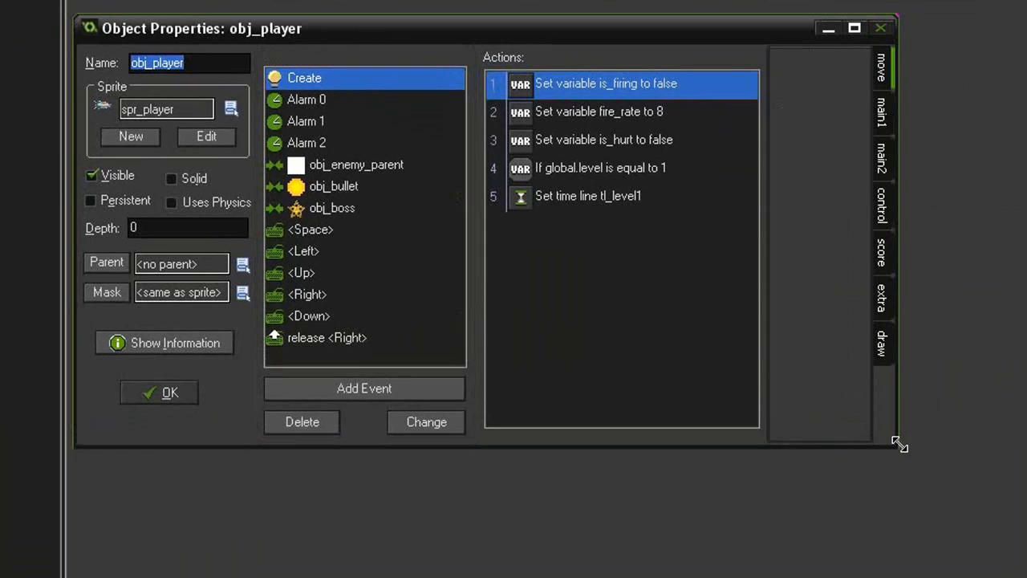
pyautogui.click(333, 186)
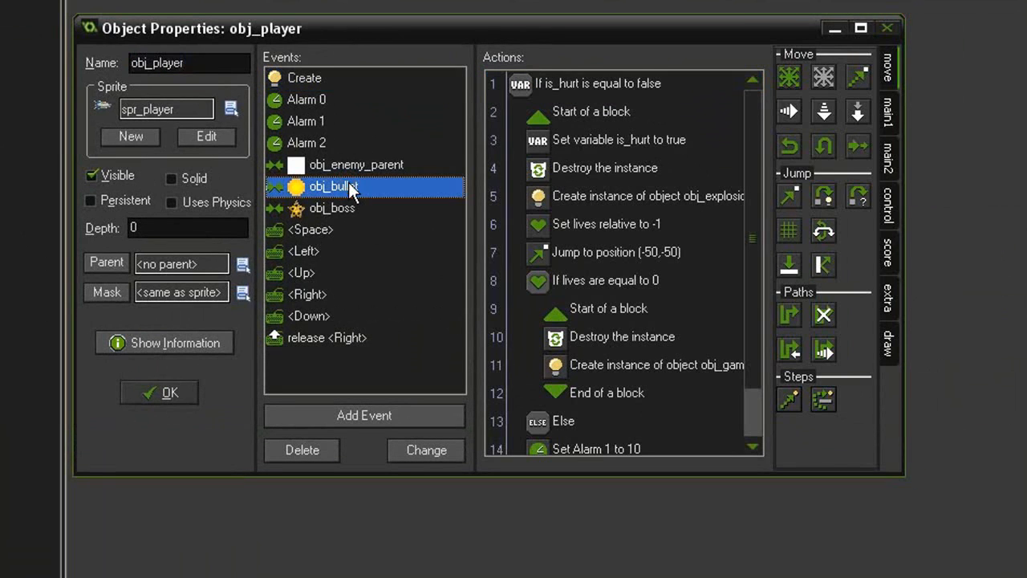
pyautogui.moveTo(663, 130)
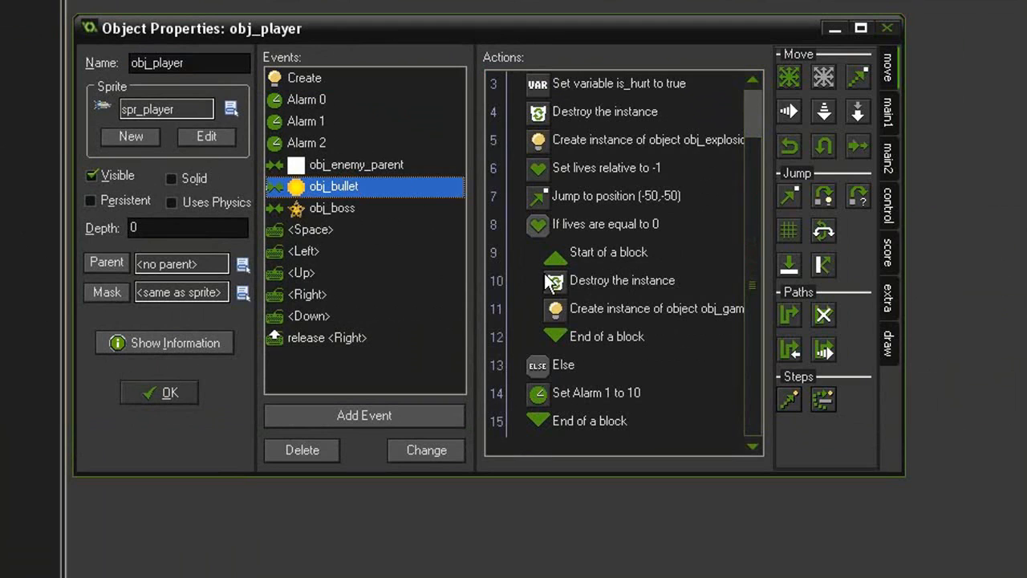
pyautogui.moveTo(770, 230)
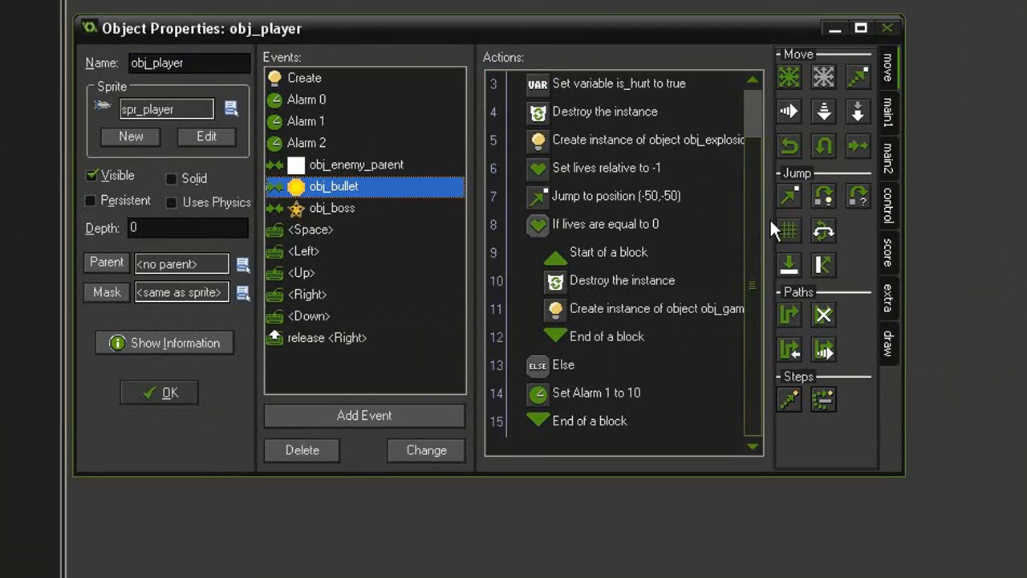
pyautogui.moveTo(394, 261)
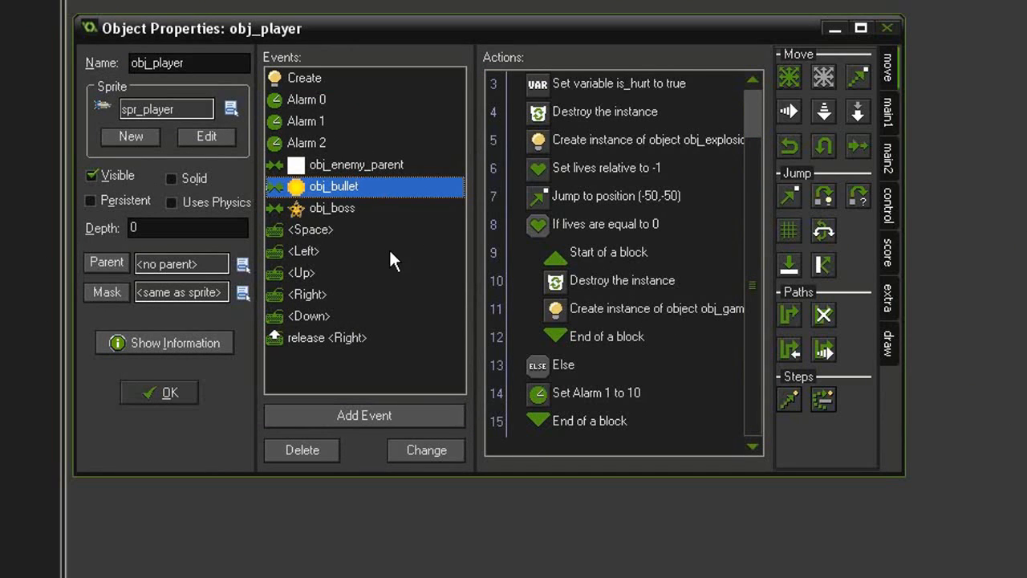
pyautogui.moveTo(321, 281)
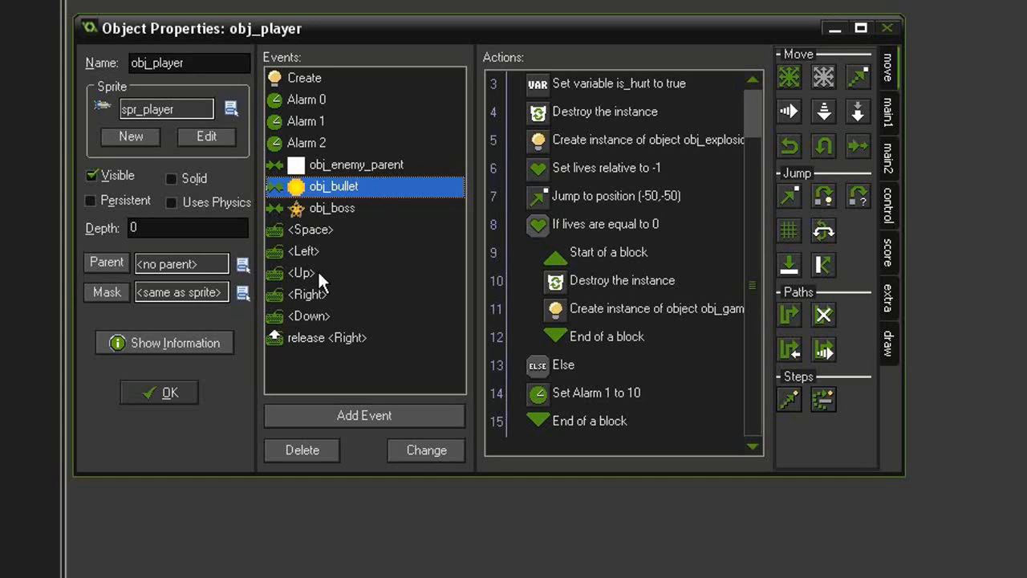
pyautogui.click(307, 294)
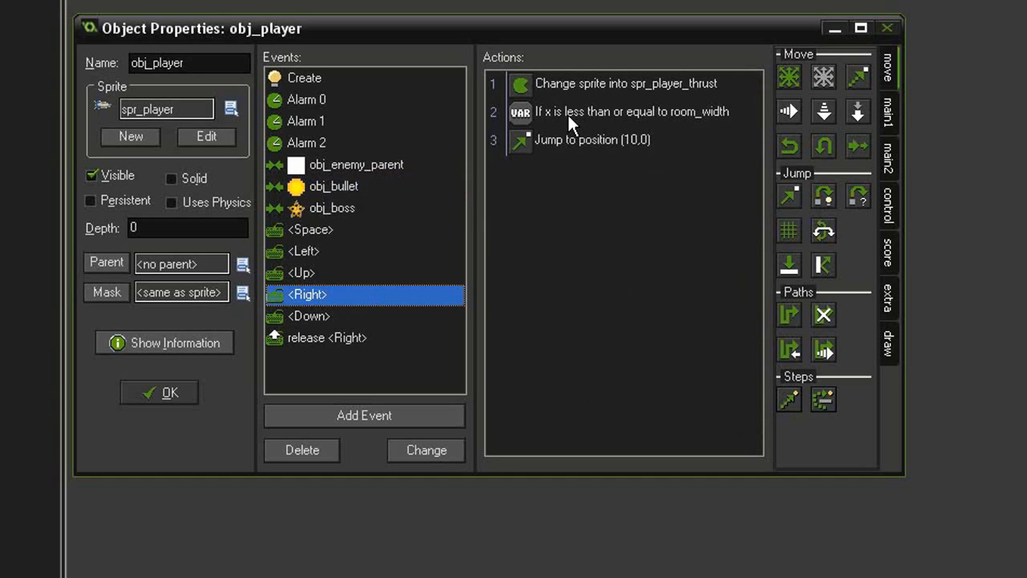
pyautogui.moveTo(597, 97)
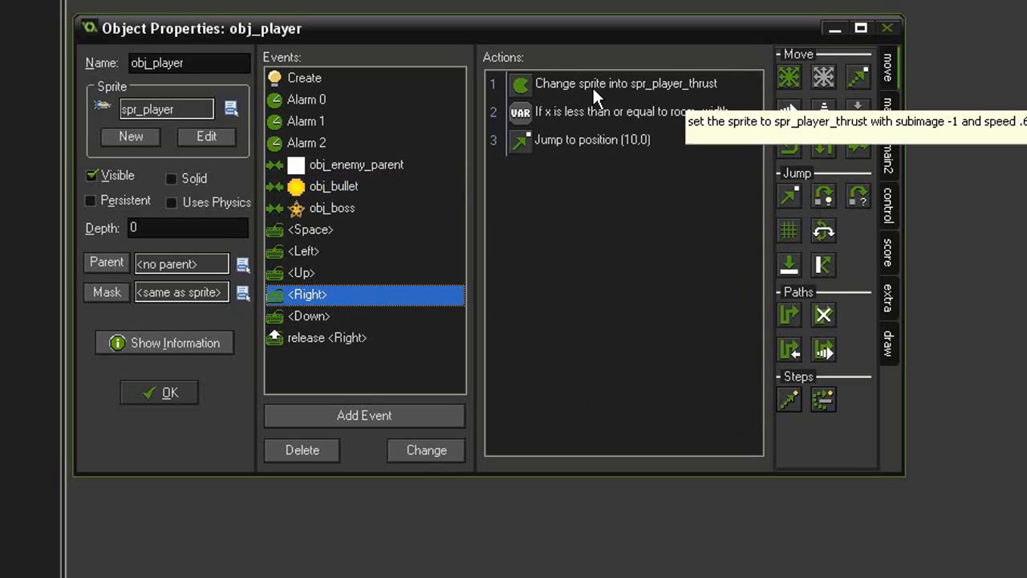
pyautogui.moveTo(709, 91)
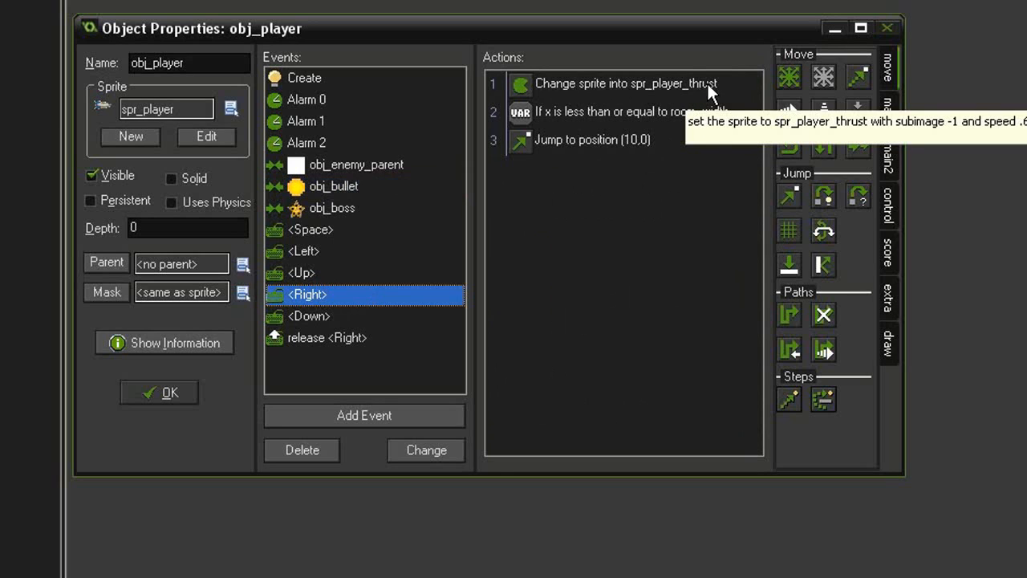
pyautogui.moveTo(370, 296)
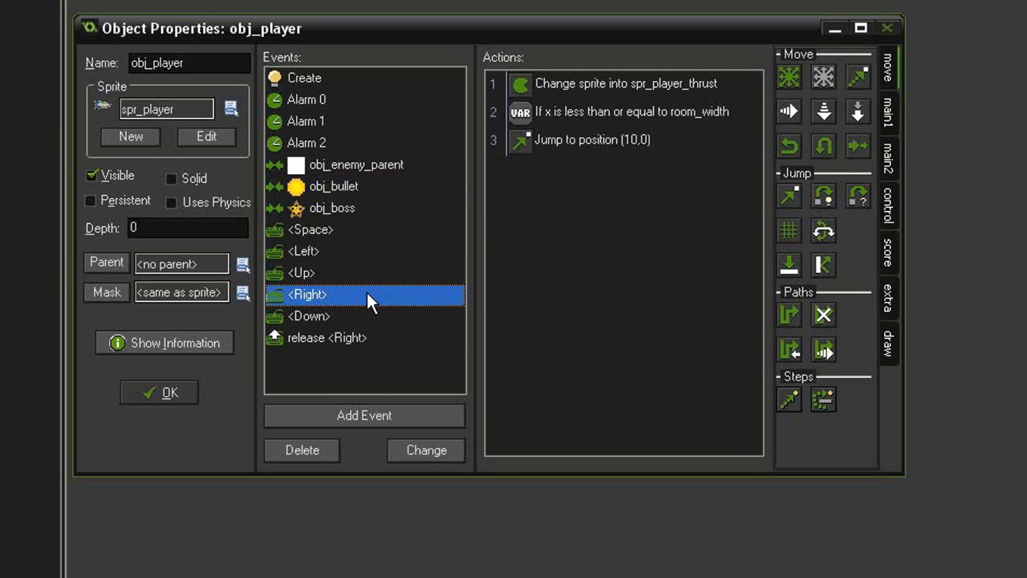
pyautogui.click(326, 337)
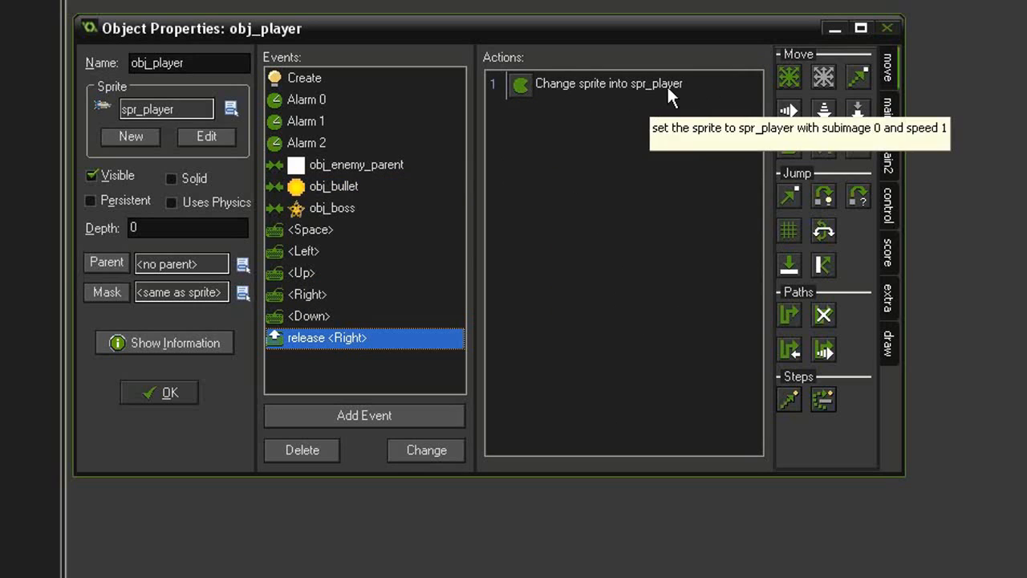
pyautogui.click(306, 294)
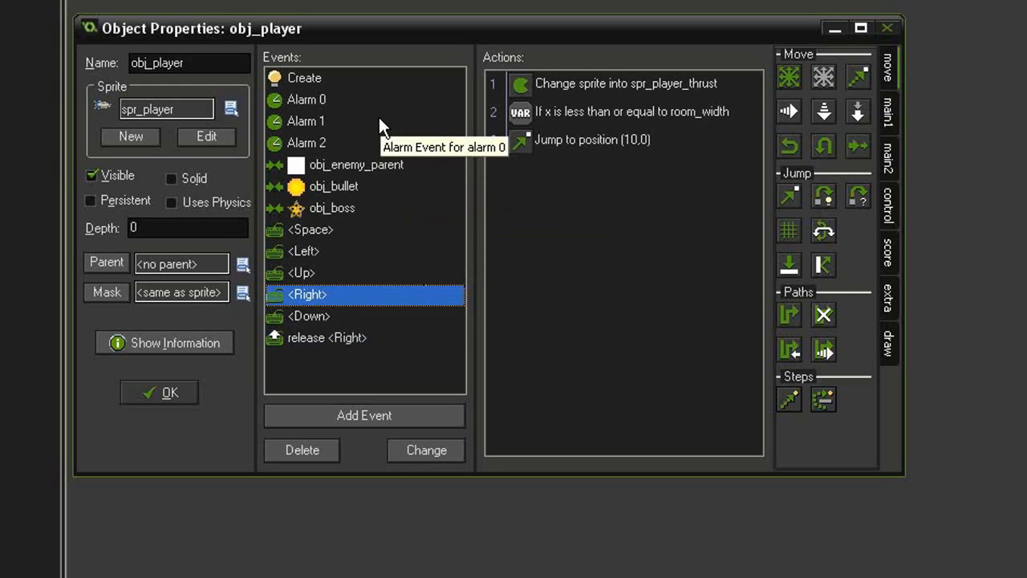
pyautogui.moveTo(370, 299)
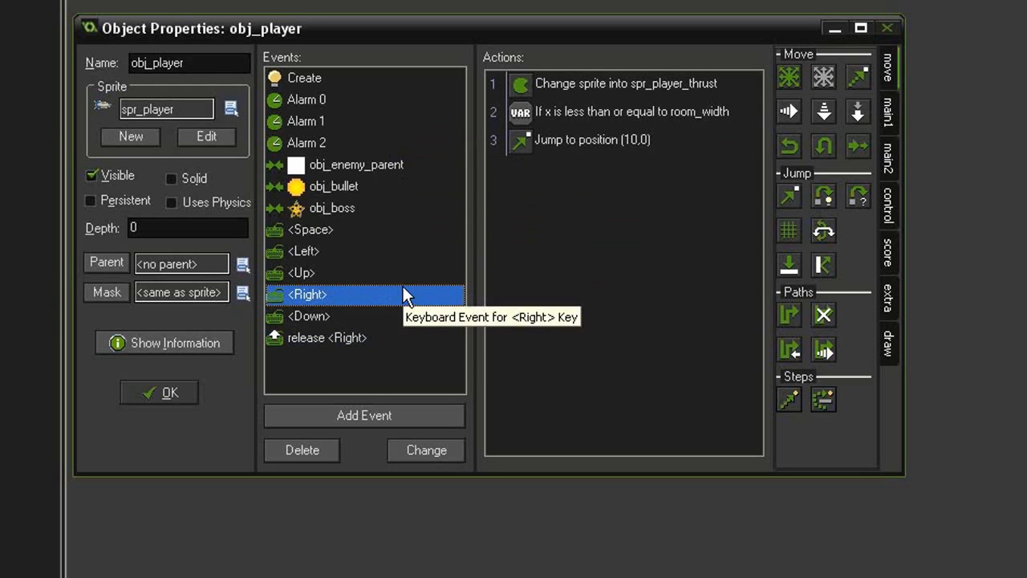
pyautogui.moveTo(393, 311)
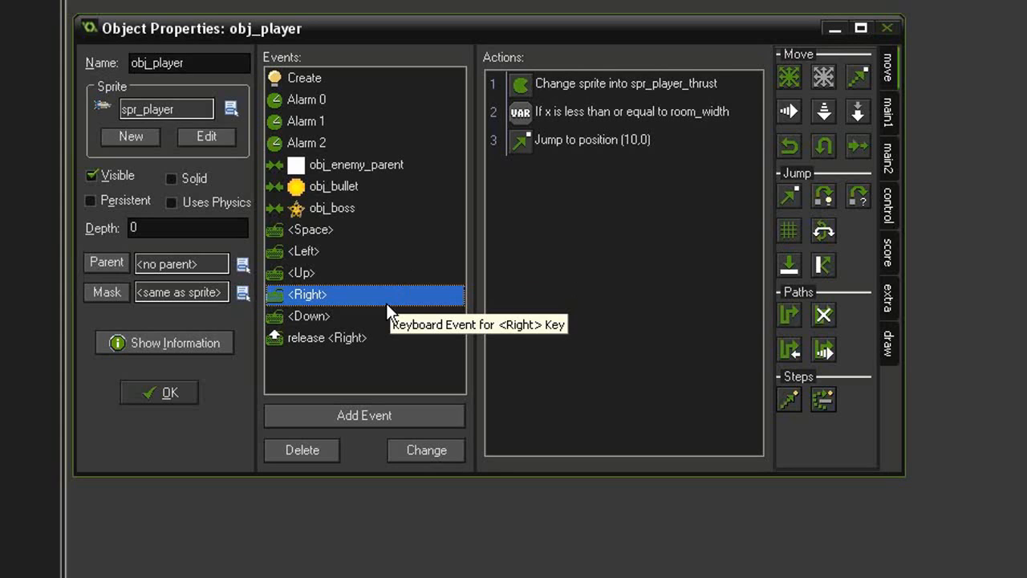
pyautogui.moveTo(596, 89)
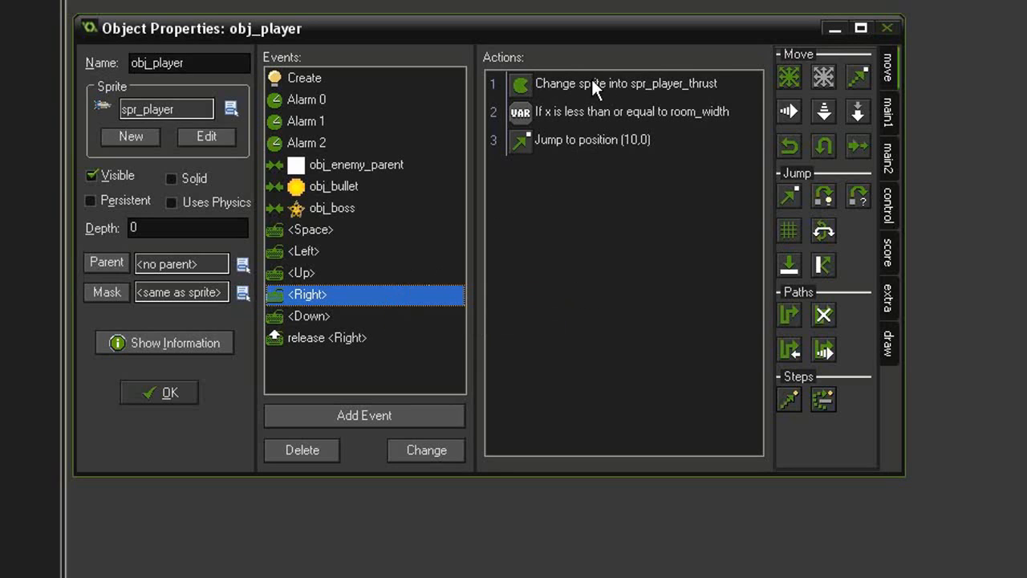
pyautogui.moveTo(558, 261)
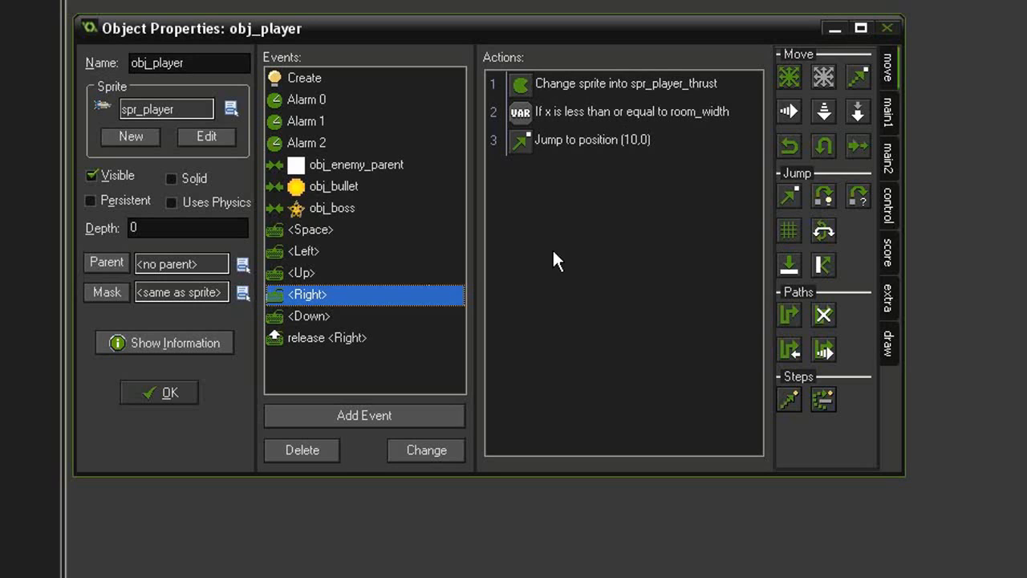
# - Insert a Test Variable 'is_hurt equal to false' at the top of the Right event
pyautogui.click(888, 204)
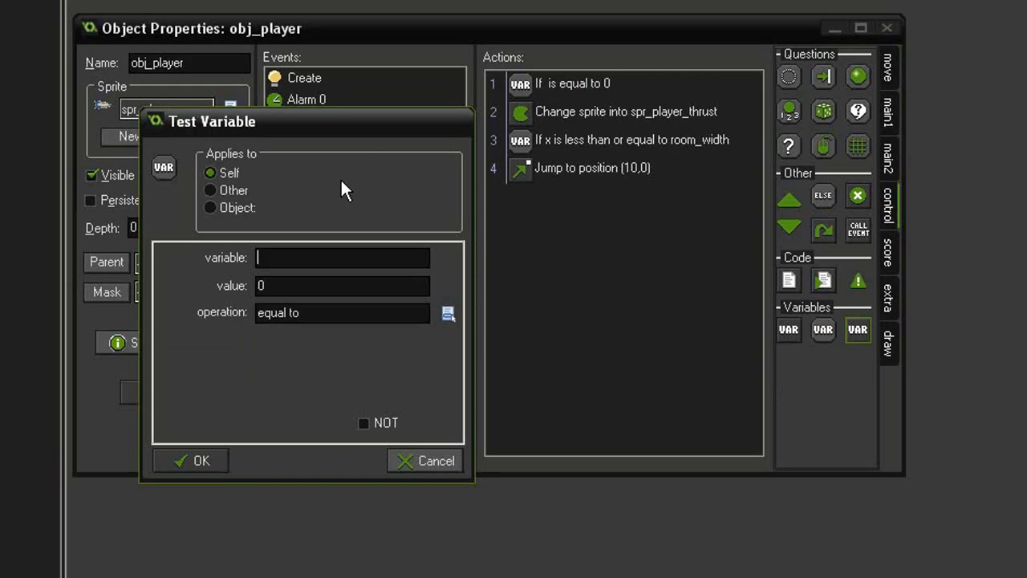
pyautogui.write('is_hurt')
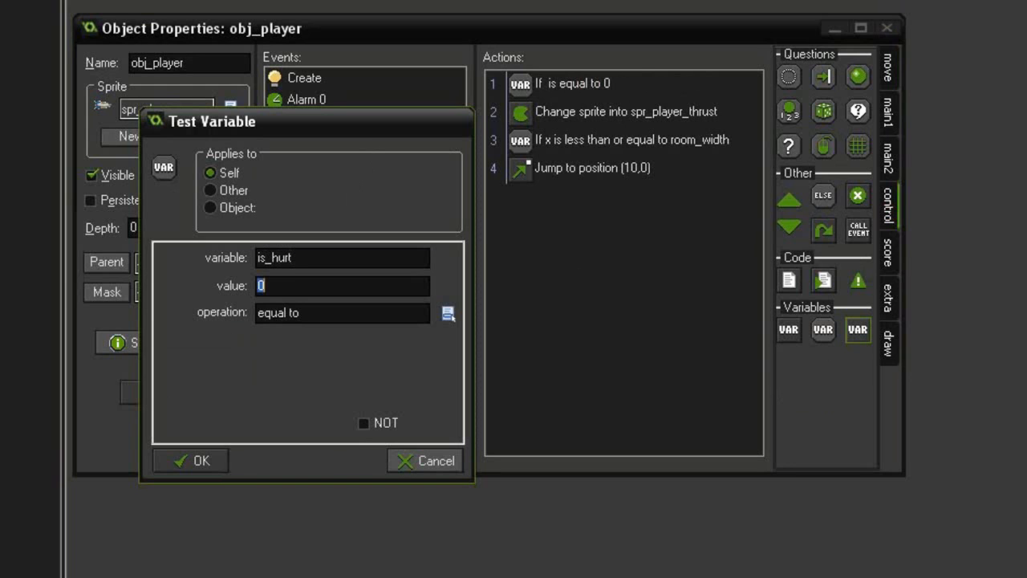
pyautogui.write('false')
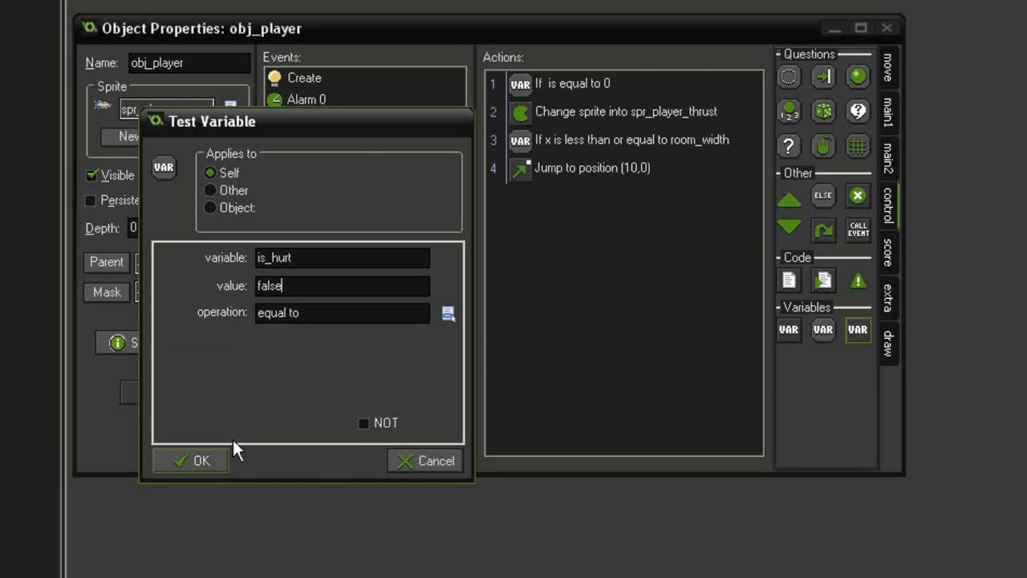
pyautogui.click(202, 460)
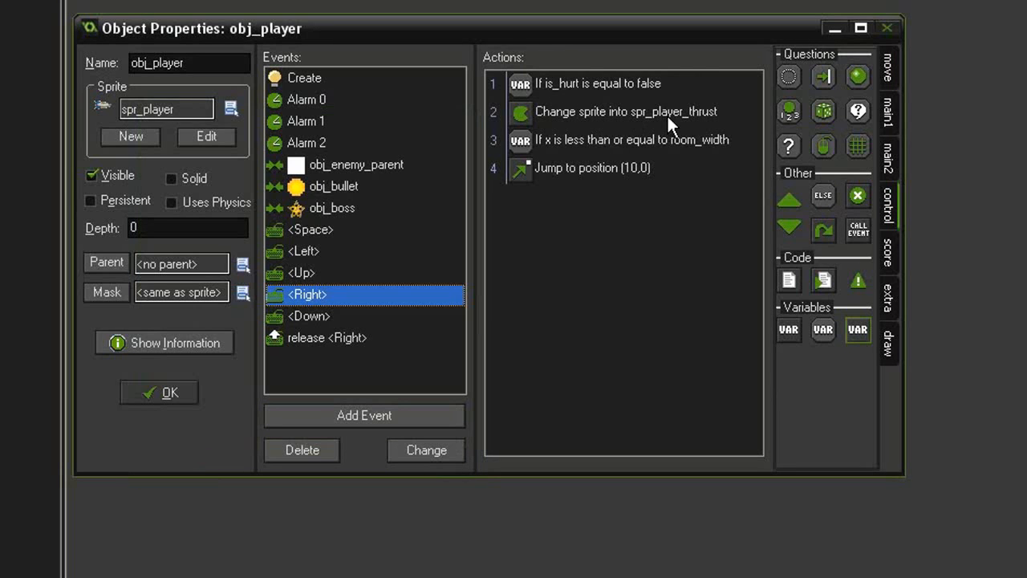
pyautogui.moveTo(610, 84)
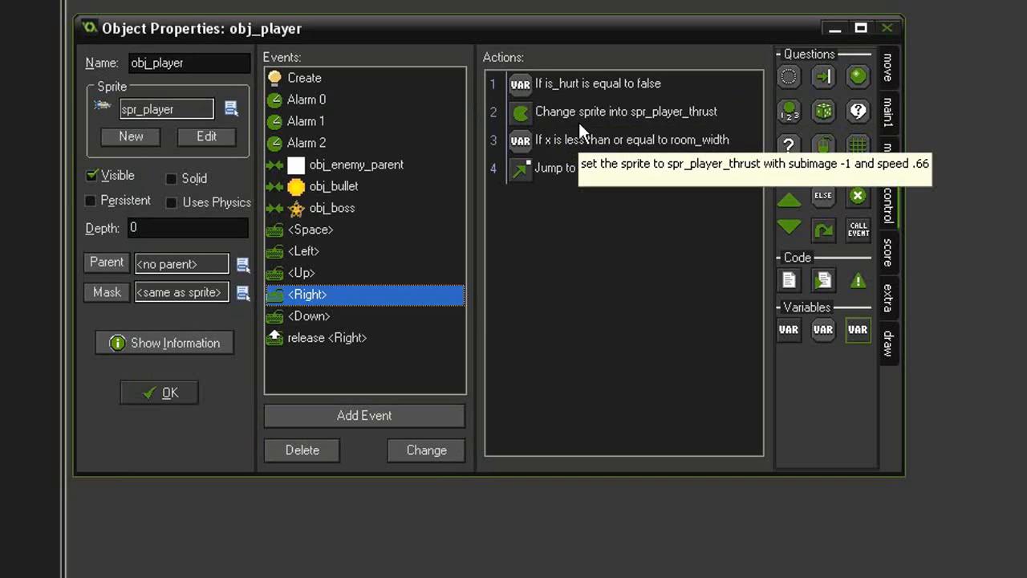
# - Copy the is_hurt check into the release-Right event and close obj_player's properties
pyautogui.rightClick(597, 83)
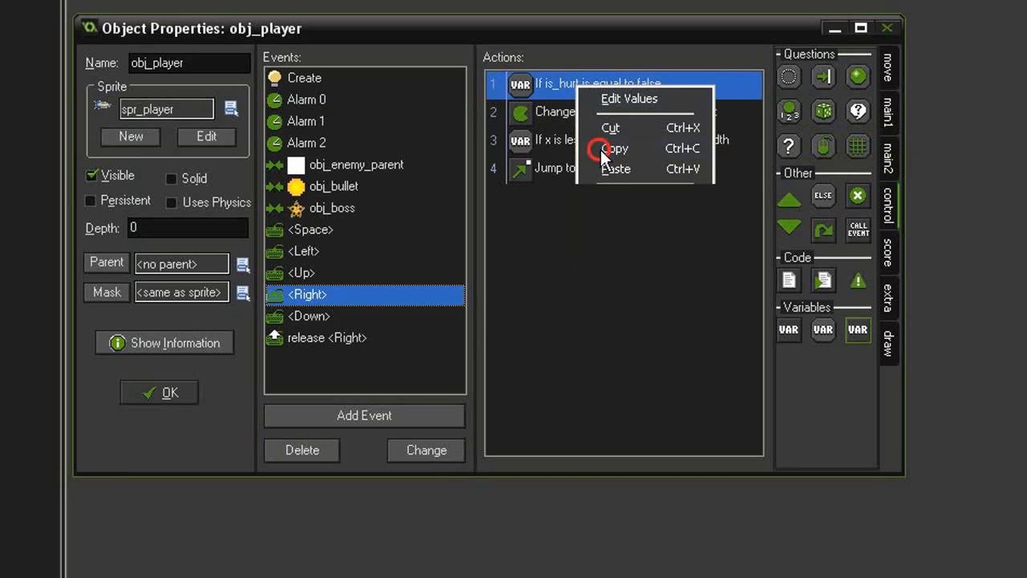
pyautogui.click(327, 337)
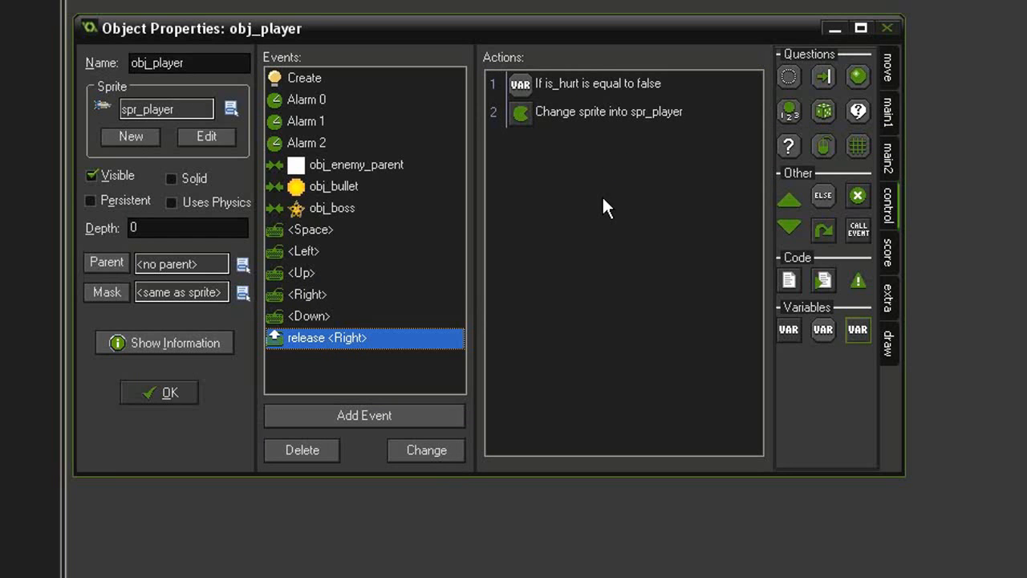
pyautogui.click(158, 392)
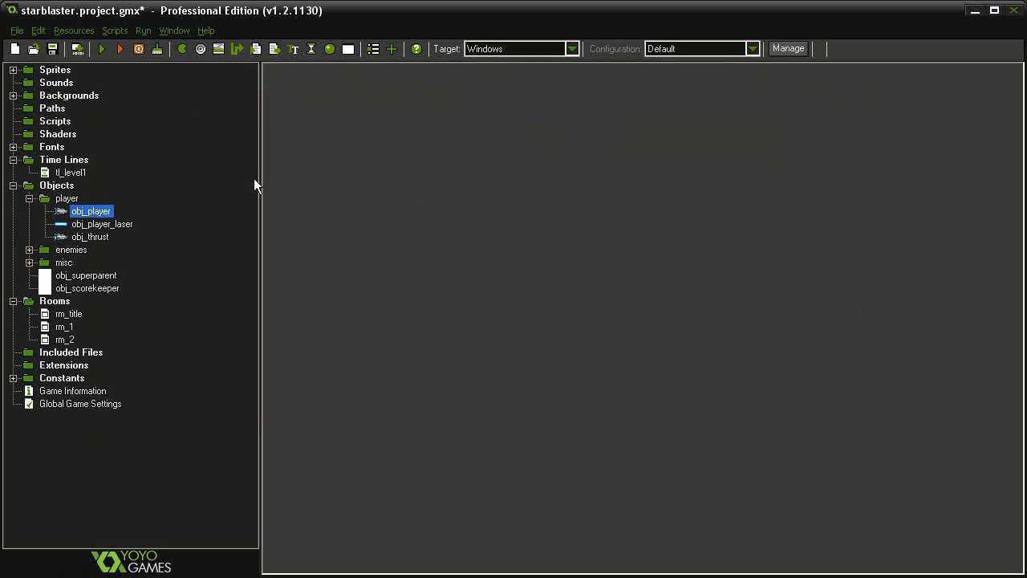
# - Run Star Blaster, start play from the title screen, then close the game window
pyautogui.click(101, 49)
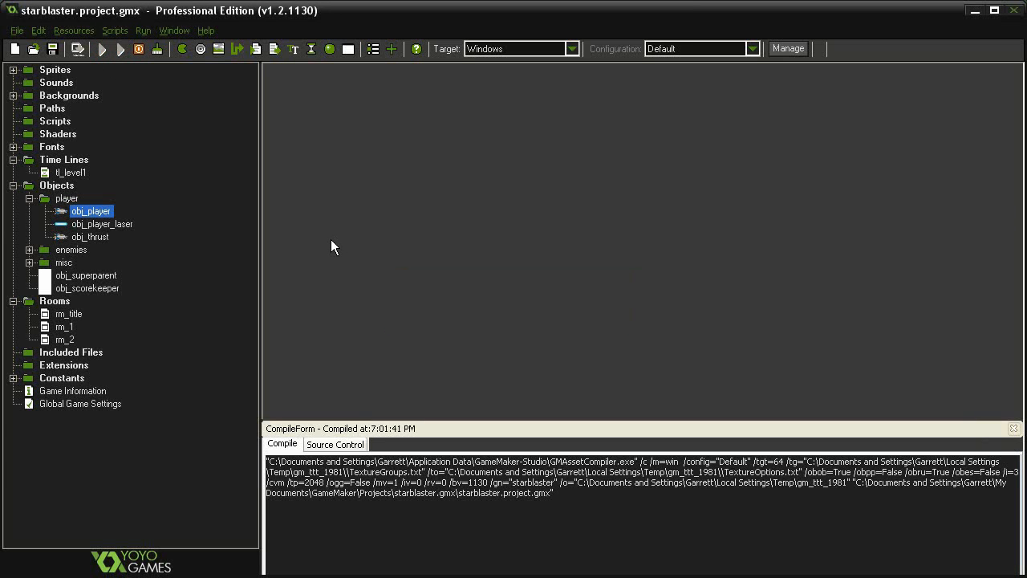
pyautogui.click(102, 49)
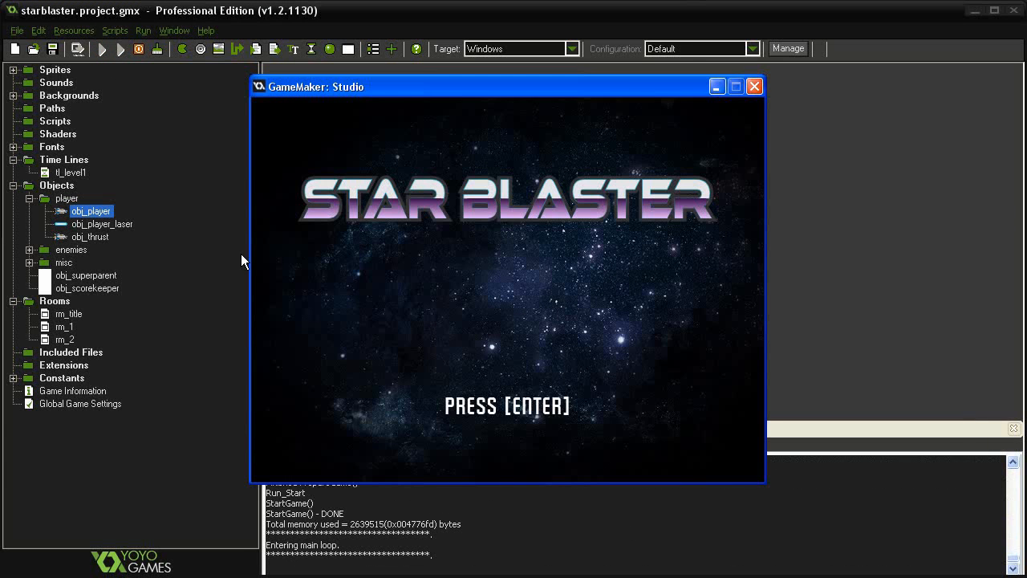
pyautogui.press('enter')
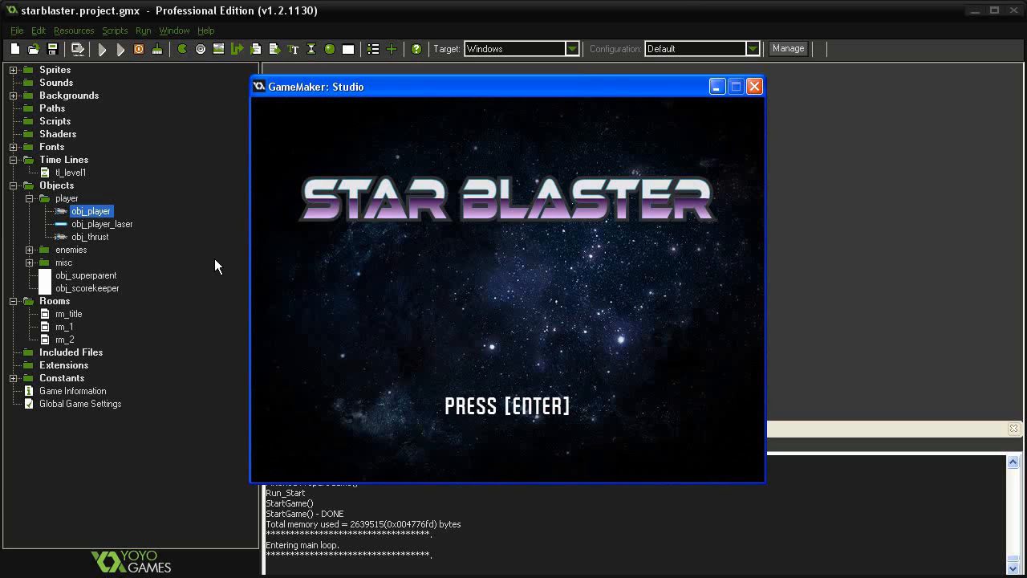
pyautogui.moveTo(470, 307)
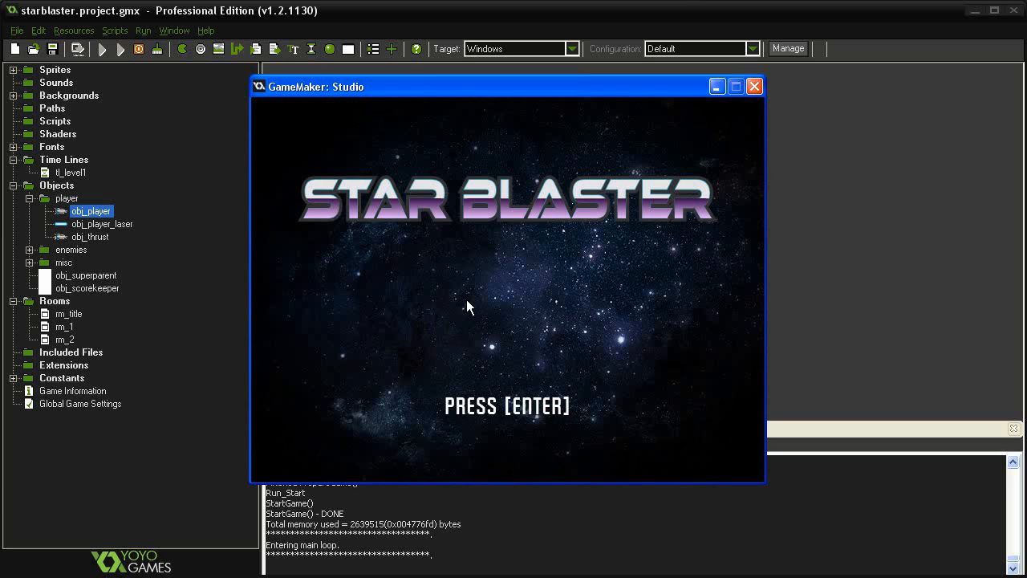
pyautogui.click(753, 86)
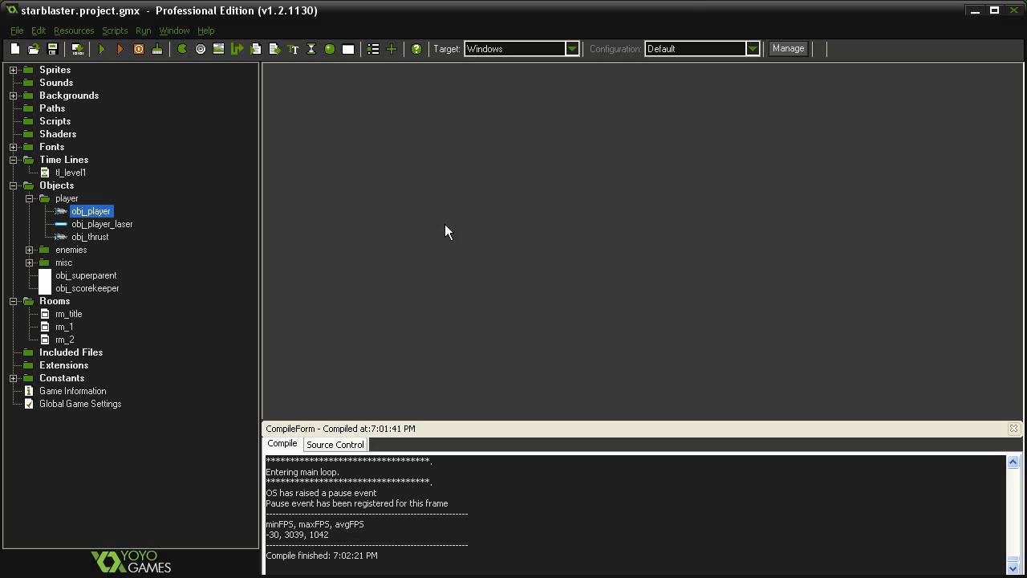
pyautogui.moveTo(345, 230)
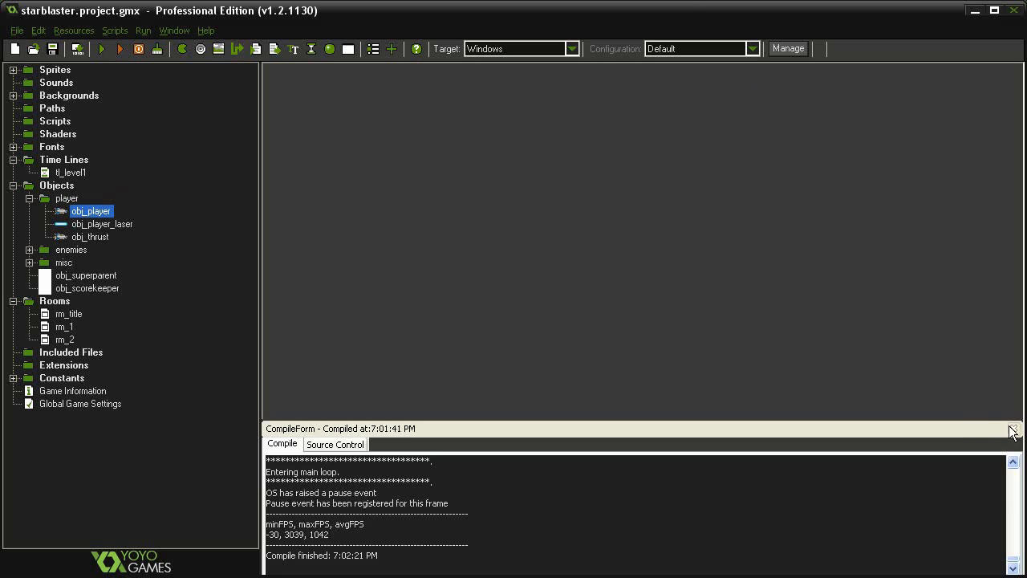
# - Close the CompileForm output panel, leaving the starblaster resource tree and empty workspace
pyautogui.click(1013, 429)
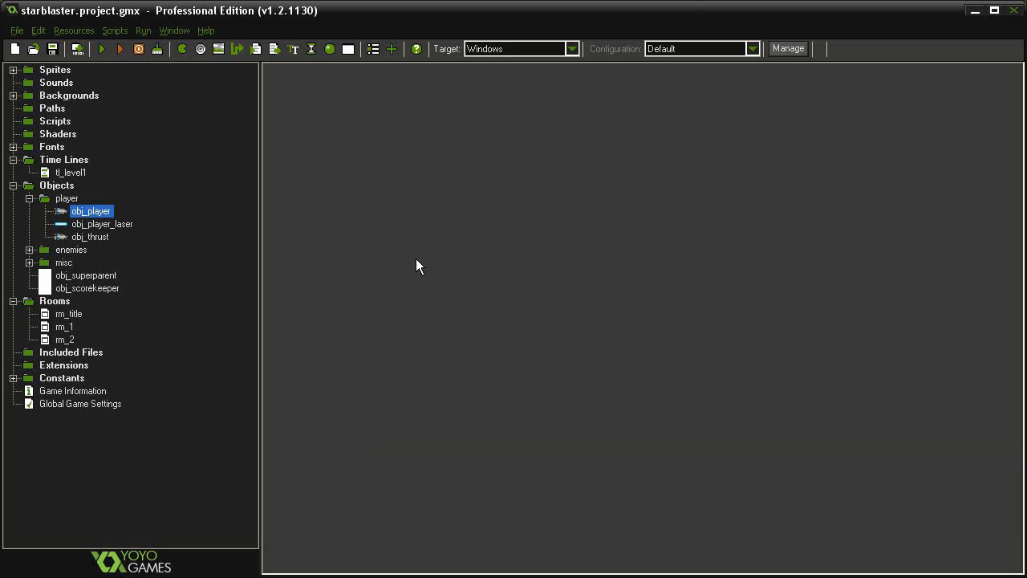